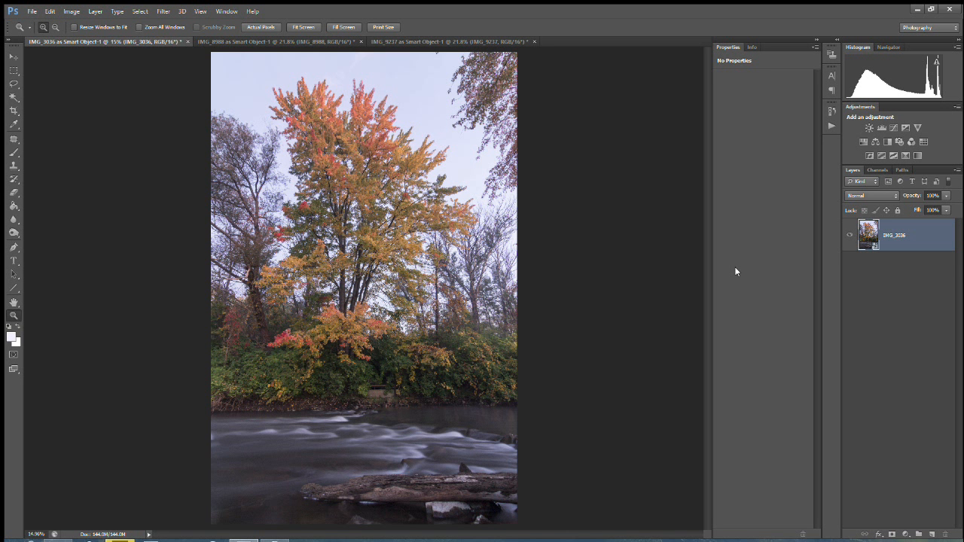
mouse_move(425, 74)
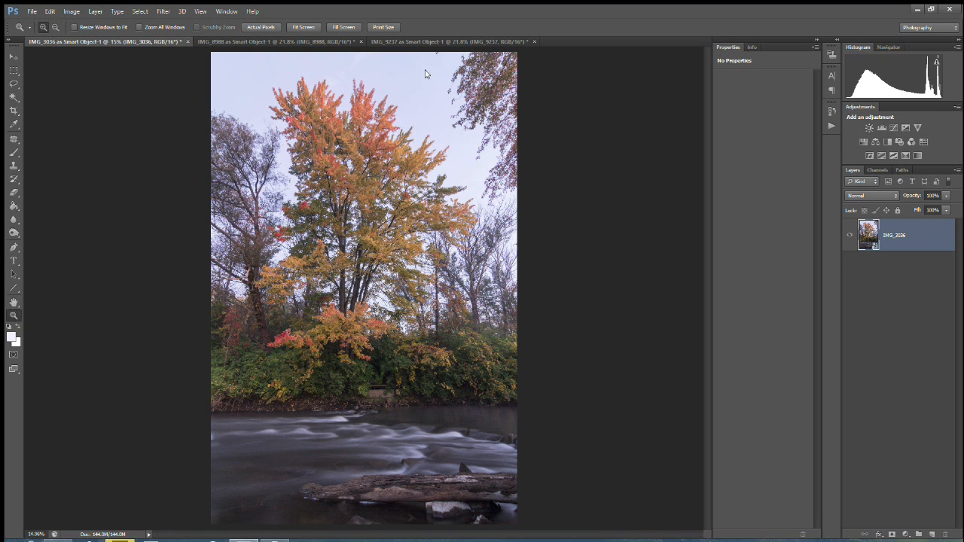
mouse_move(339, 54)
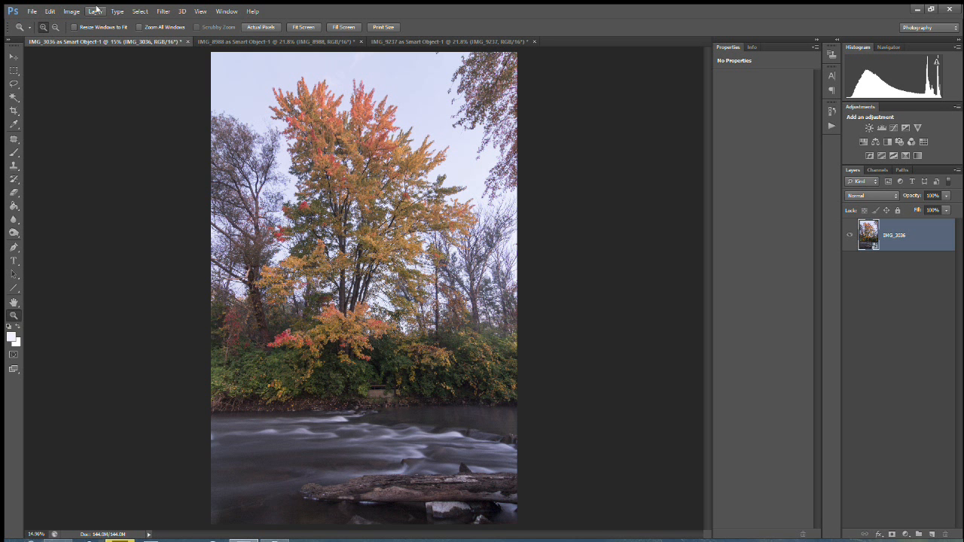
- Create a Levels adjustment layer with its blend mode set to Luminosity in the New Layer dialog
left_click(95, 11)
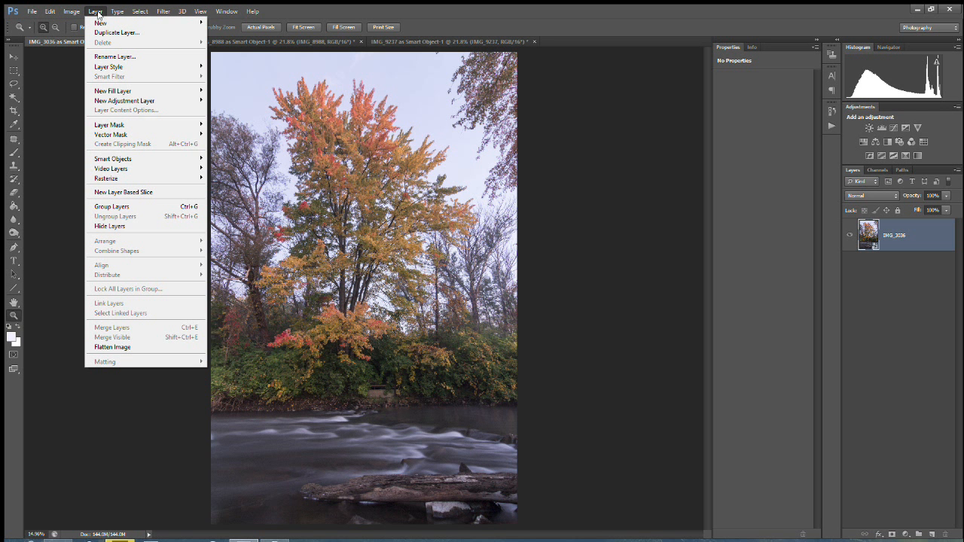
mouse_move(123, 100)
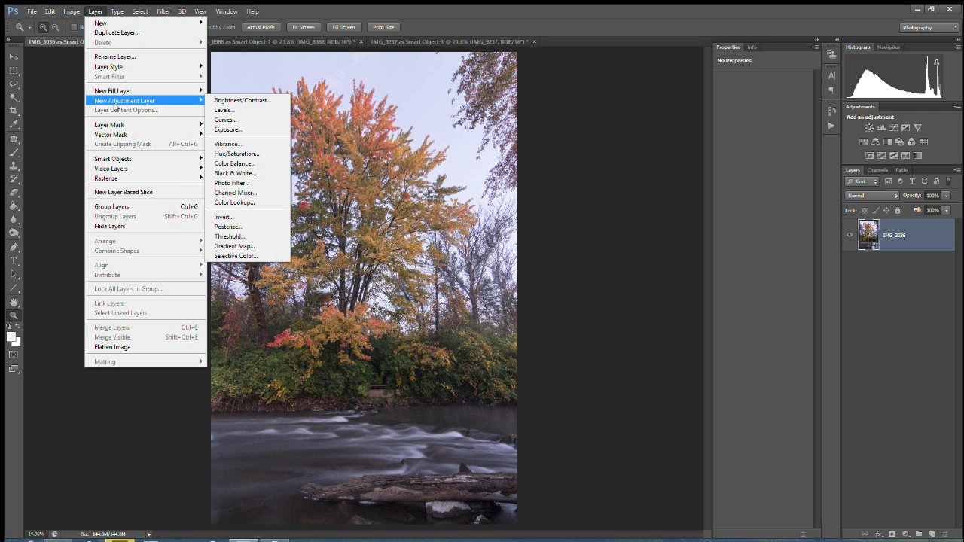
left_click(224, 110)
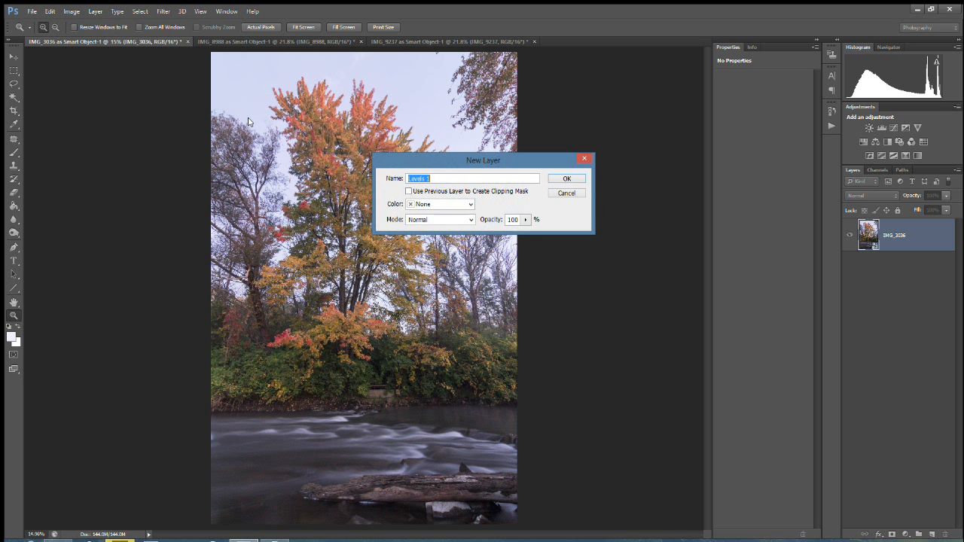
left_click(470, 219)
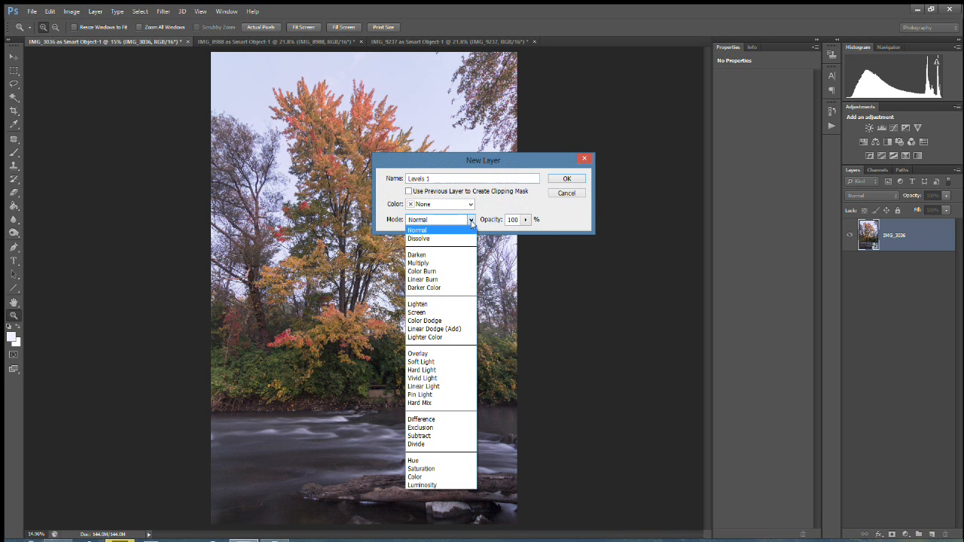
left_click(422, 485)
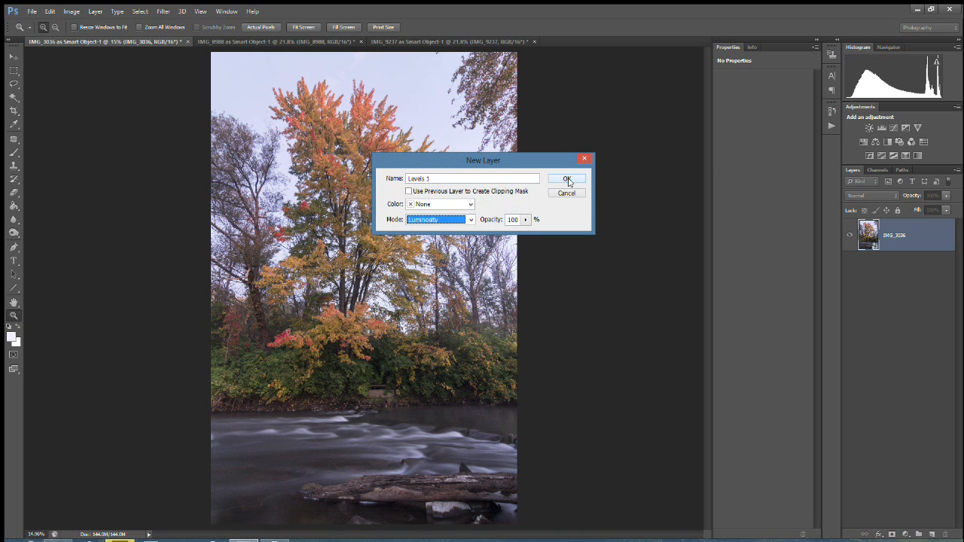
left_click(566, 179)
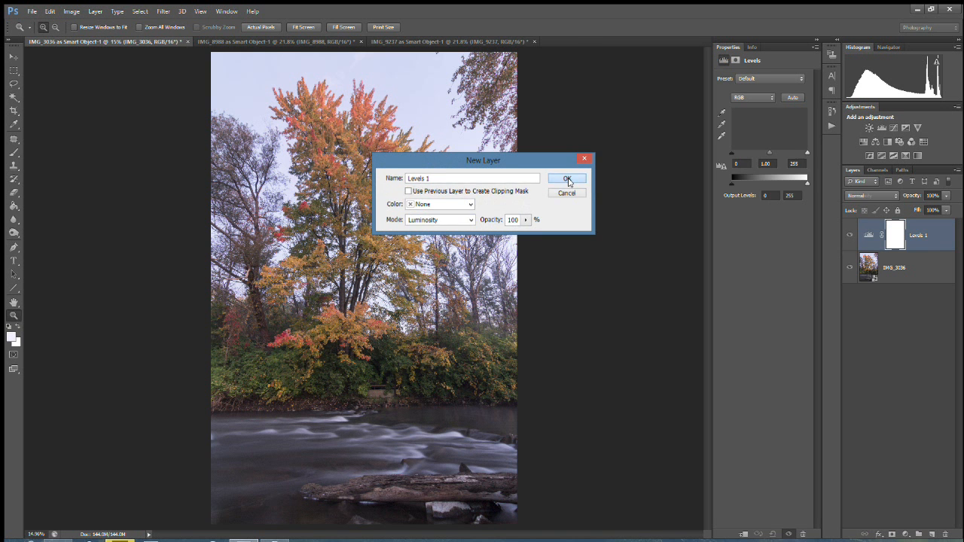
left_click(566, 178)
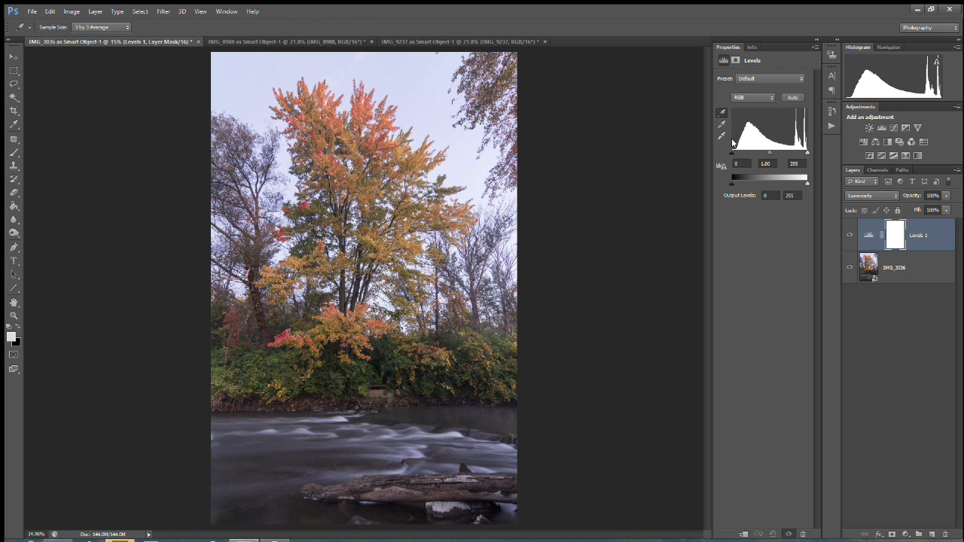
mouse_move(735, 155)
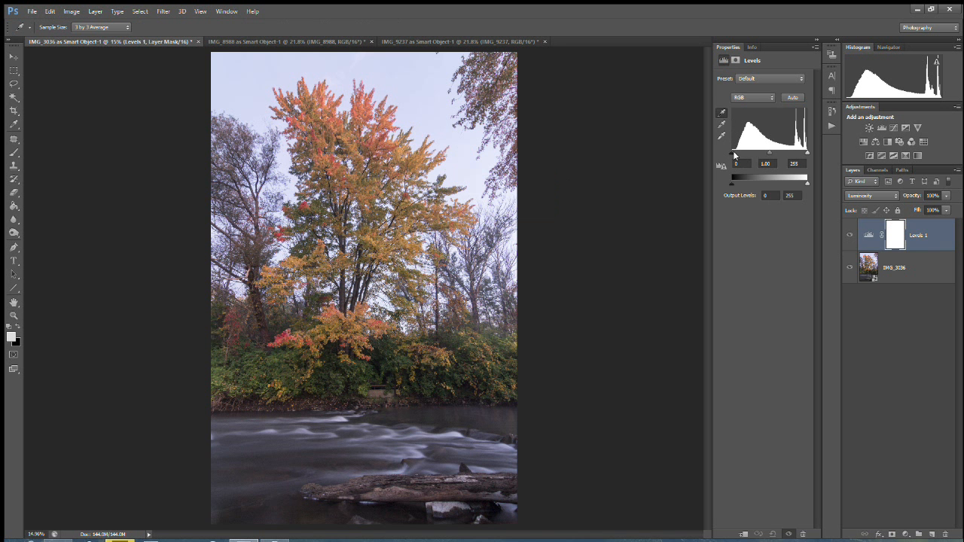
mouse_move(732, 156)
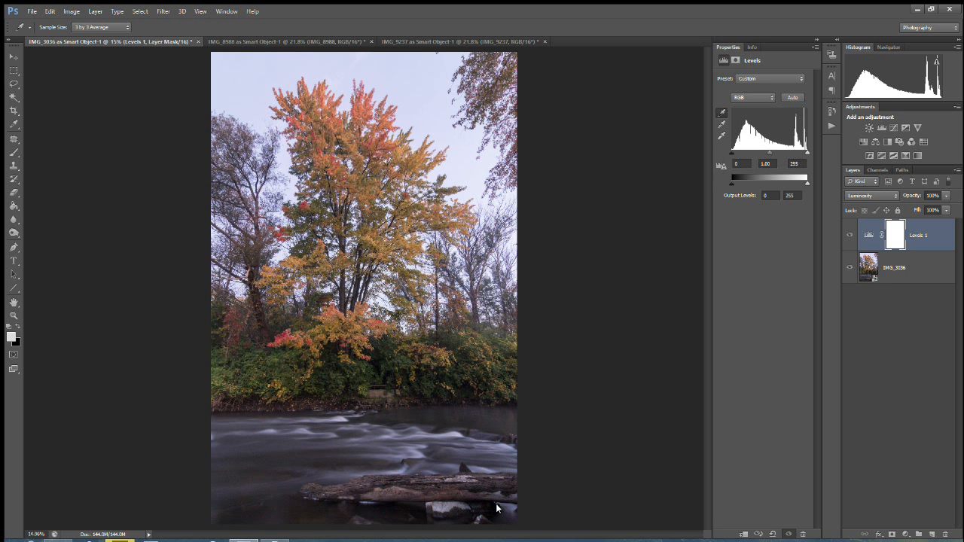
mouse_move(720, 137)
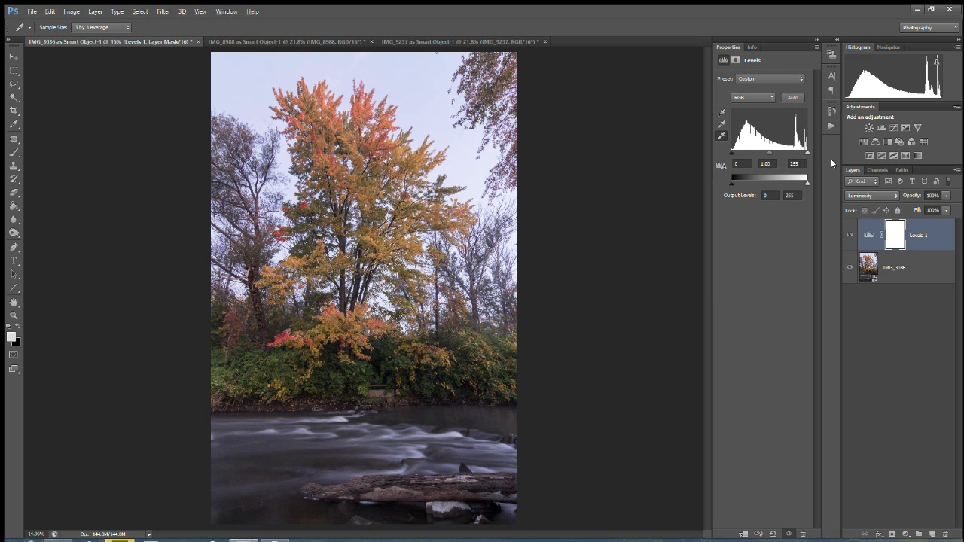
- Pull the Levels white input point in to the clipping edge and nudge the output white level
left_click_drag(807, 152, 795, 152)
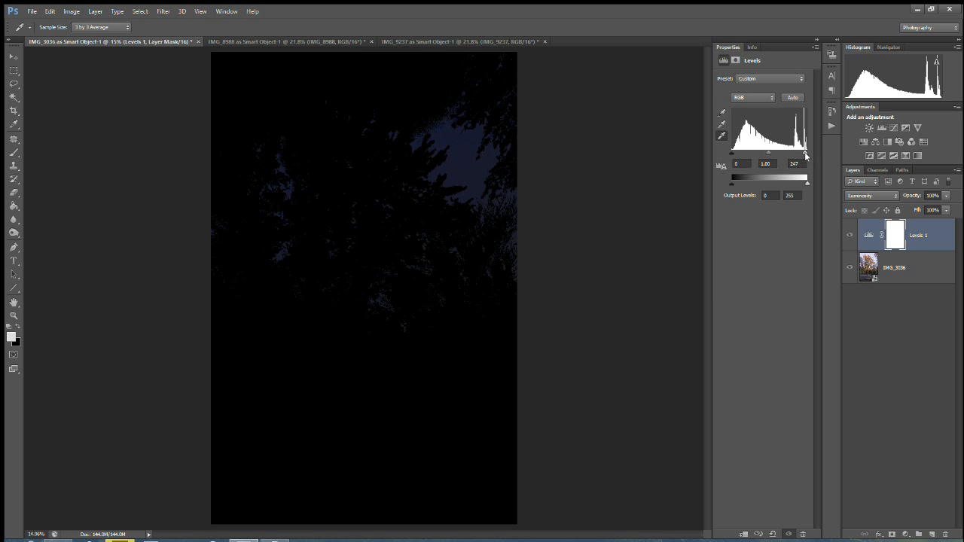
left_click_drag(805, 154, 801, 154)
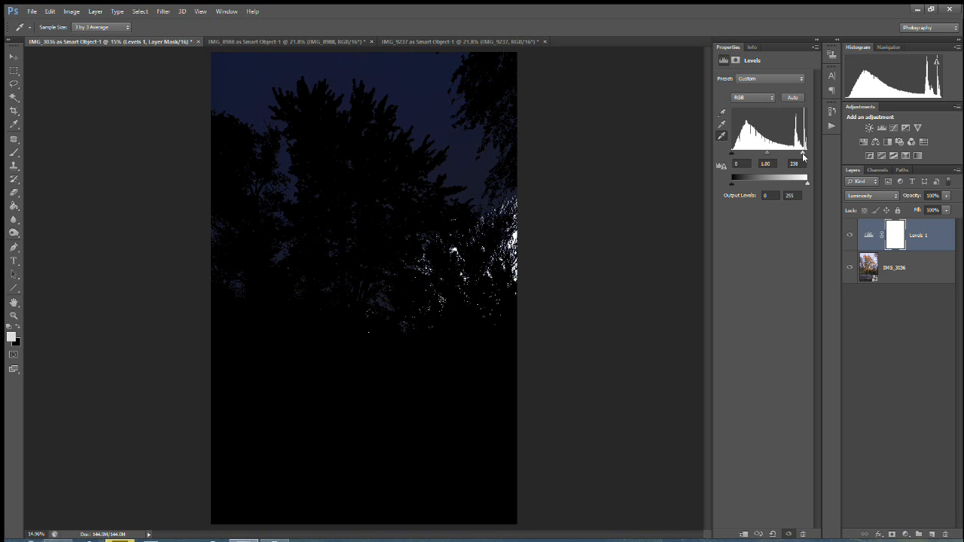
left_click_drag(801, 153, 807, 154)
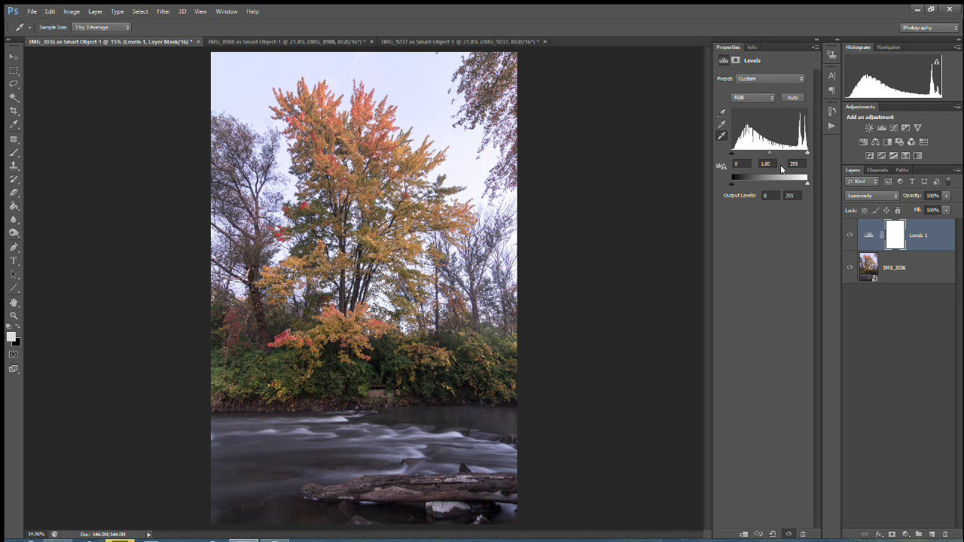
mouse_move(810, 156)
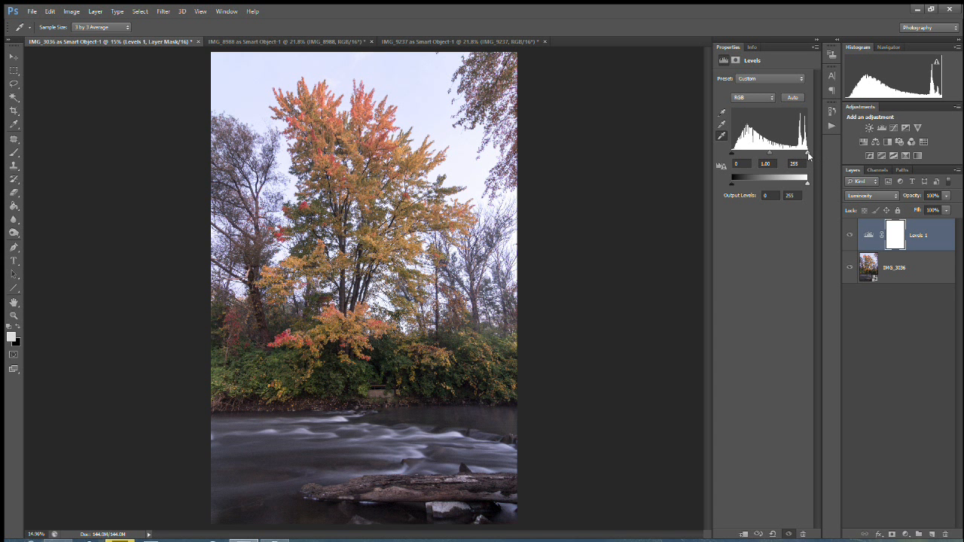
left_click_drag(807, 183, 804, 183)
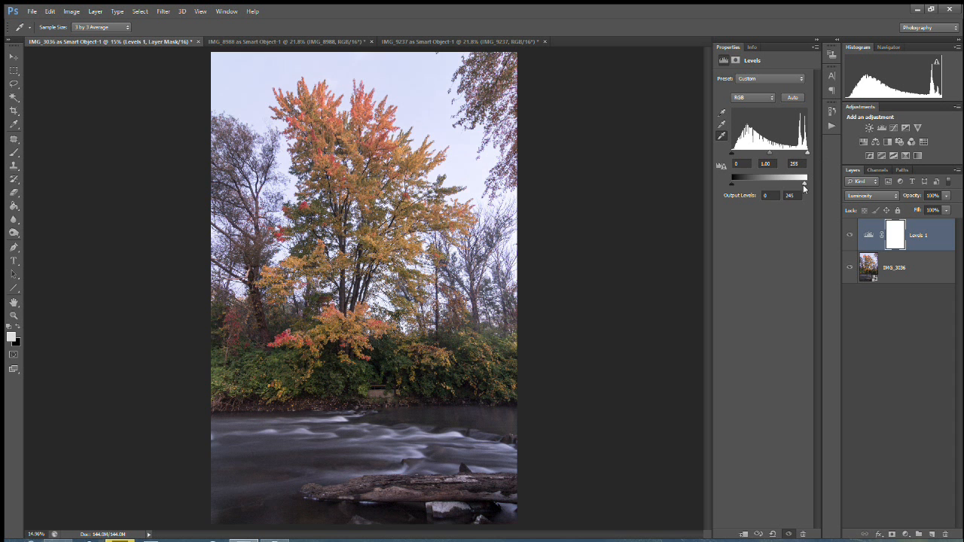
left_click_drag(804, 184, 796, 183)
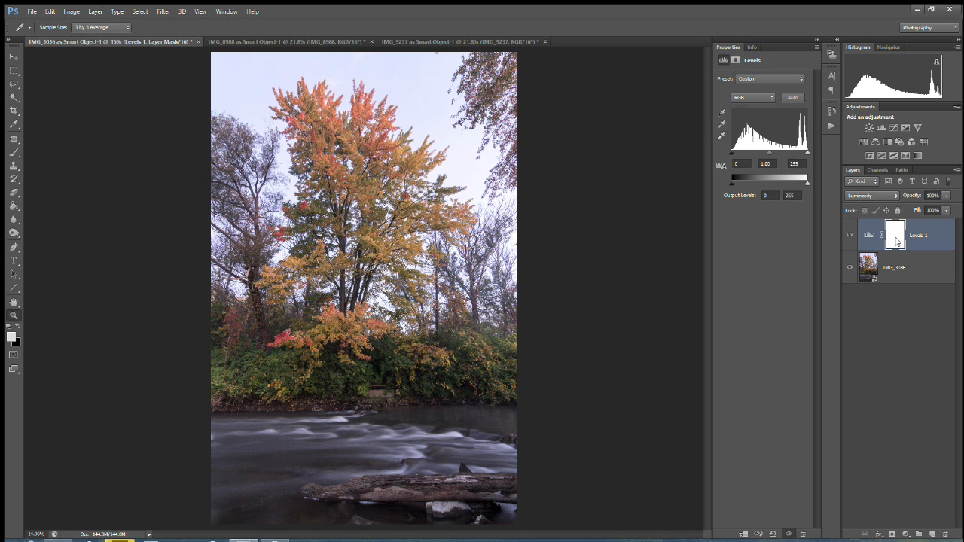
- Build the Levels 1 layer mask from a Color Range sample of the photo's darker tones
left_click(895, 235)
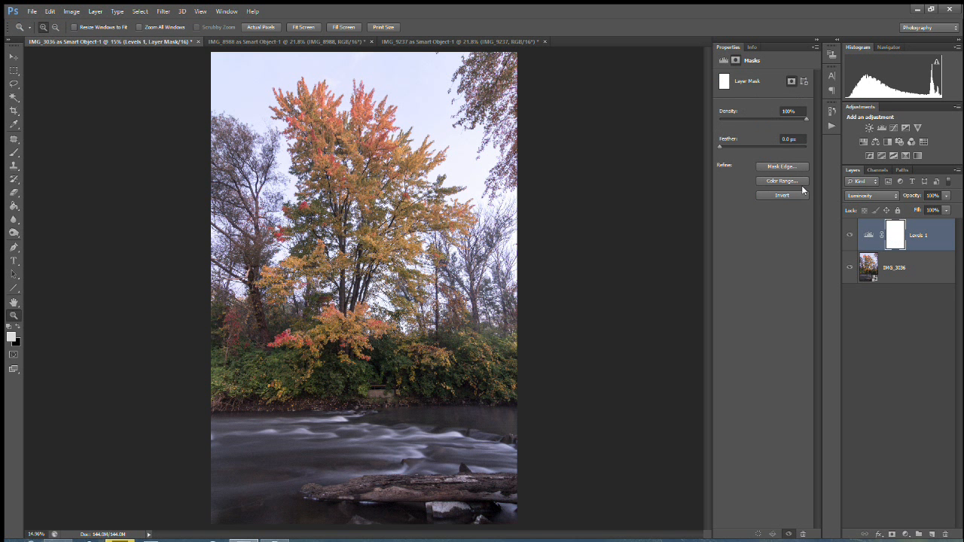
mouse_move(781, 180)
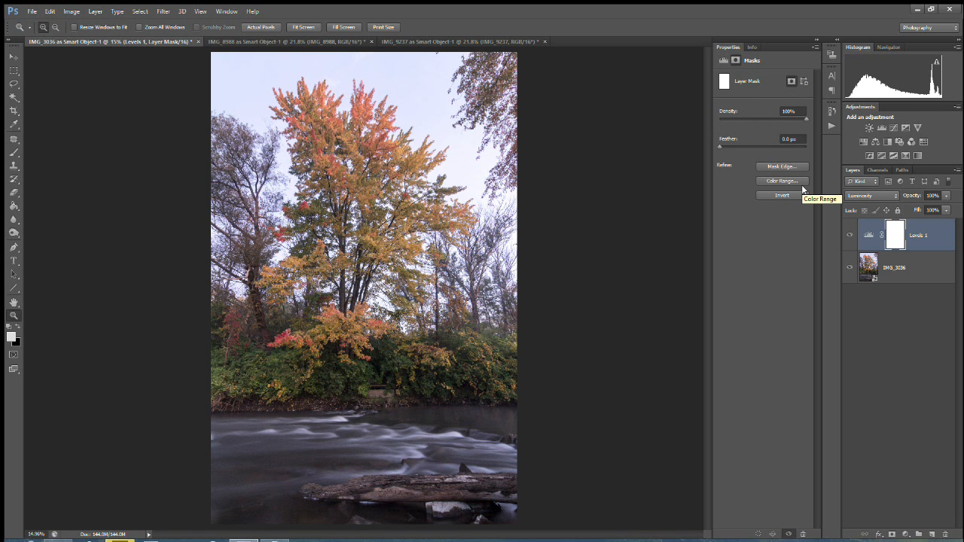
mouse_move(792, 187)
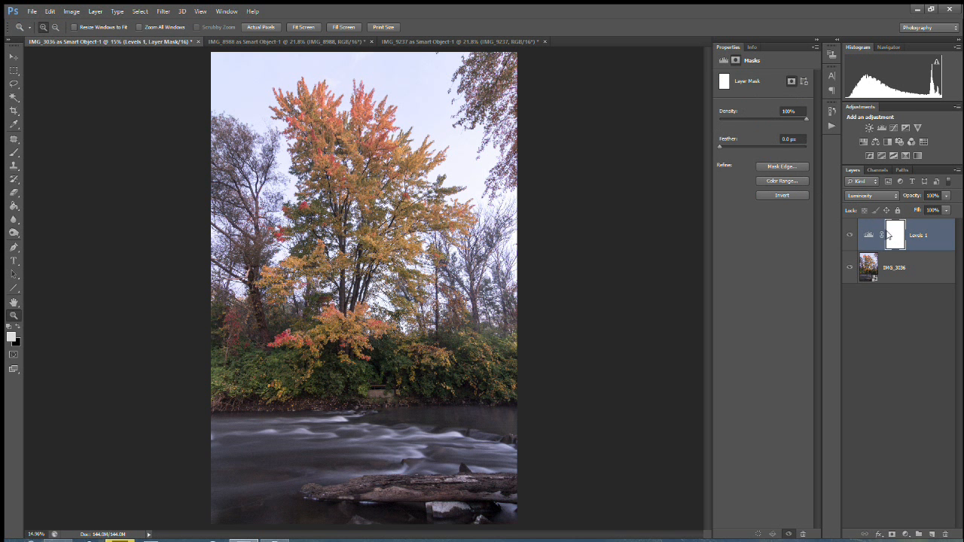
left_click(782, 181)
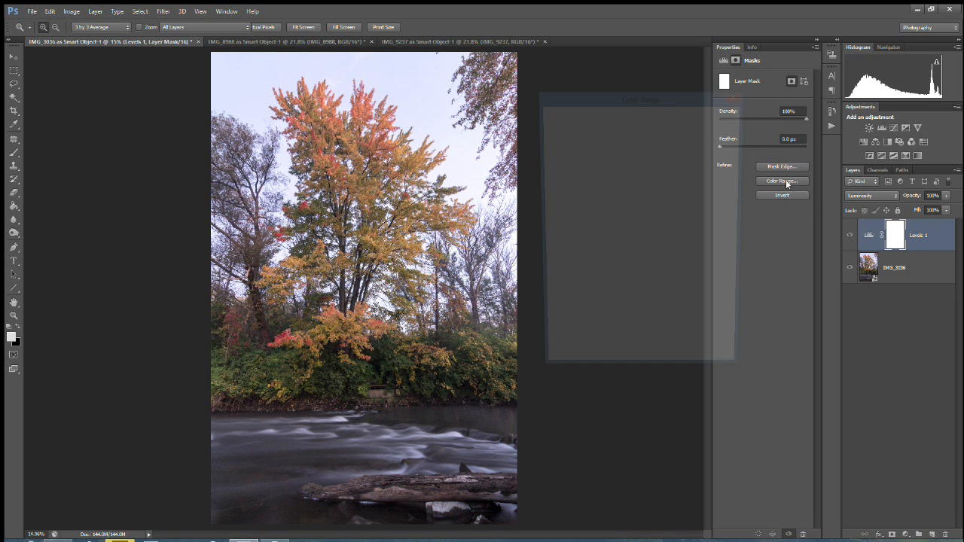
left_click(780, 181)
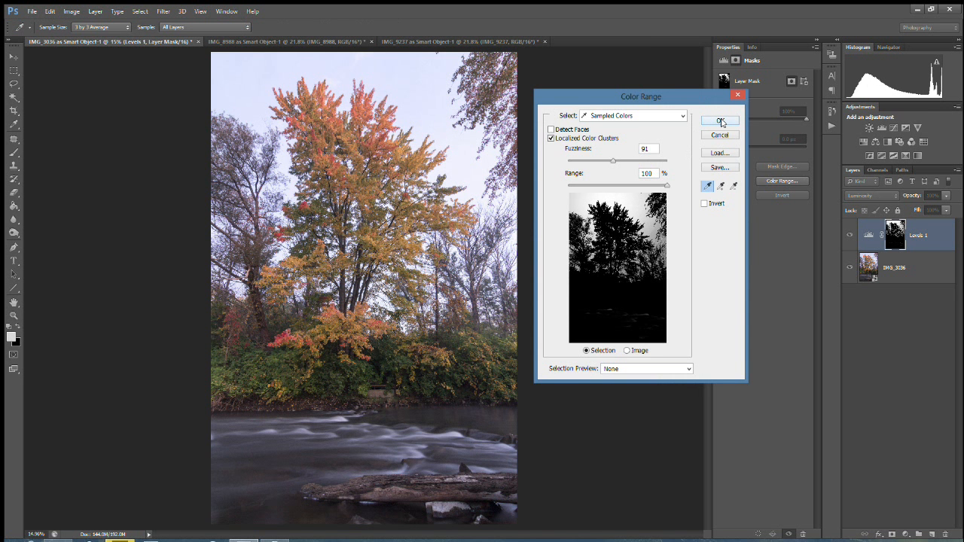
mouse_move(649, 154)
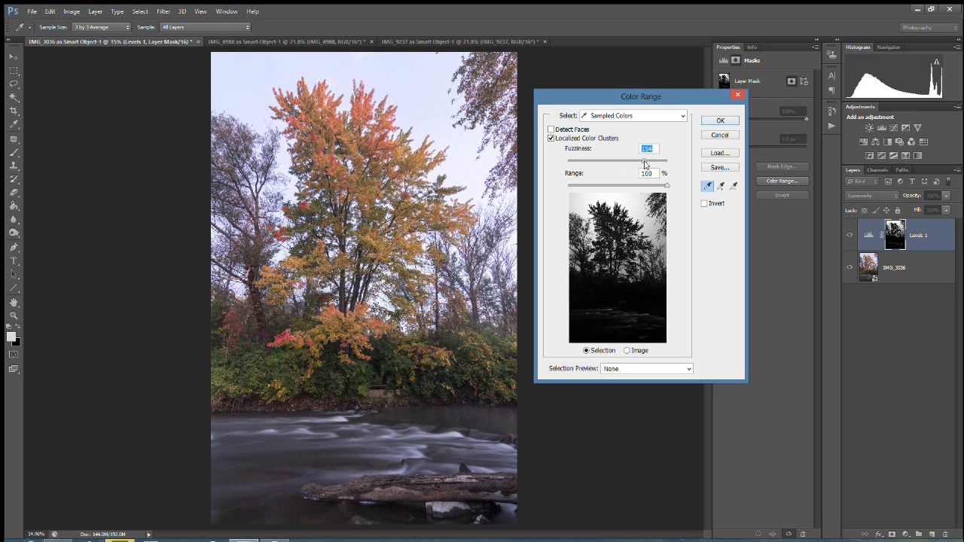
mouse_move(720, 120)
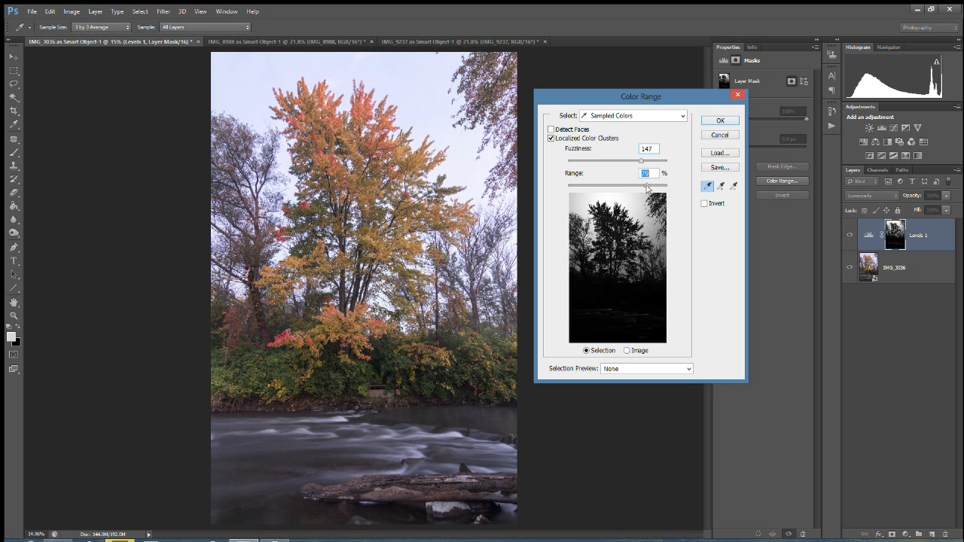
left_click(720, 120)
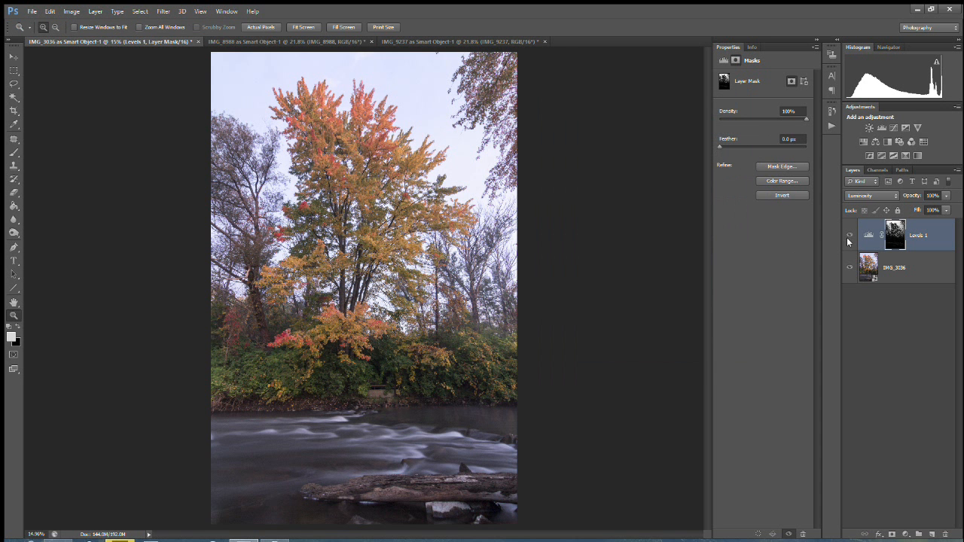
mouse_move(885, 238)
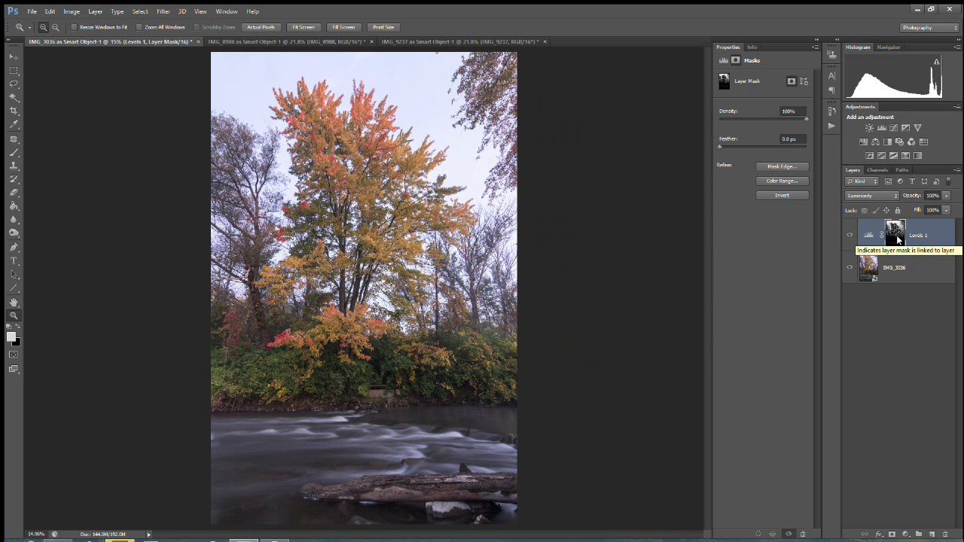
mouse_move(896, 229)
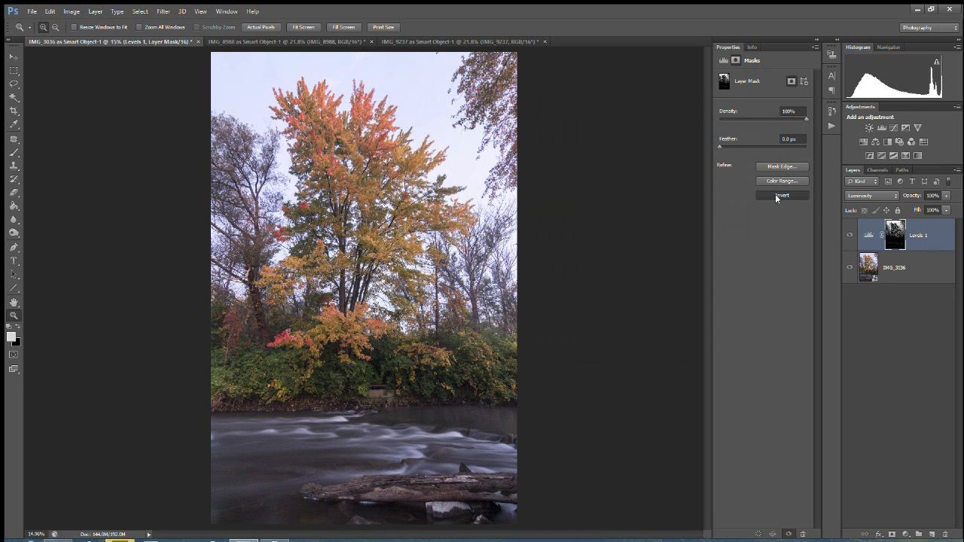
left_click(781, 195)
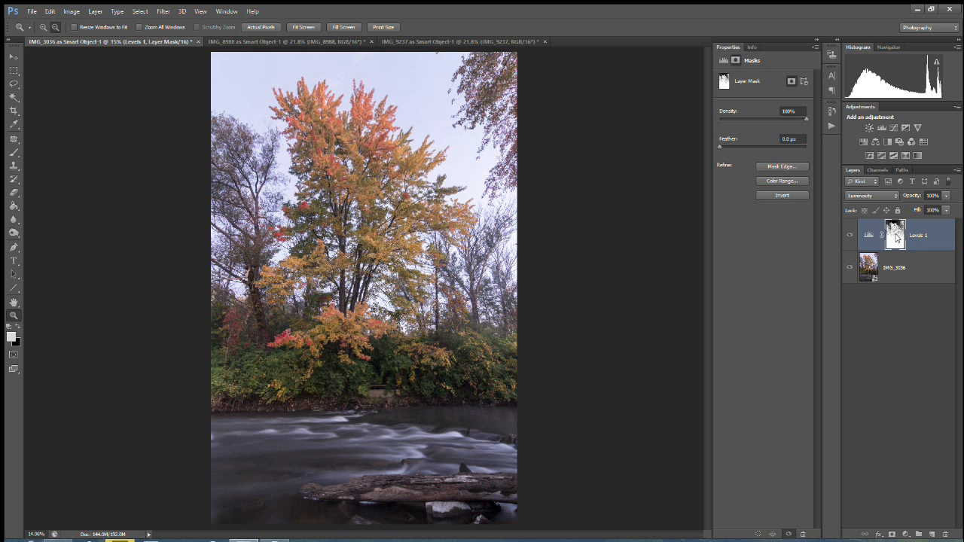
left_click(895, 235)
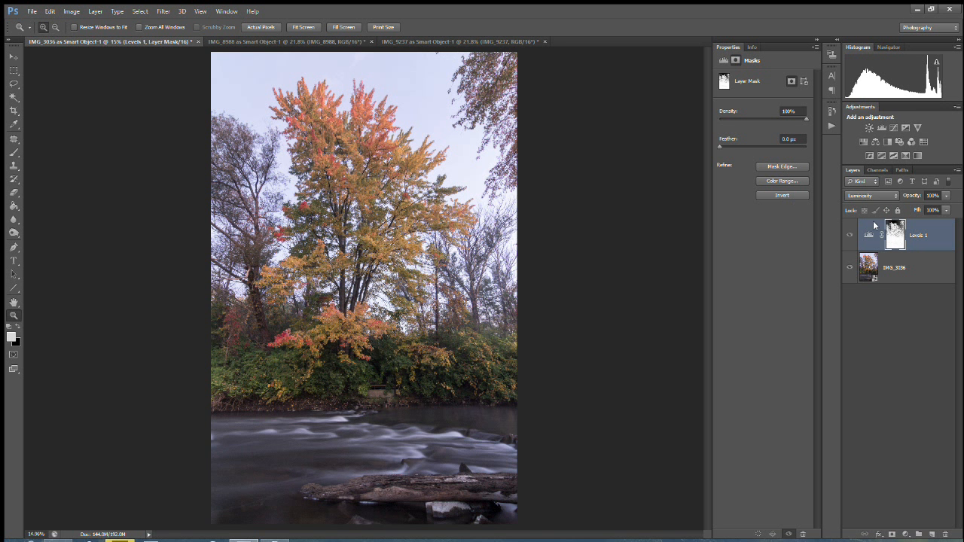
- Apply Brightness/Contrast to the Levels mask with Contrast at 100 and a new Brightness value
left_click(72, 10)
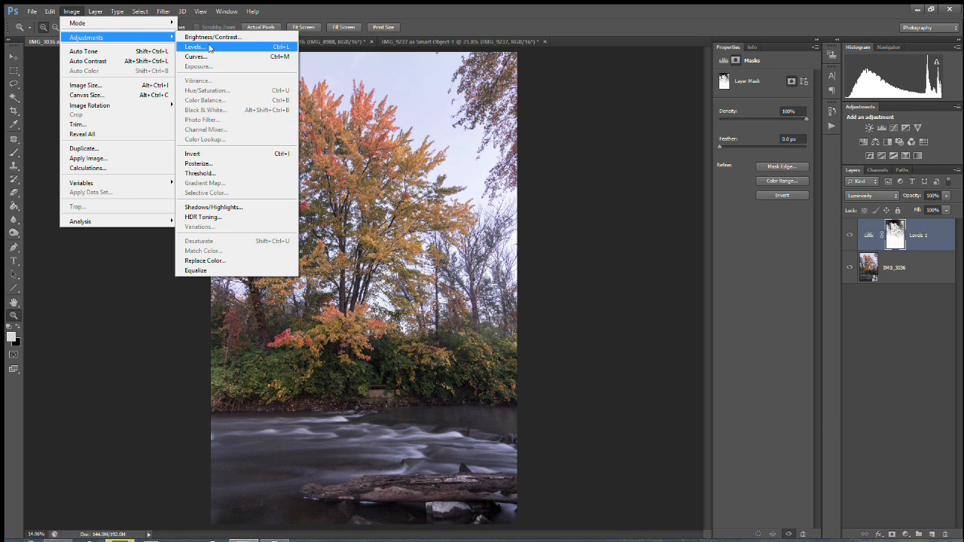
left_click(213, 36)
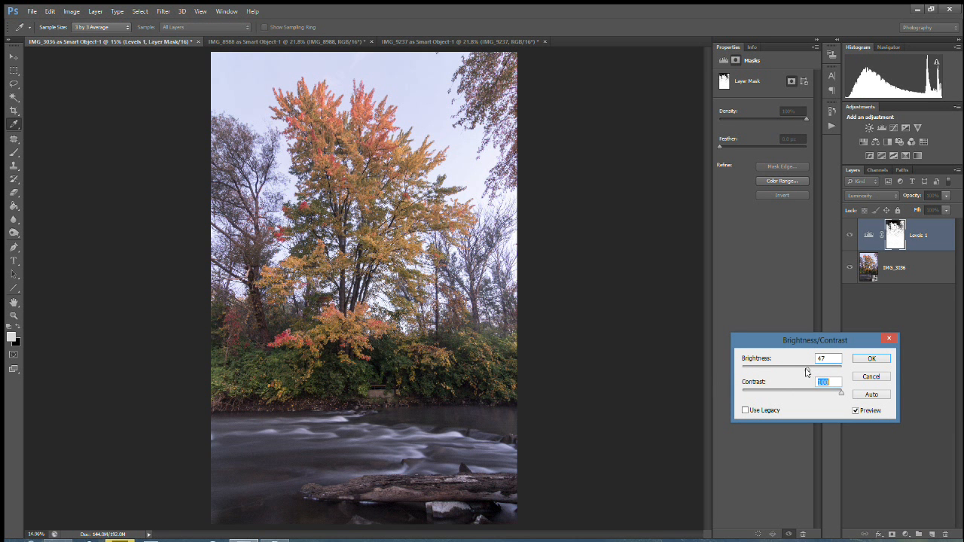
triple_click(829, 359)
type("23")
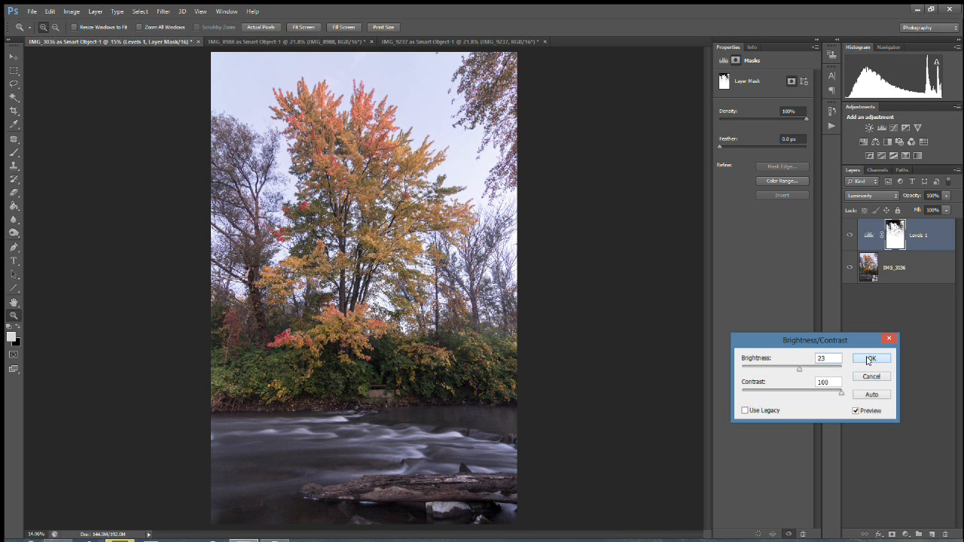
left_click(871, 358)
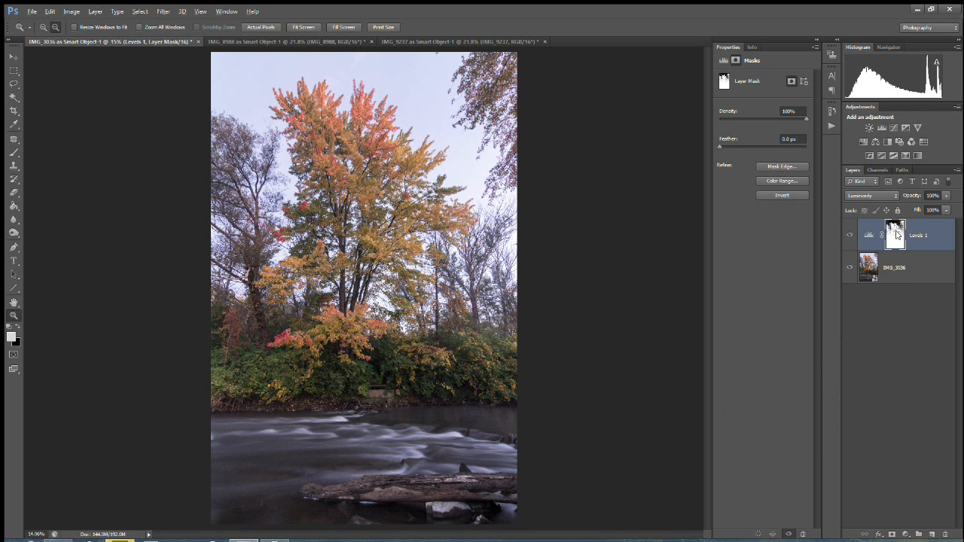
left_click(894, 235)
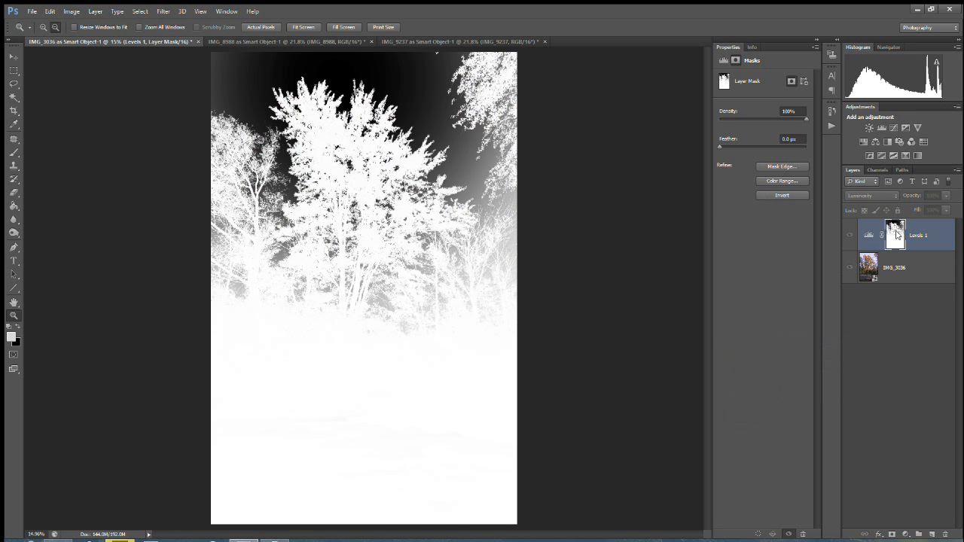
left_click(781, 195)
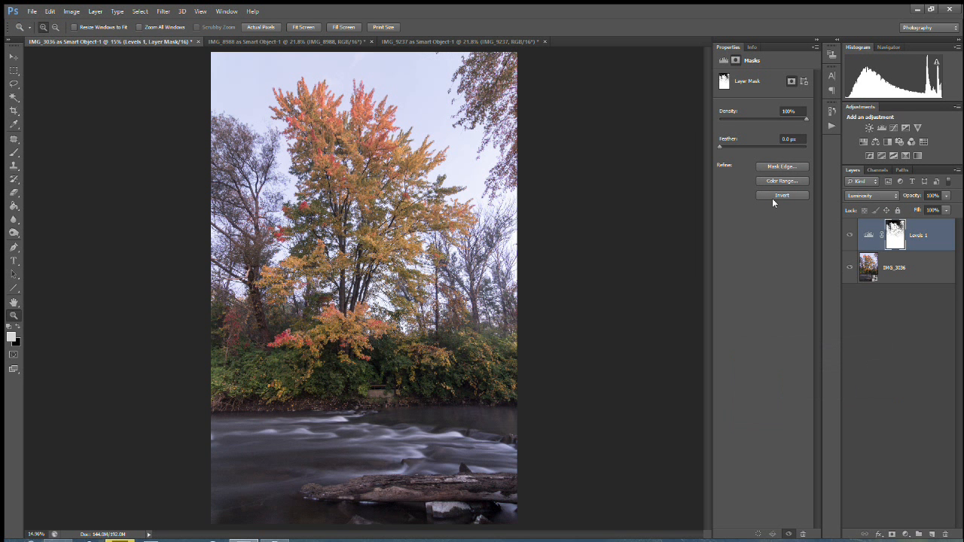
left_click(849, 235)
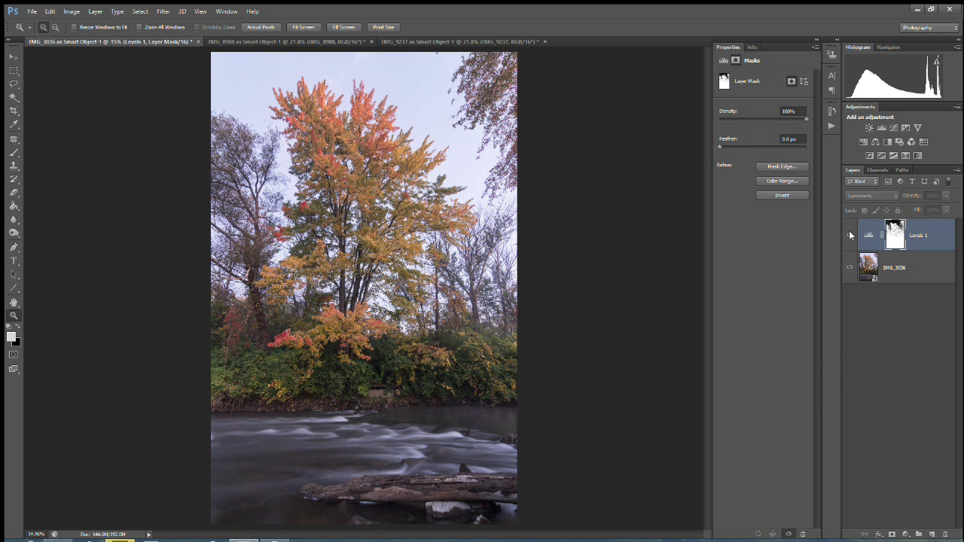
mouse_move(849, 235)
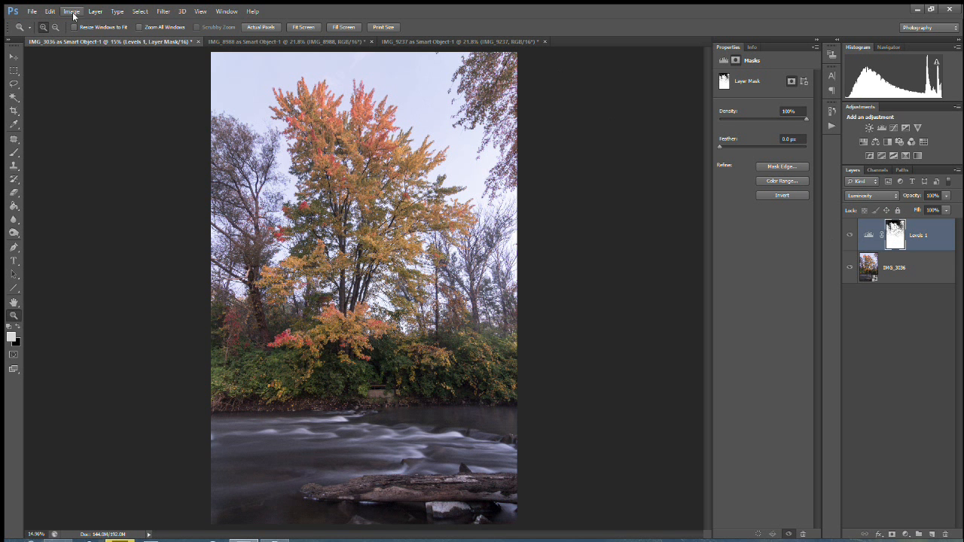
- Create a Curves 1 adjustment layer blending in Color mode and enable on-image curve sampling
left_click(95, 11)
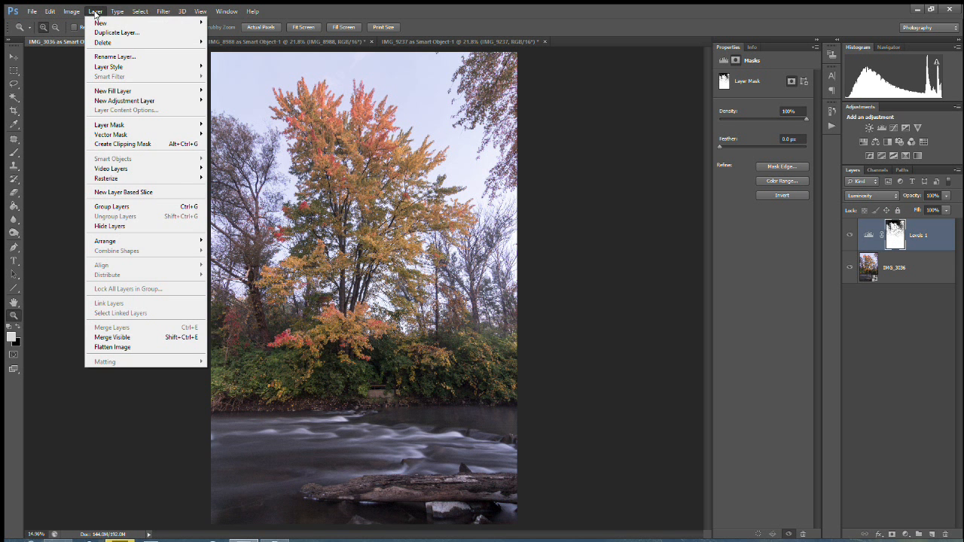
mouse_move(124, 99)
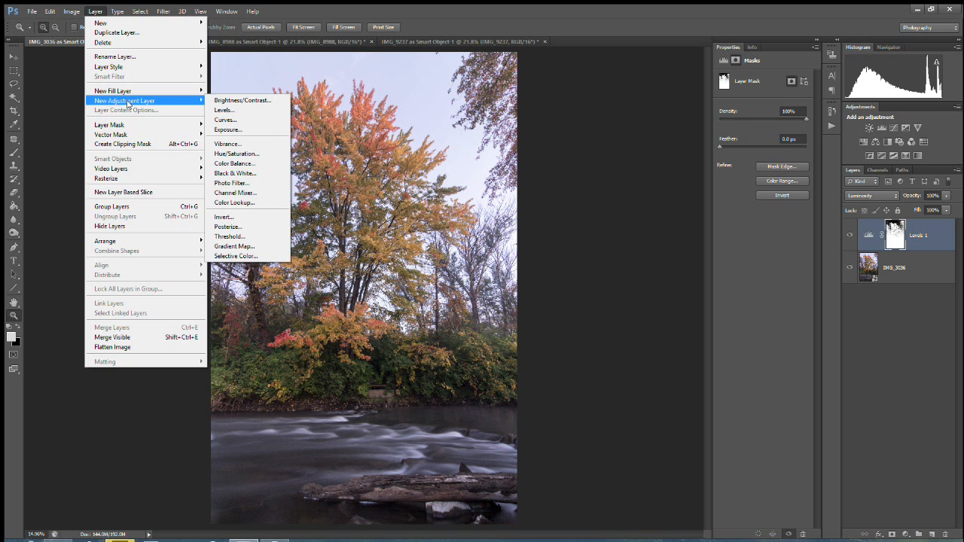
left_click(226, 121)
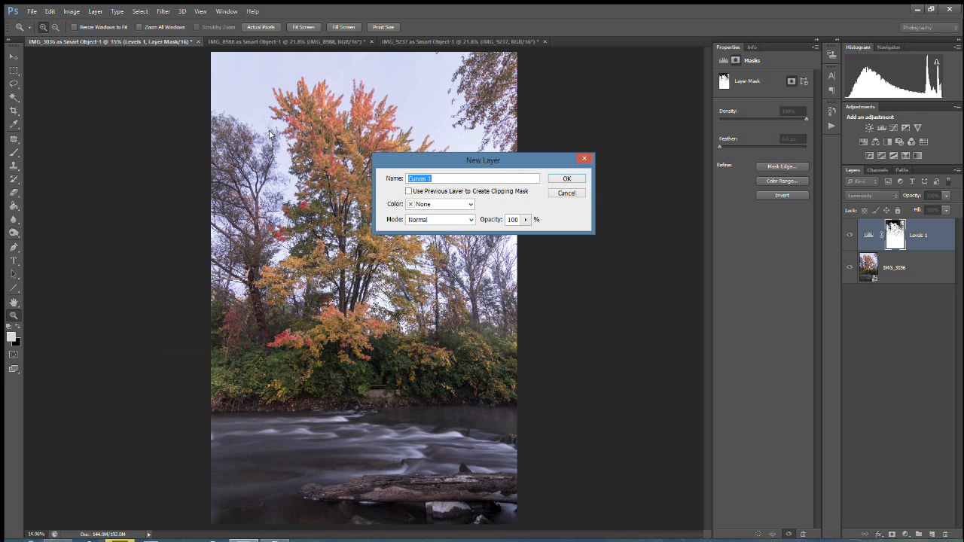
left_click(440, 220)
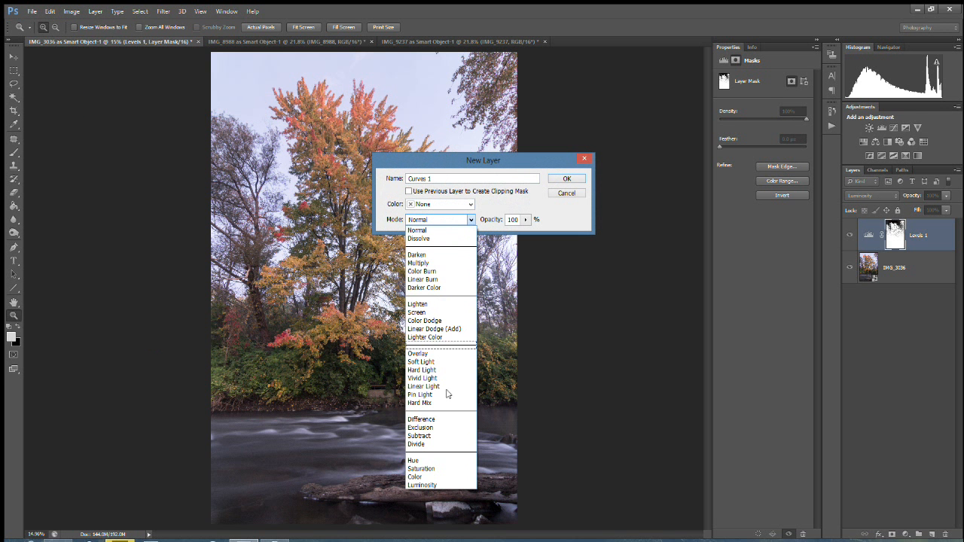
left_click(414, 476)
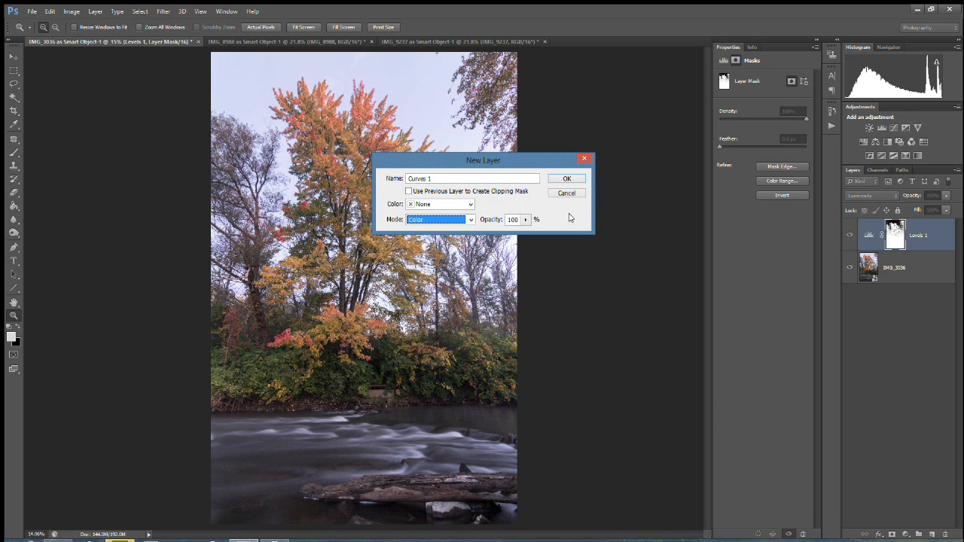
left_click(566, 178)
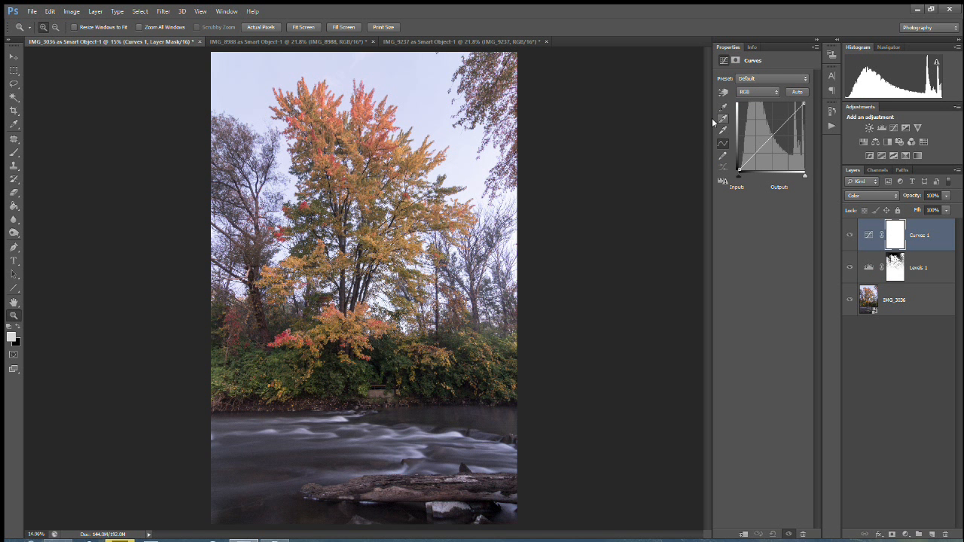
left_click(723, 109)
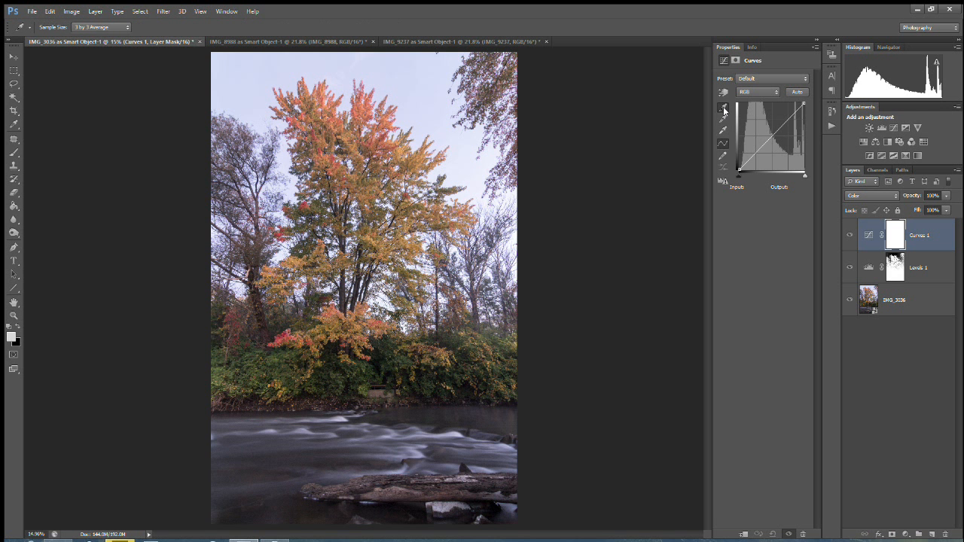
mouse_move(381, 391)
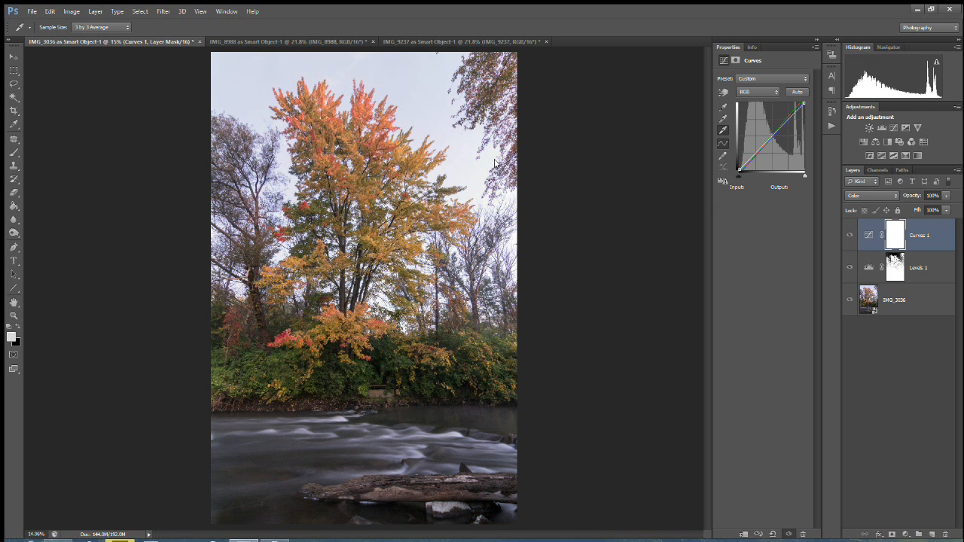
mouse_move(461, 440)
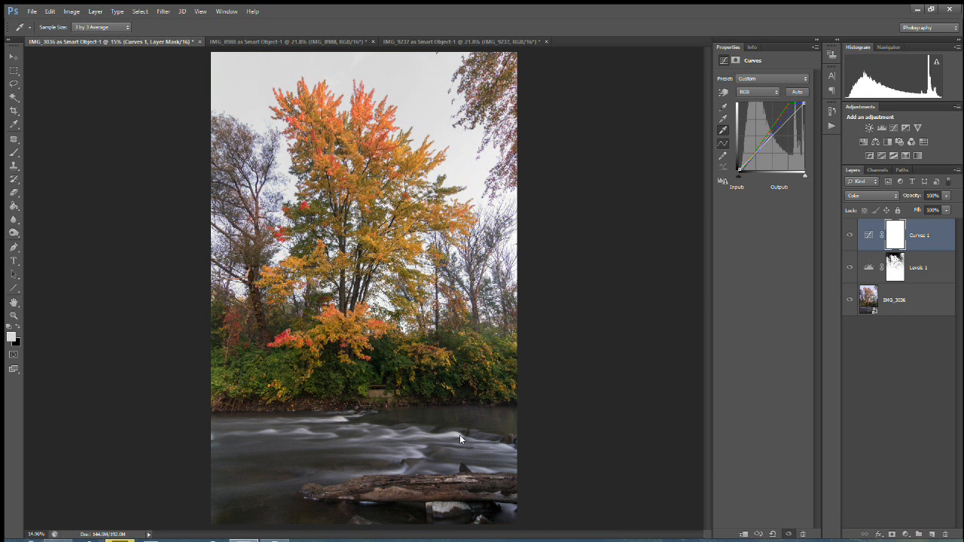
mouse_move(455, 436)
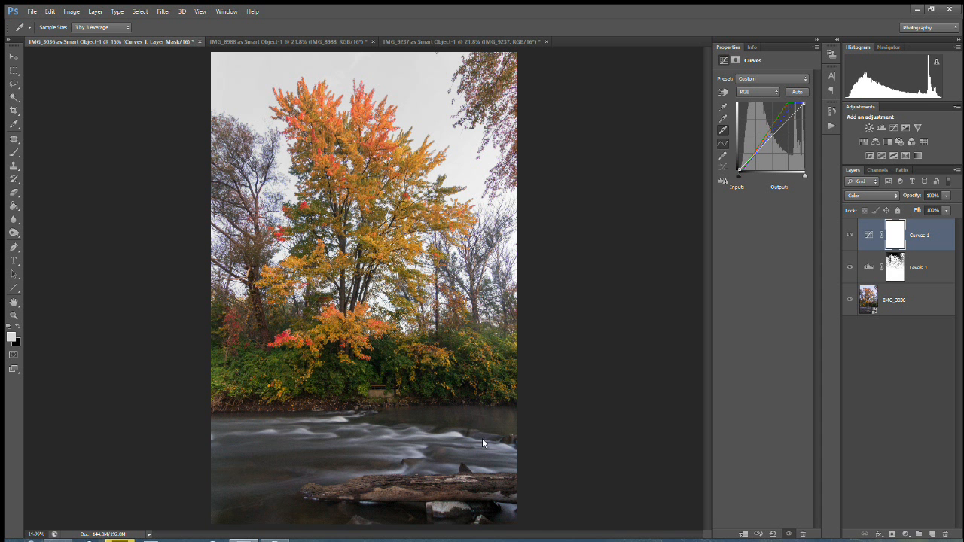
mouse_move(459, 439)
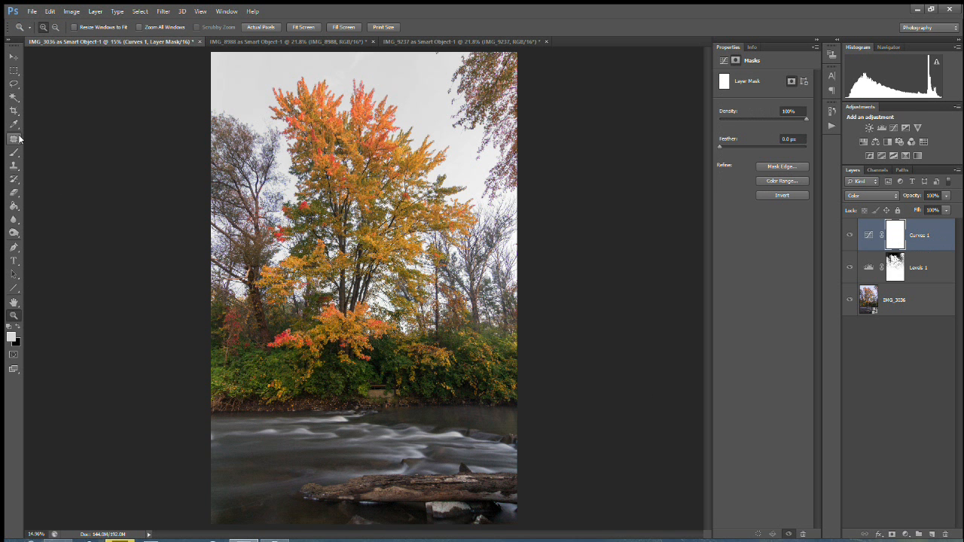
mouse_move(30, 319)
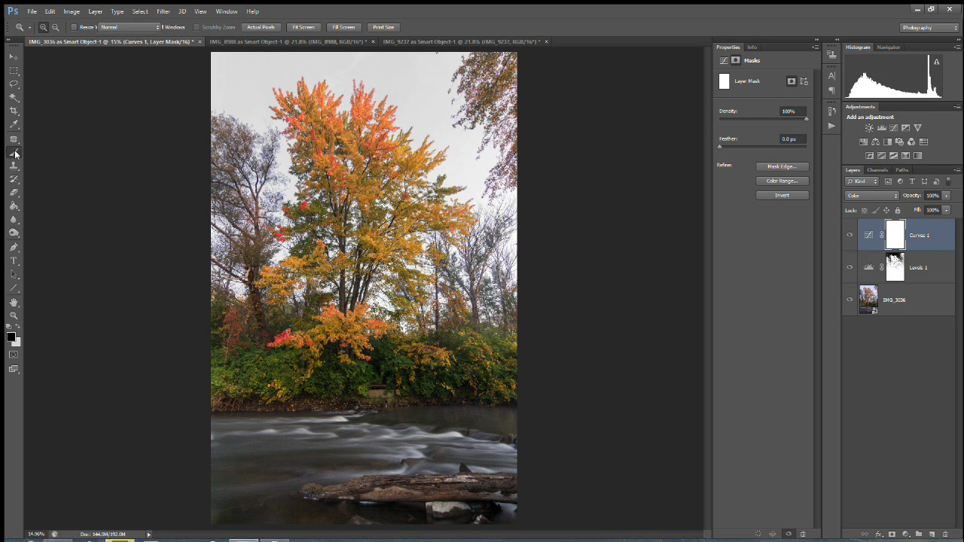
left_click(14, 139)
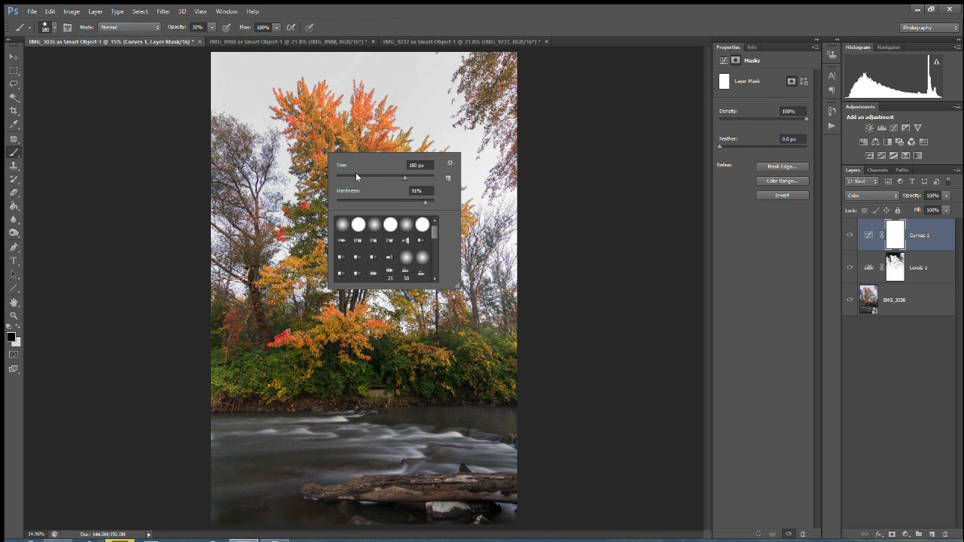
triple_click(417, 164)
type("298")
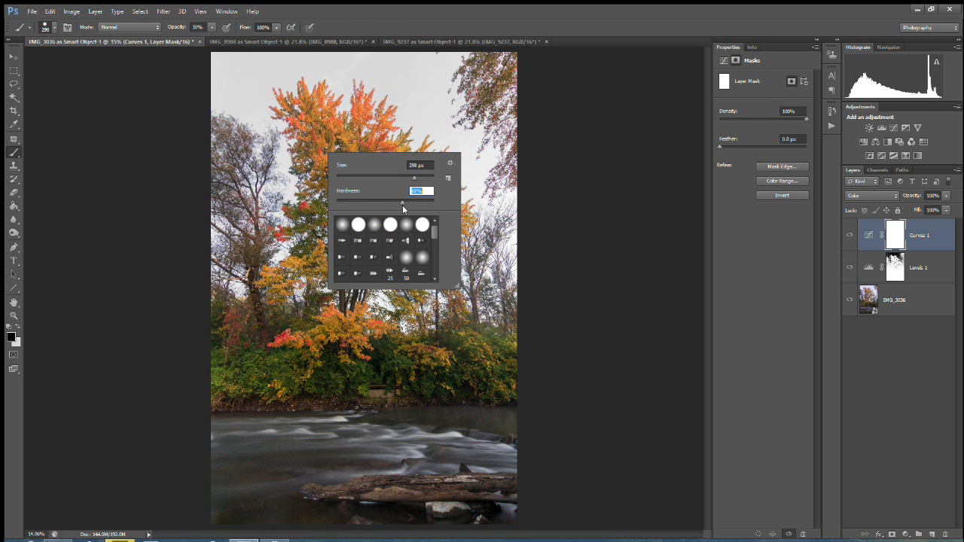
mouse_move(292, 136)
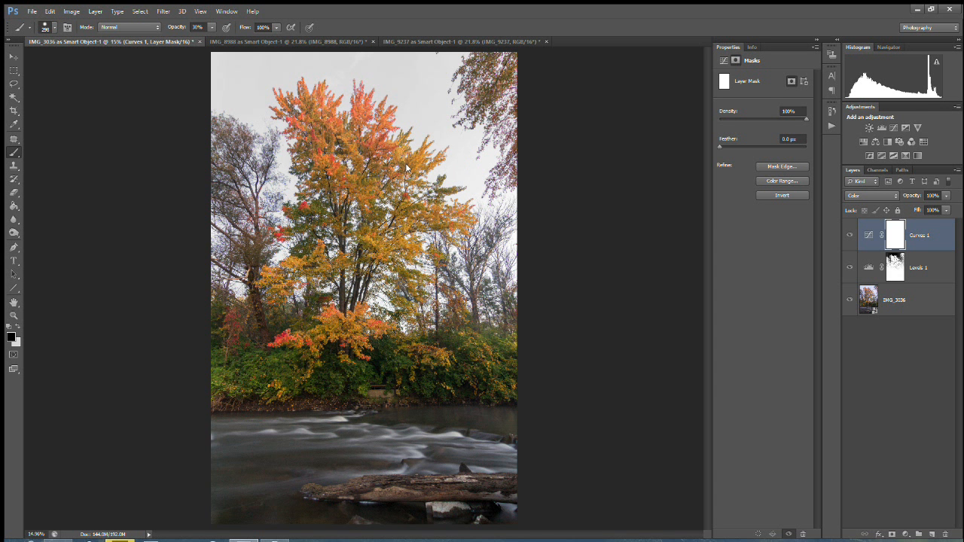
mouse_move(455, 226)
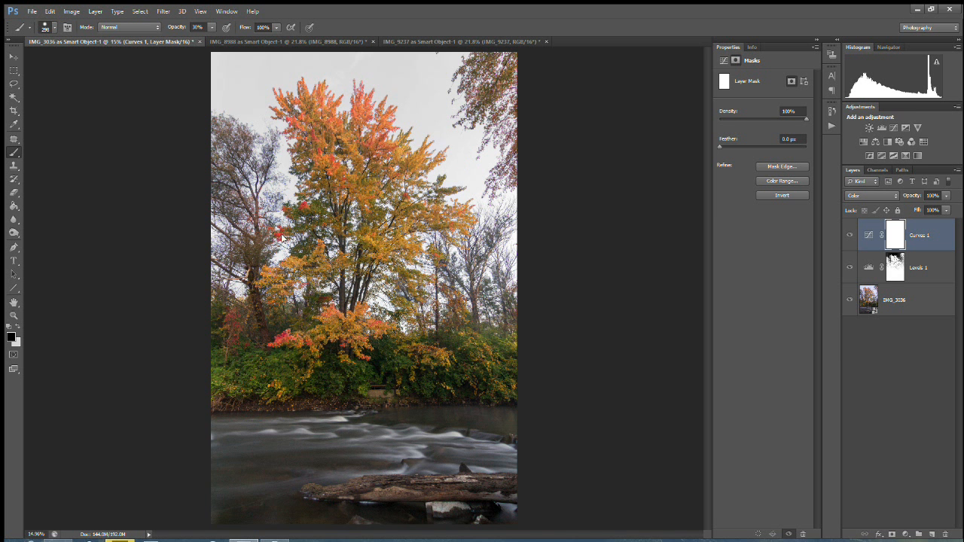
mouse_move(314, 205)
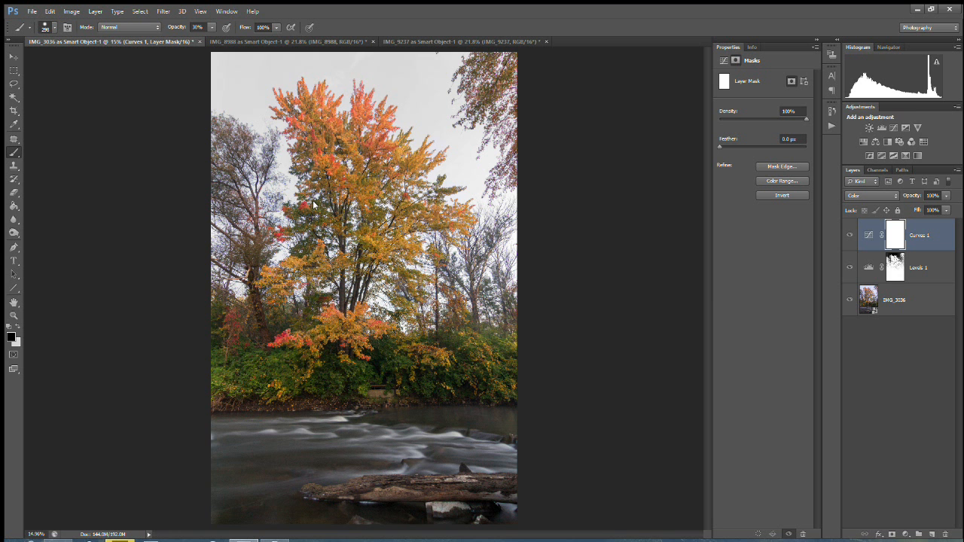
mouse_move(383, 194)
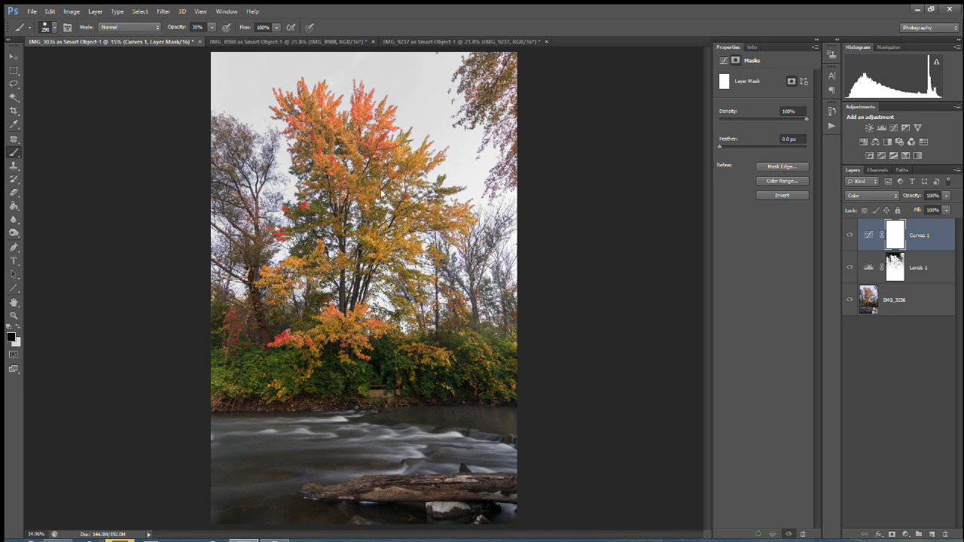
mouse_move(340, 256)
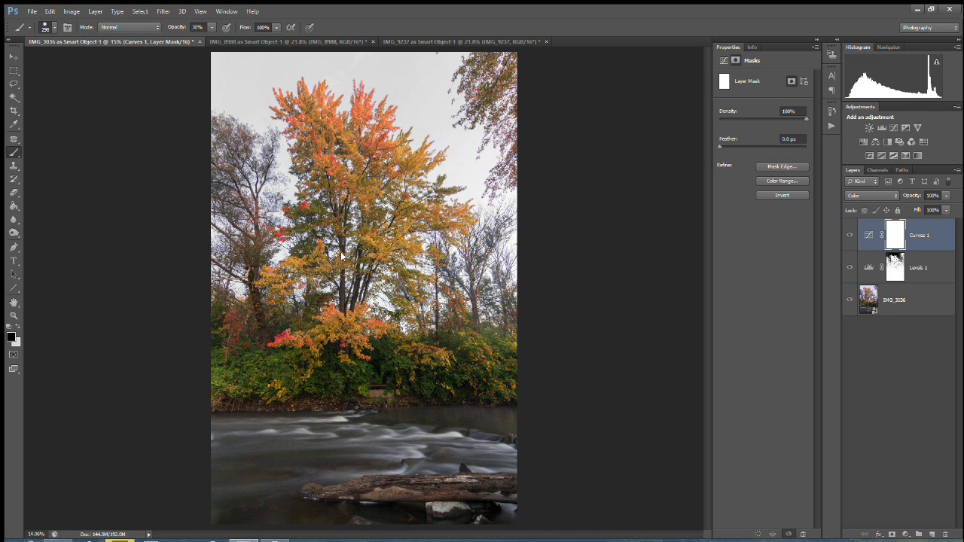
mouse_move(450, 221)
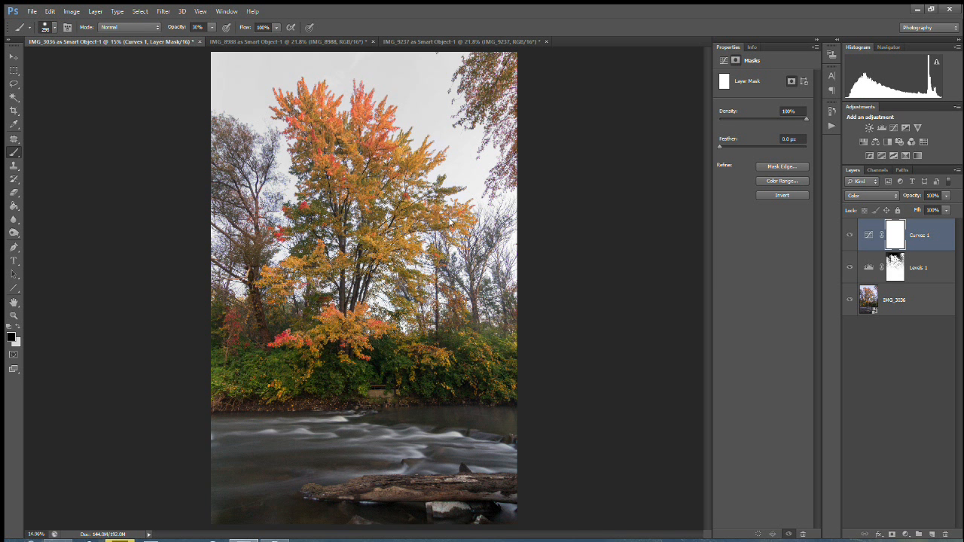
mouse_move(448, 190)
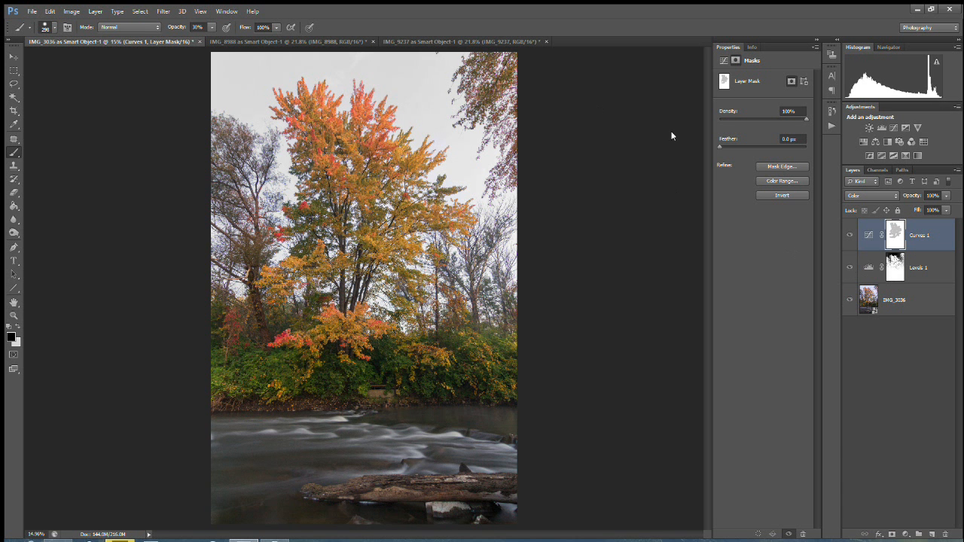
mouse_move(427, 99)
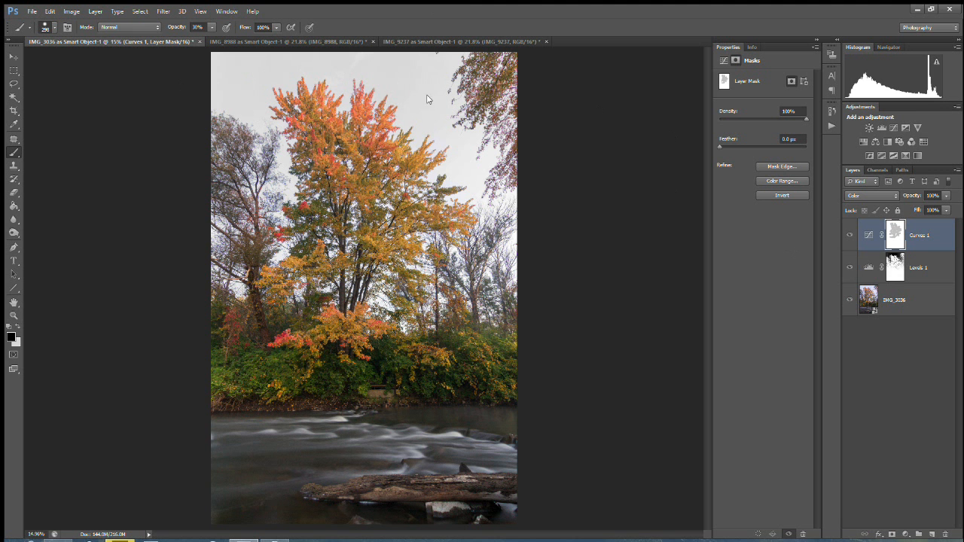
mouse_move(433, 118)
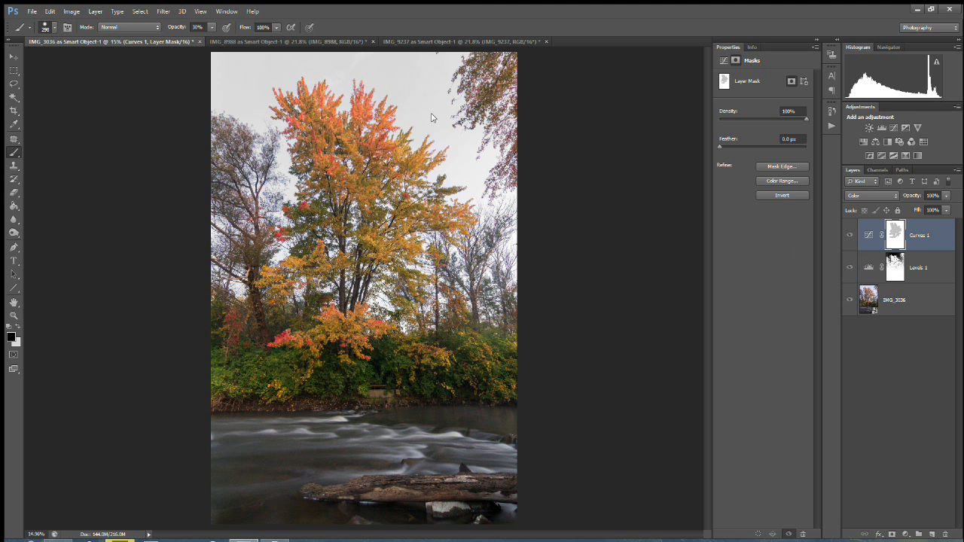
mouse_move(43, 307)
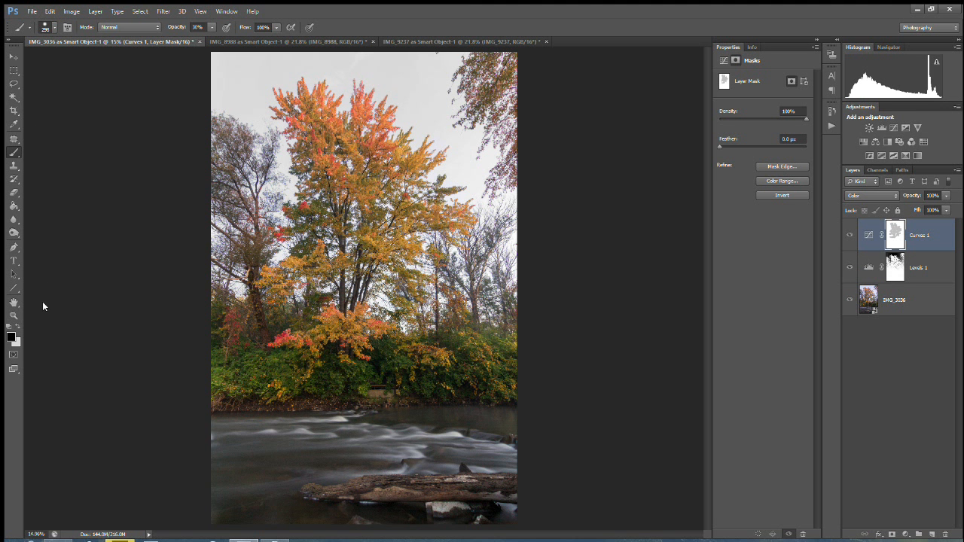
- Create a Selective Color layer in Color mode and push the Whites' Cyan slider toward deeper blue
left_click(95, 11)
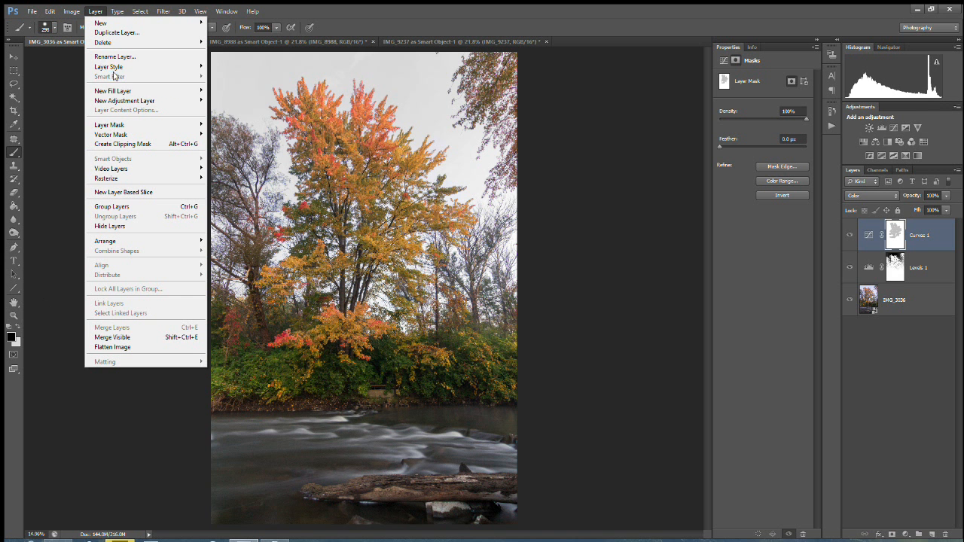
mouse_move(108, 66)
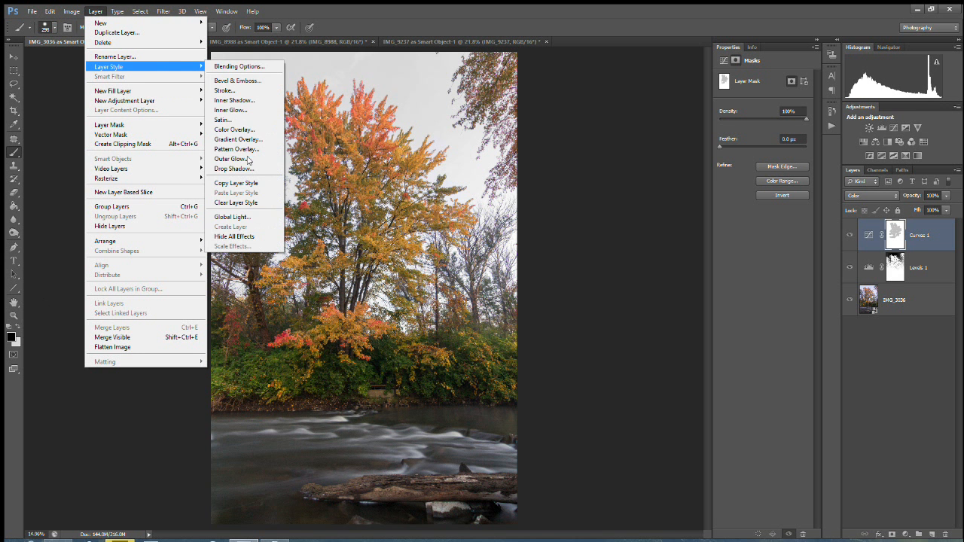
mouse_move(124, 100)
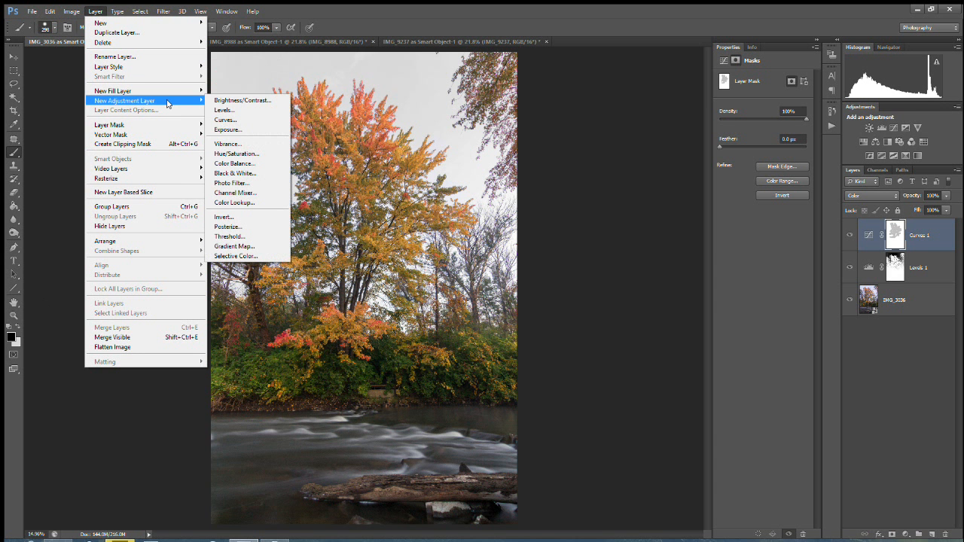
mouse_move(248, 247)
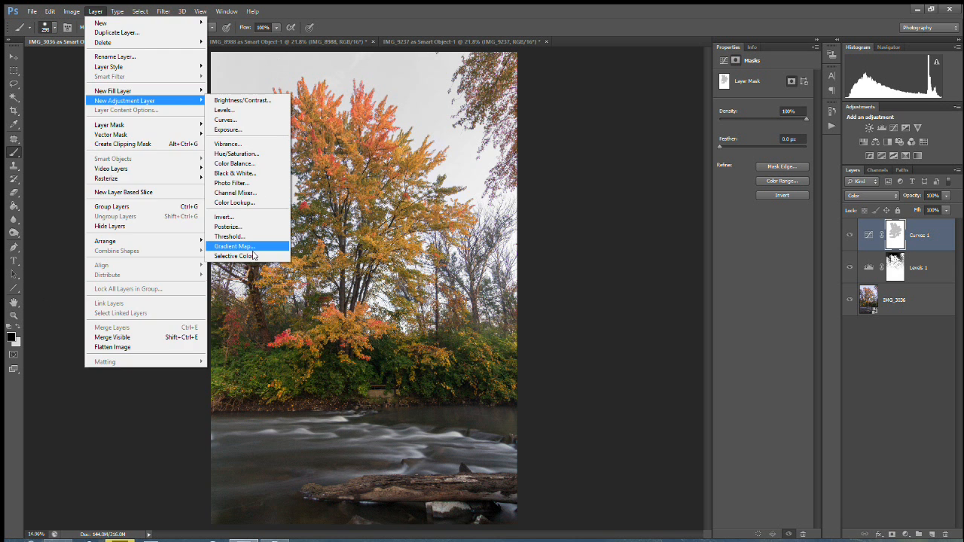
left_click(235, 256)
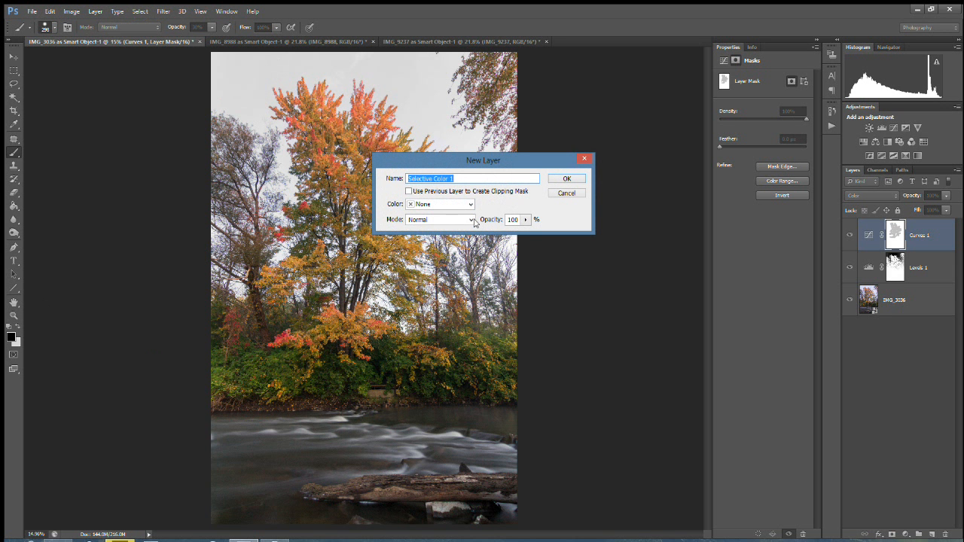
left_click(470, 220)
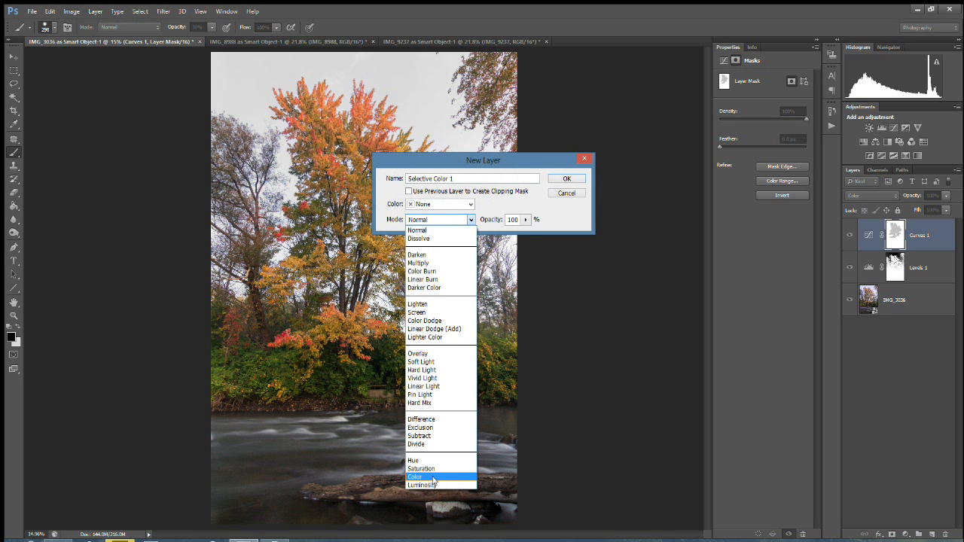
left_click(416, 476)
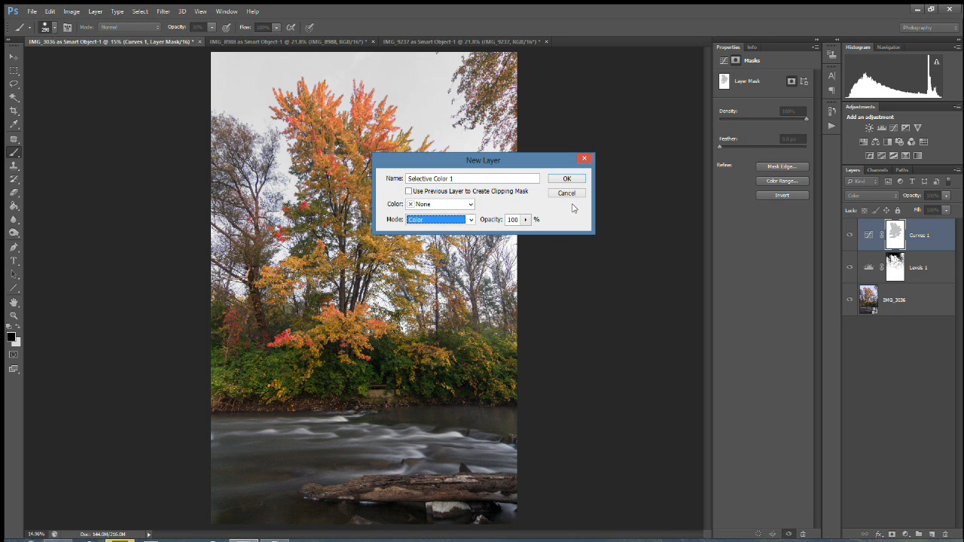
left_click(566, 177)
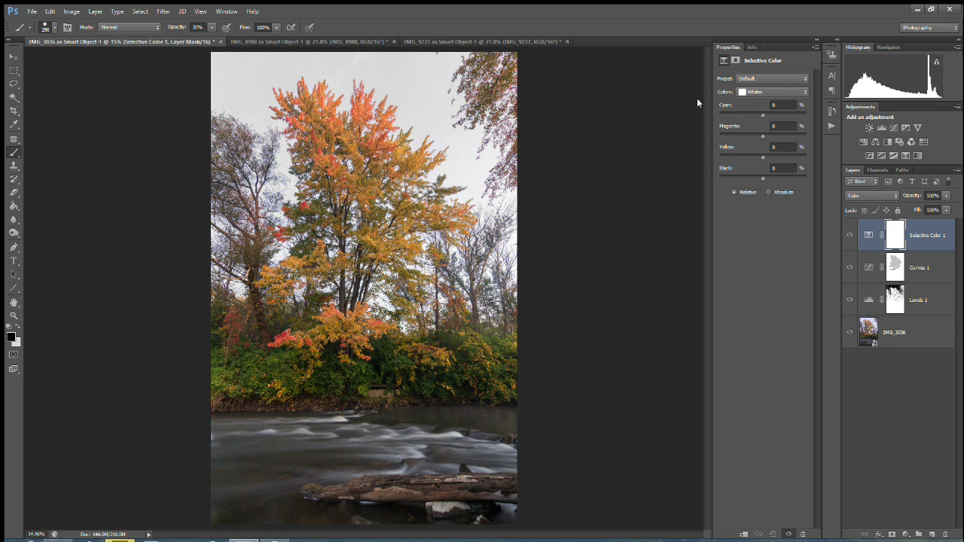
mouse_move(441, 113)
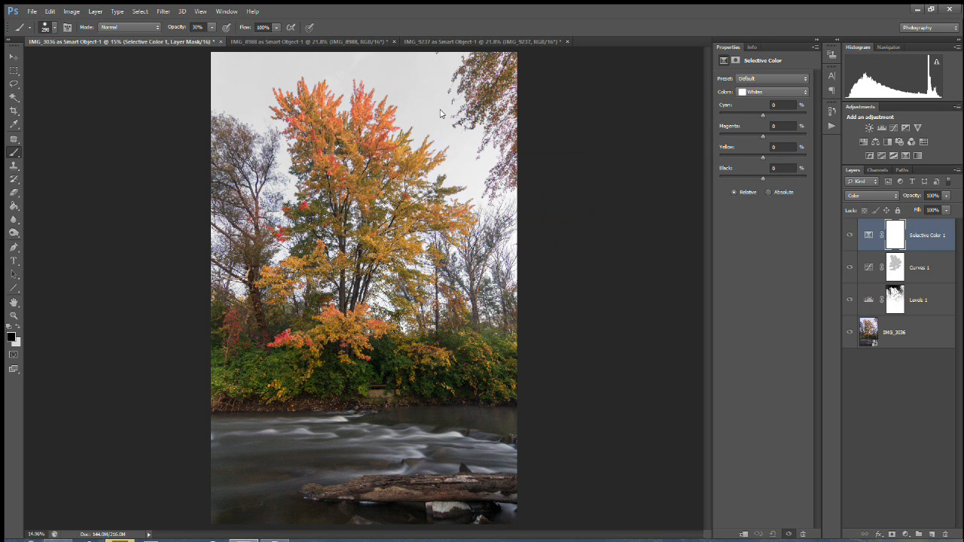
mouse_move(774, 96)
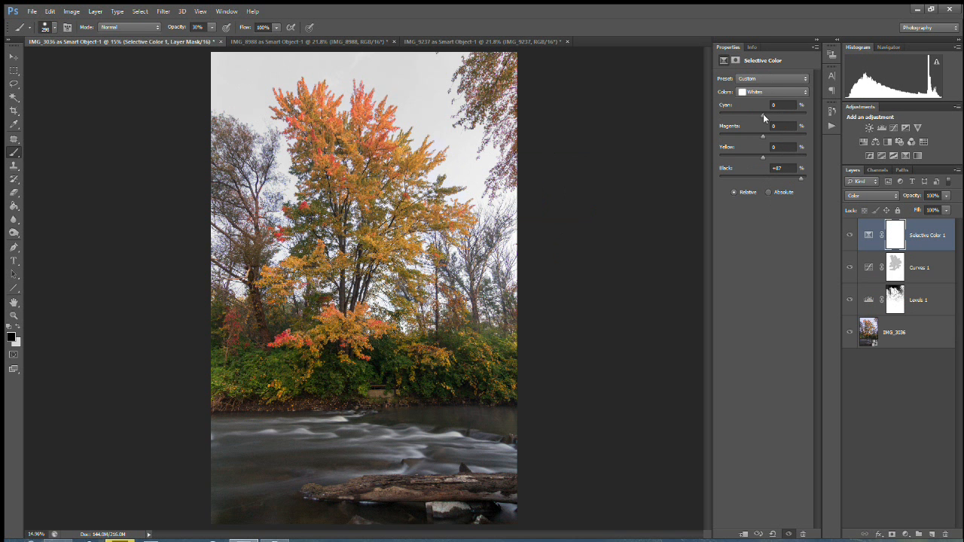
left_click_drag(762, 114, 782, 115)
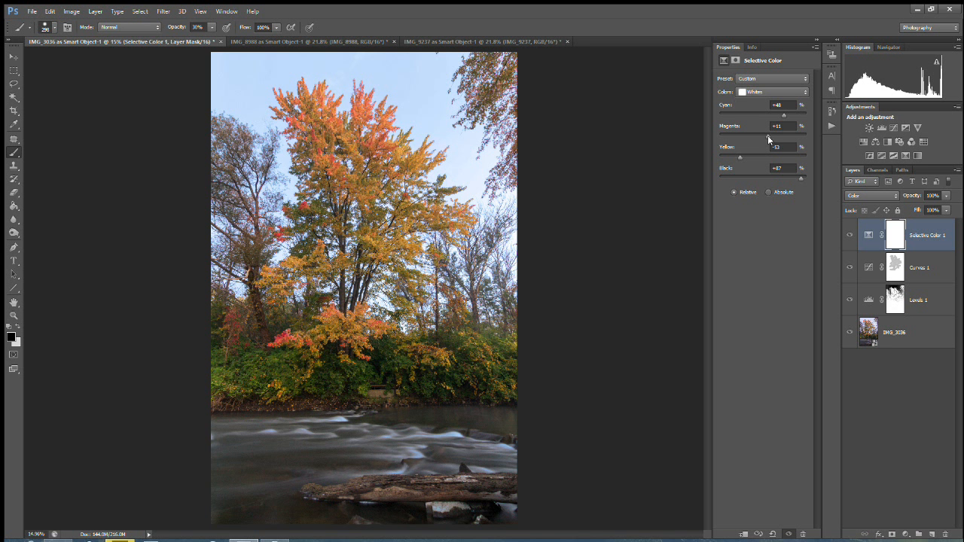
mouse_move(749, 120)
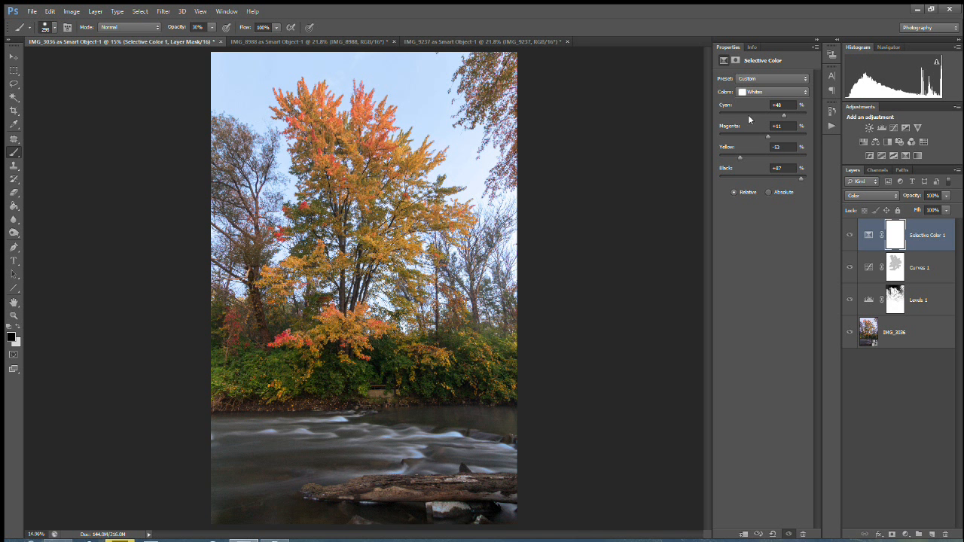
mouse_move(920, 307)
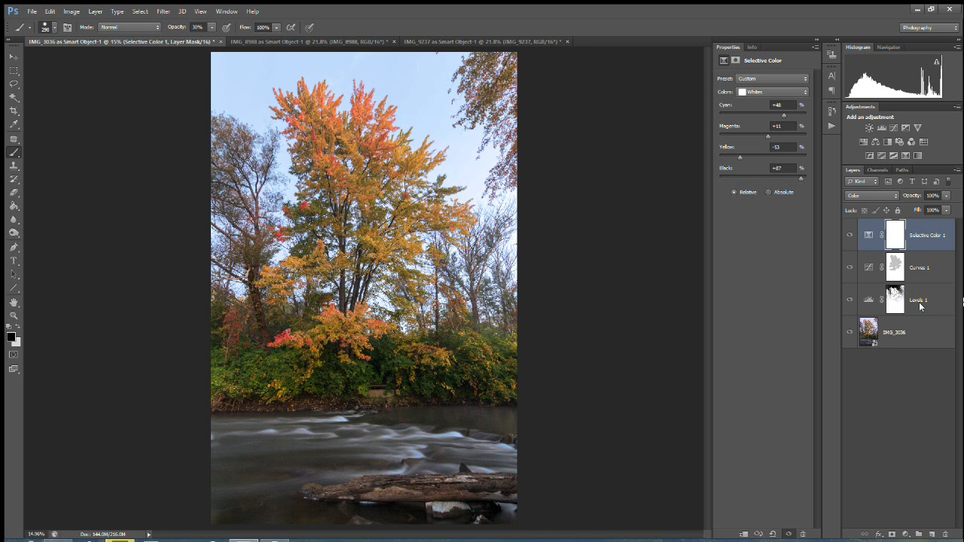
mouse_move(906, 307)
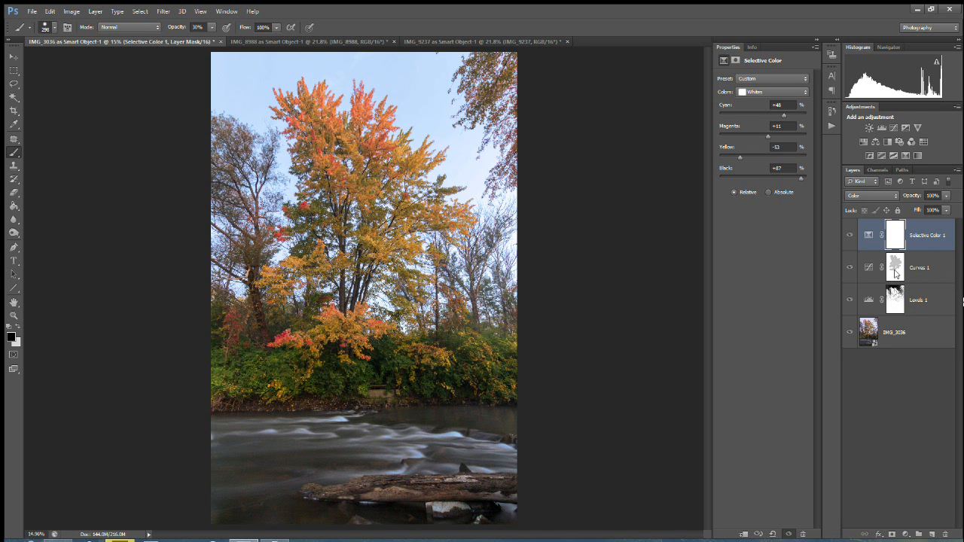
mouse_move(924, 241)
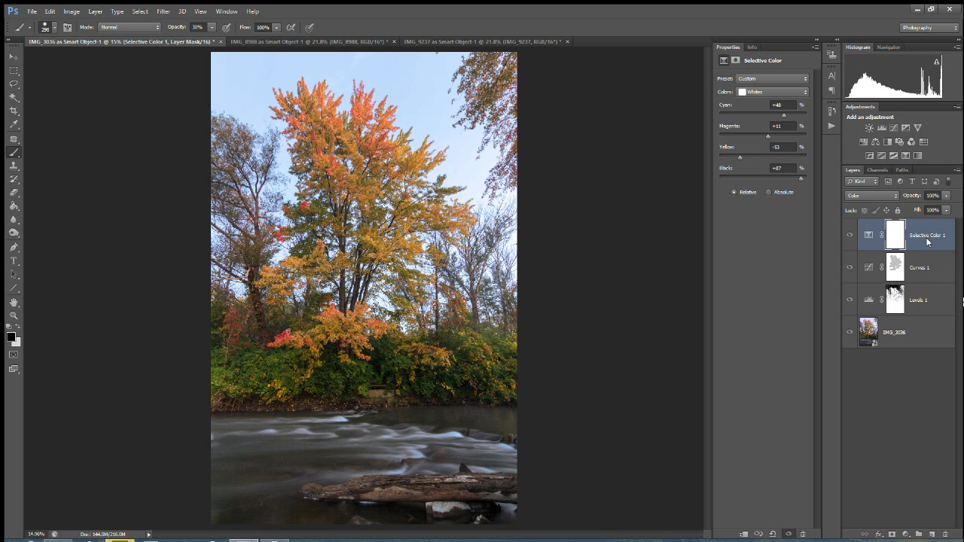
mouse_move(926, 241)
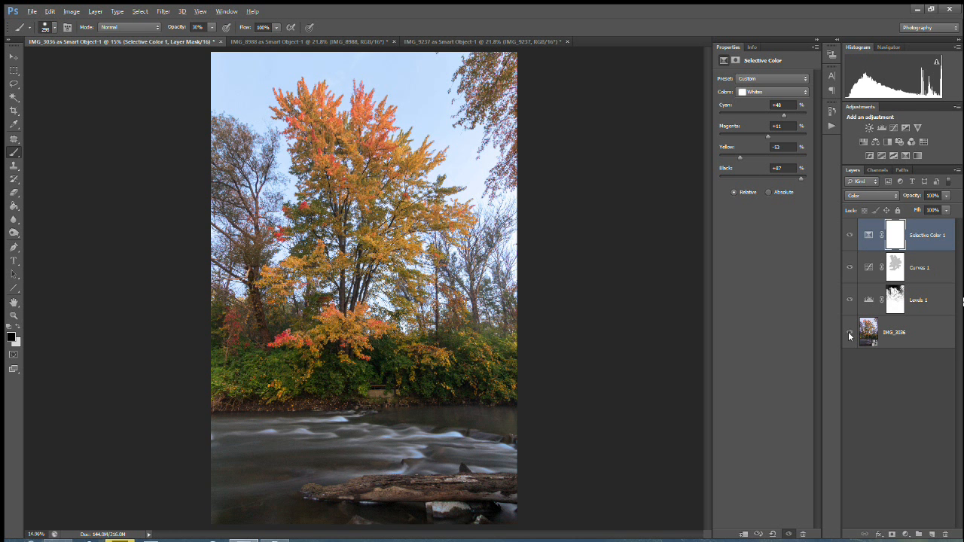
left_click(849, 235)
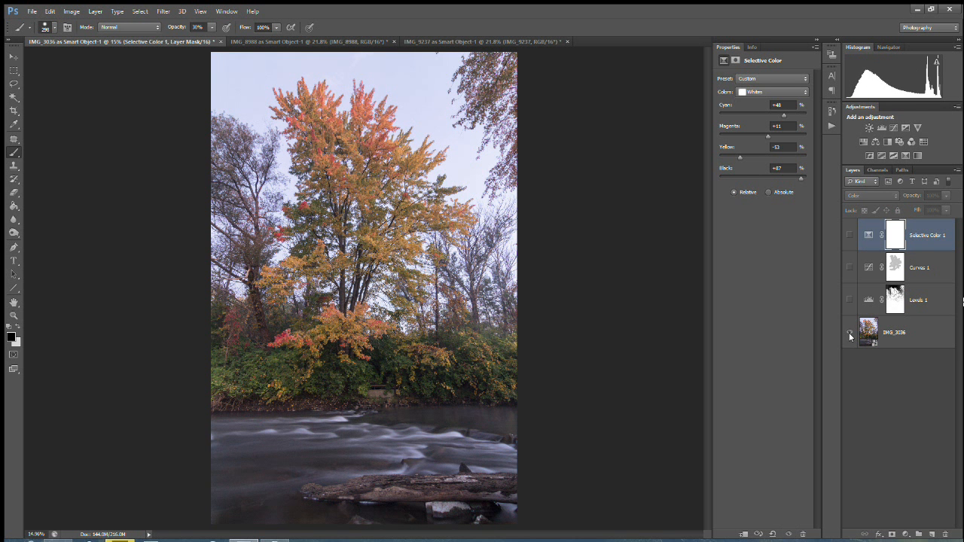
left_click(849, 235)
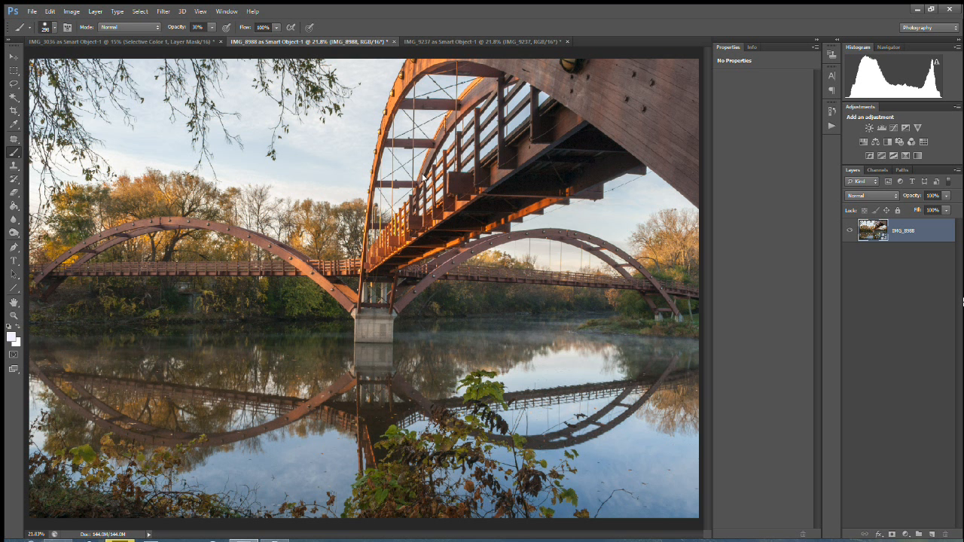
mouse_move(362, 304)
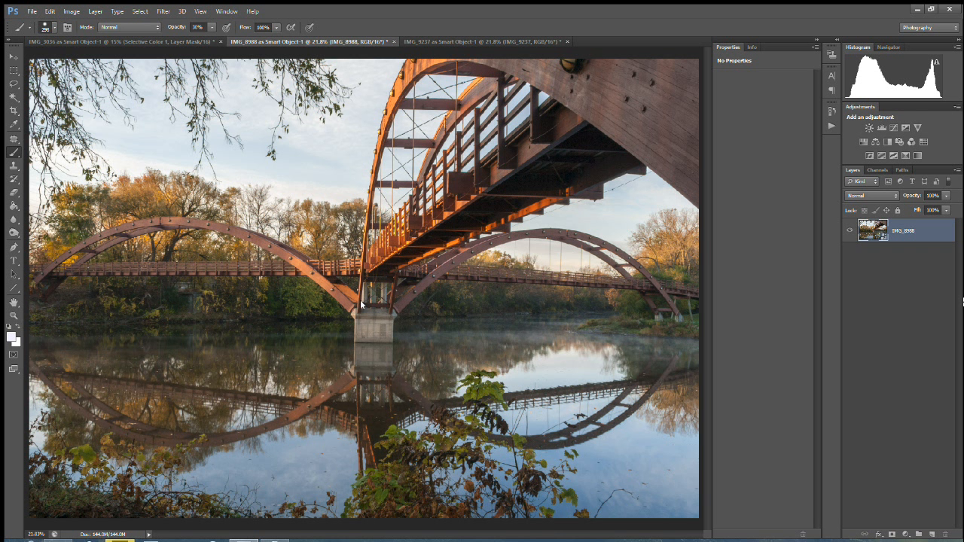
mouse_move(363, 300)
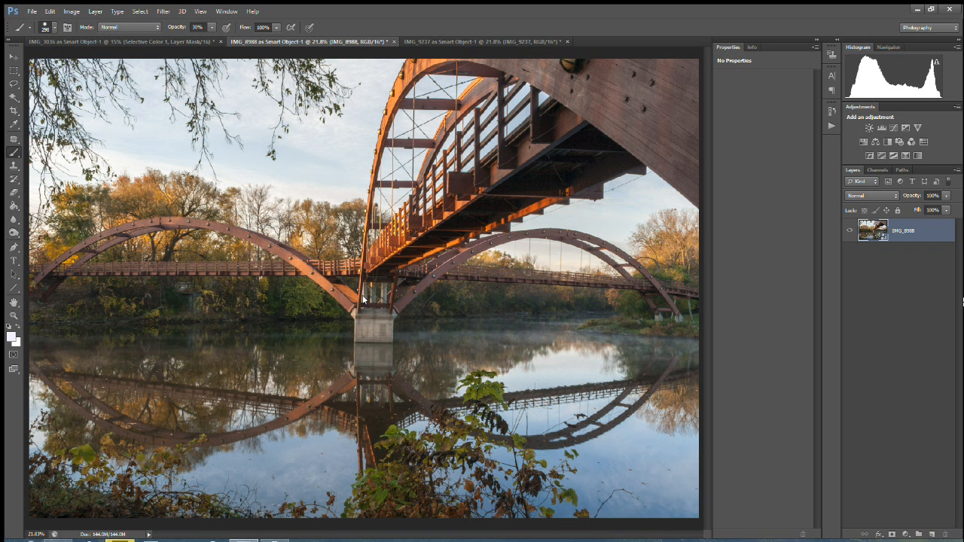
mouse_move(362, 278)
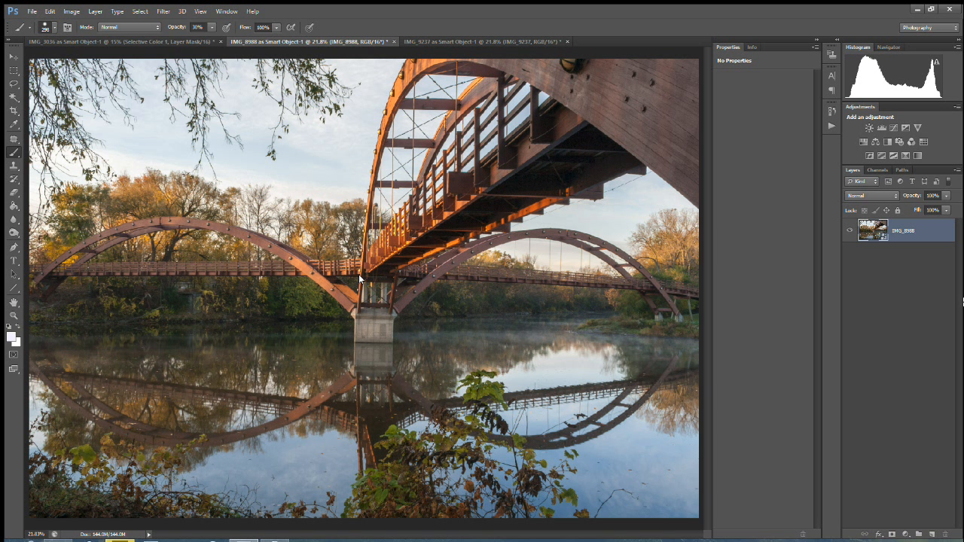
- Create a Levels adjustment layer over the bridge photo blending in Luminosity mode
left_click(95, 11)
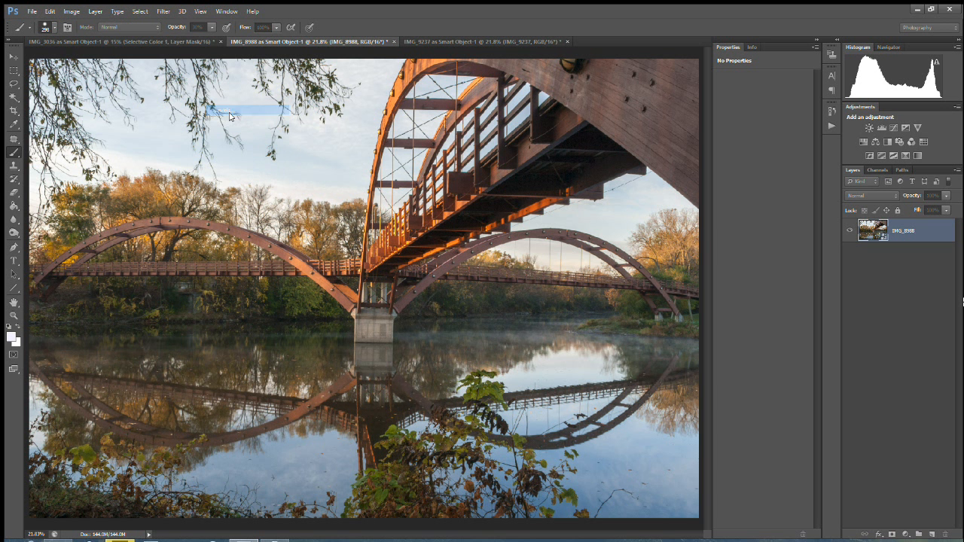
left_click(439, 220)
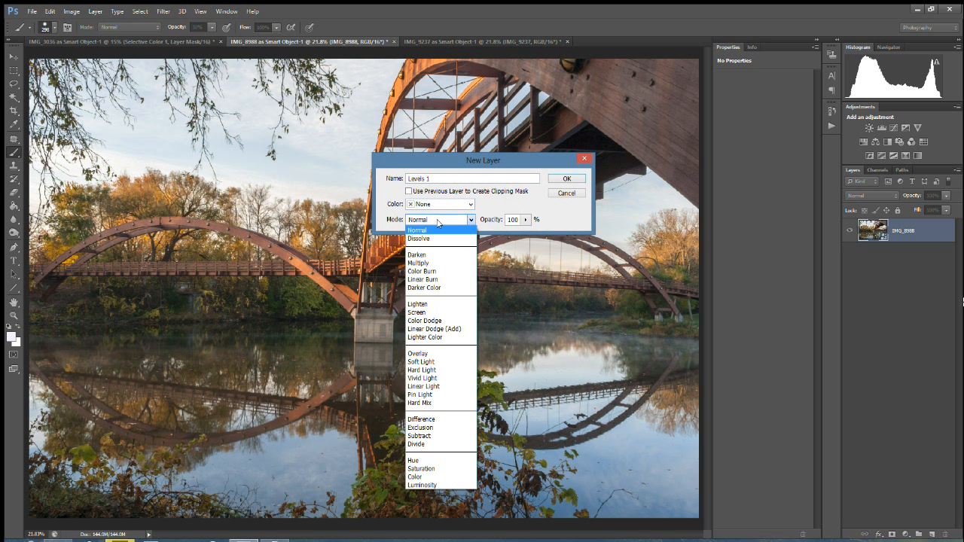
left_click(422, 485)
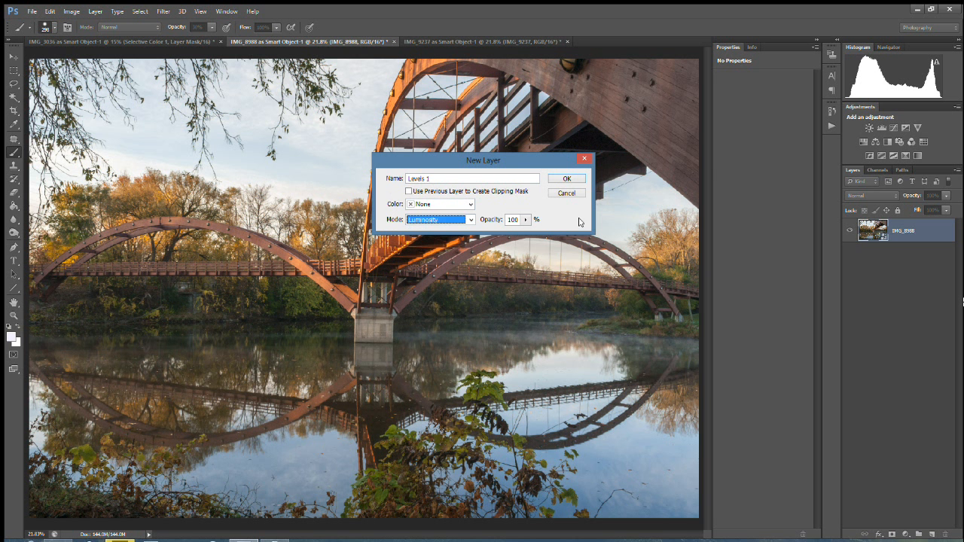
left_click(566, 178)
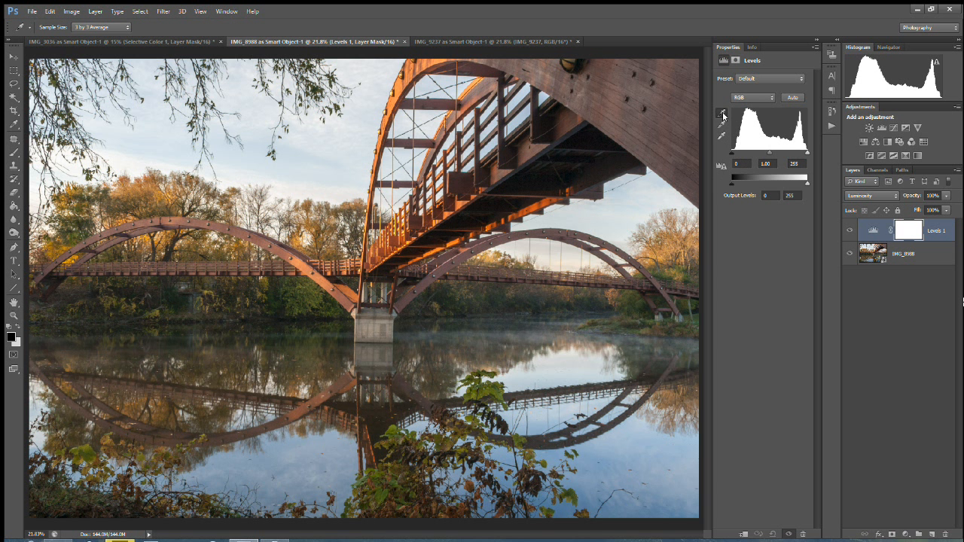
mouse_move(572, 145)
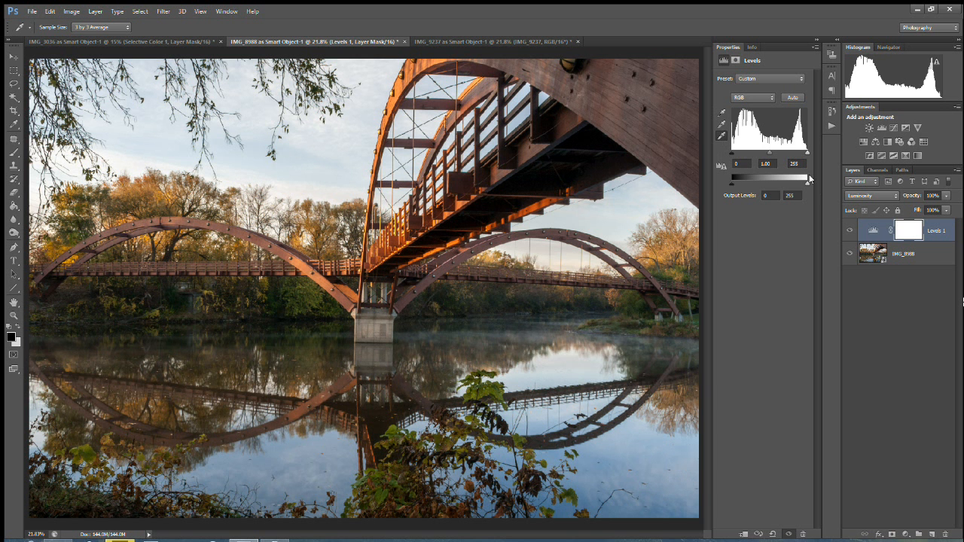
mouse_move(807, 155)
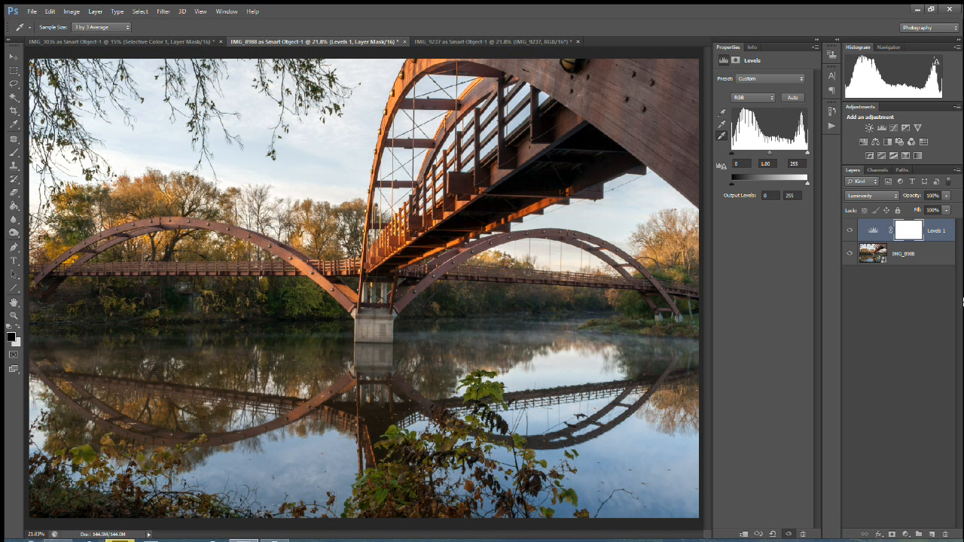
mouse_move(95, 11)
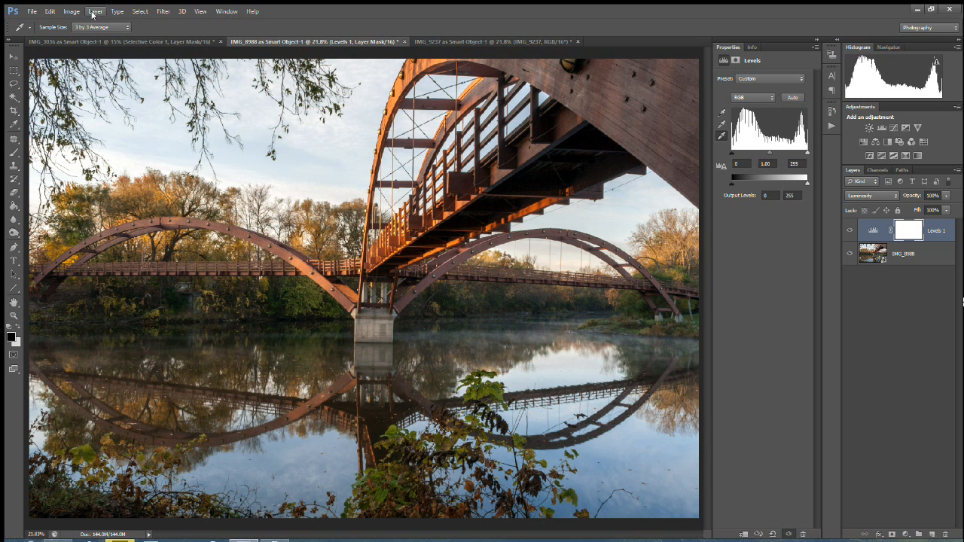
- Create a Curves adjustment layer in Color mode and switch its curve to a single colour channel
left_click(94, 10)
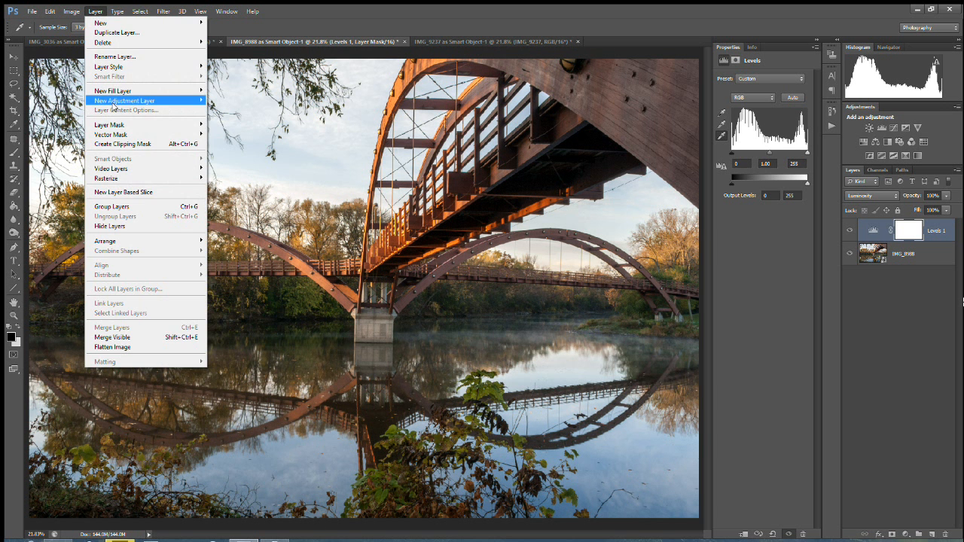
left_click(124, 99)
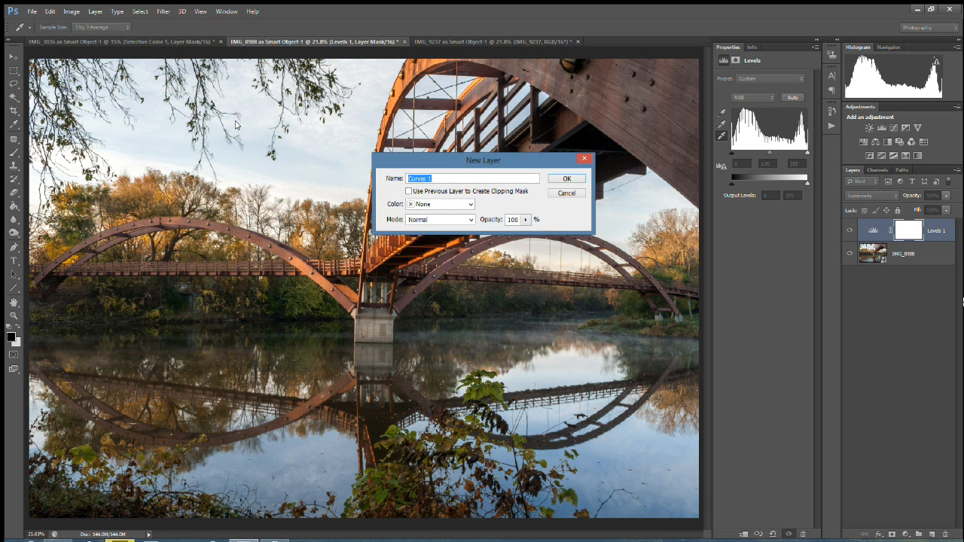
left_click(470, 220)
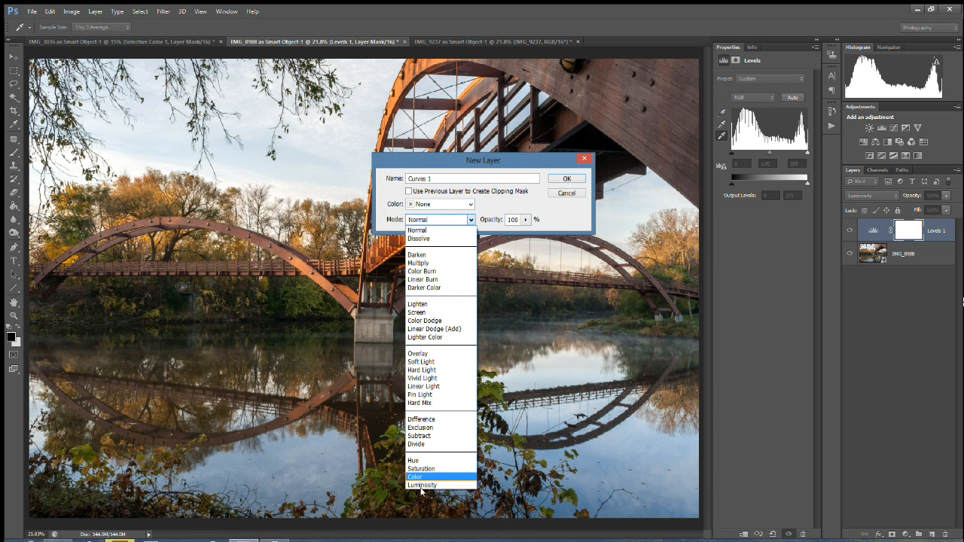
left_click(416, 476)
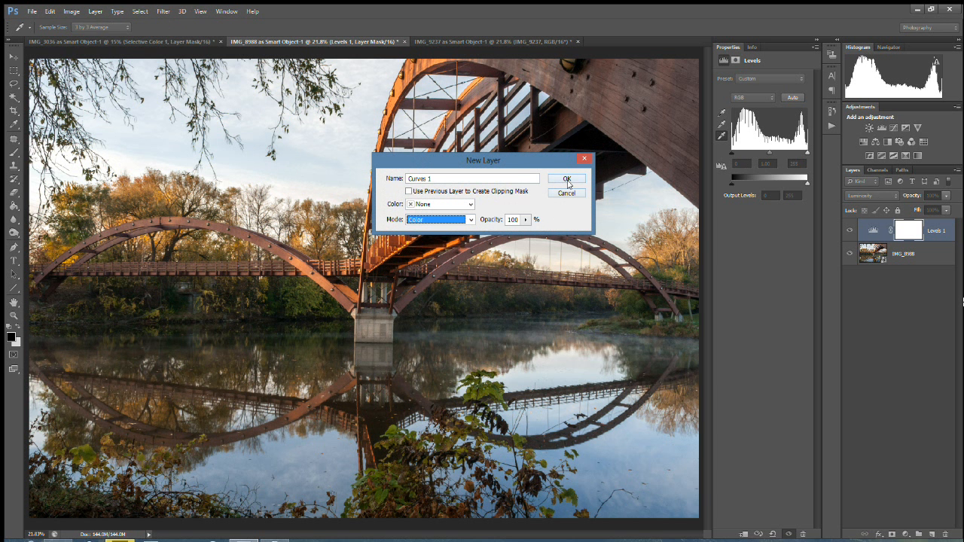
left_click(566, 178)
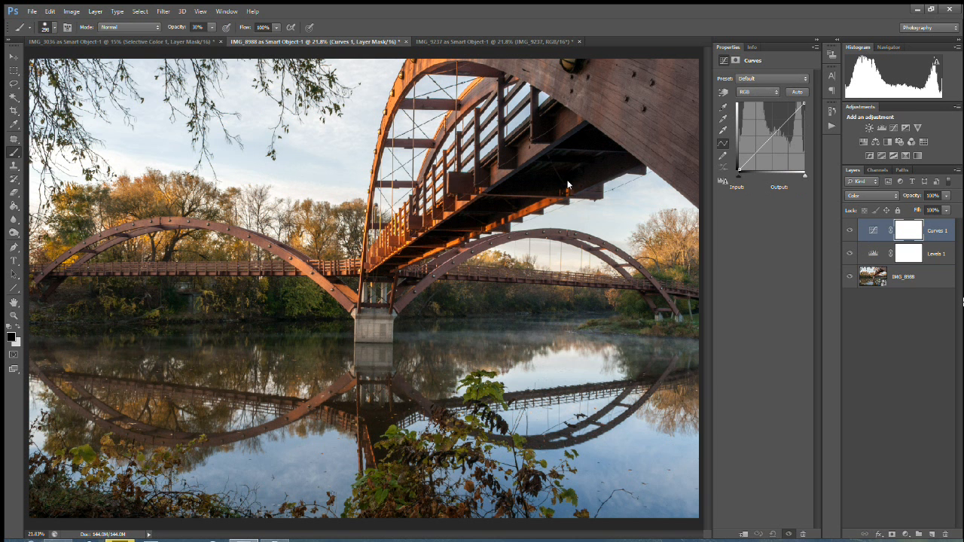
left_click(723, 110)
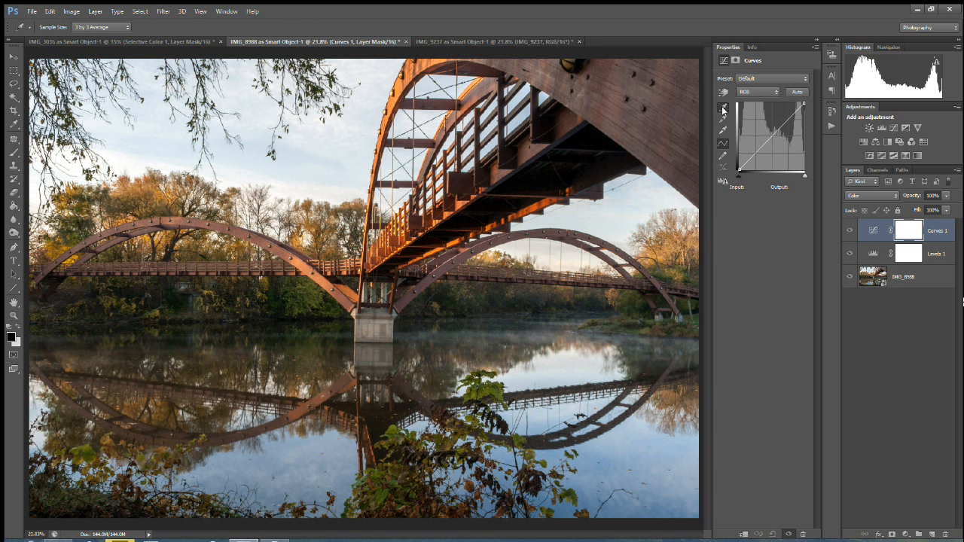
mouse_move(585, 148)
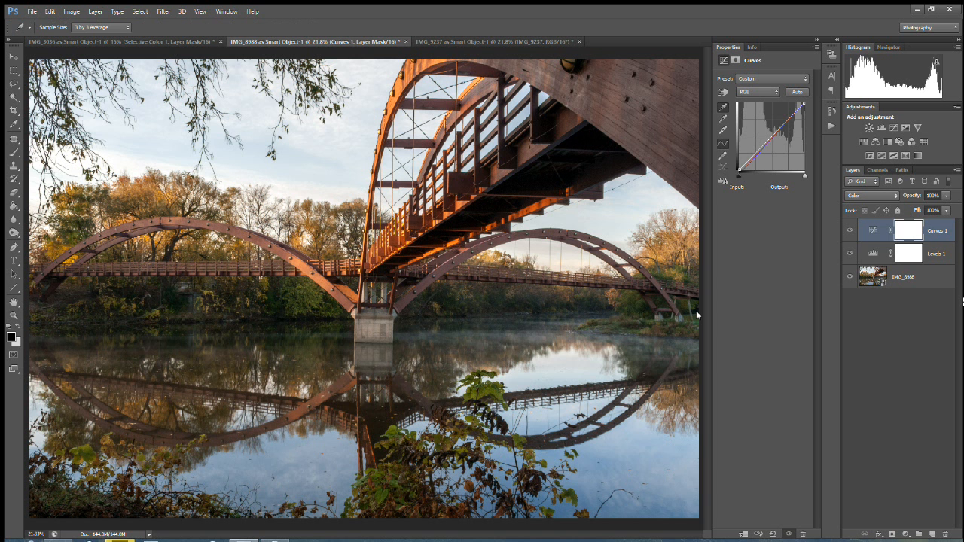
mouse_move(283, 322)
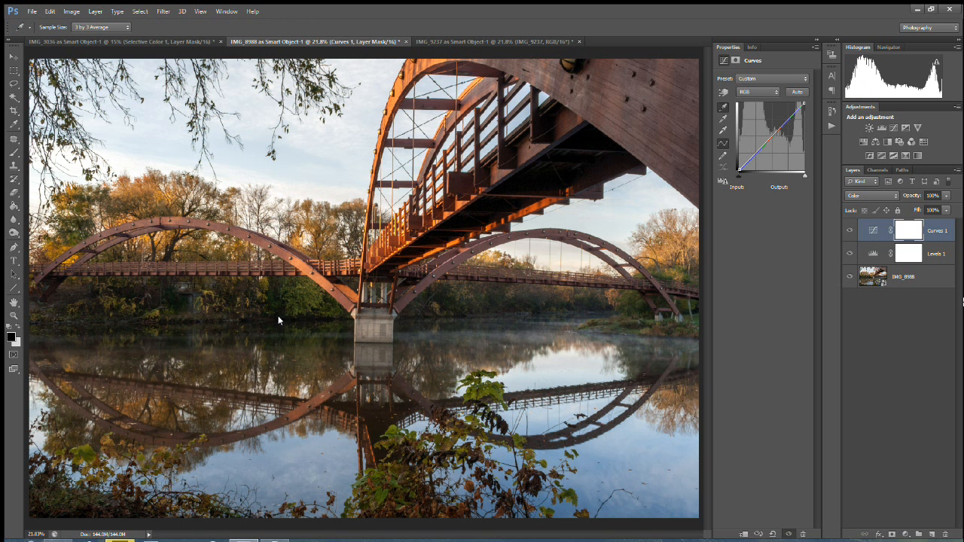
mouse_move(464, 319)
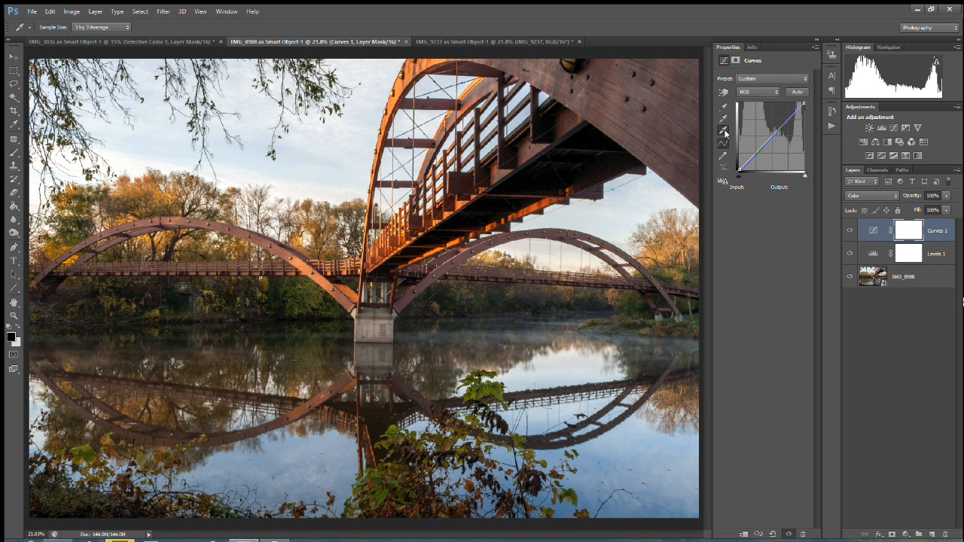
mouse_move(70, 126)
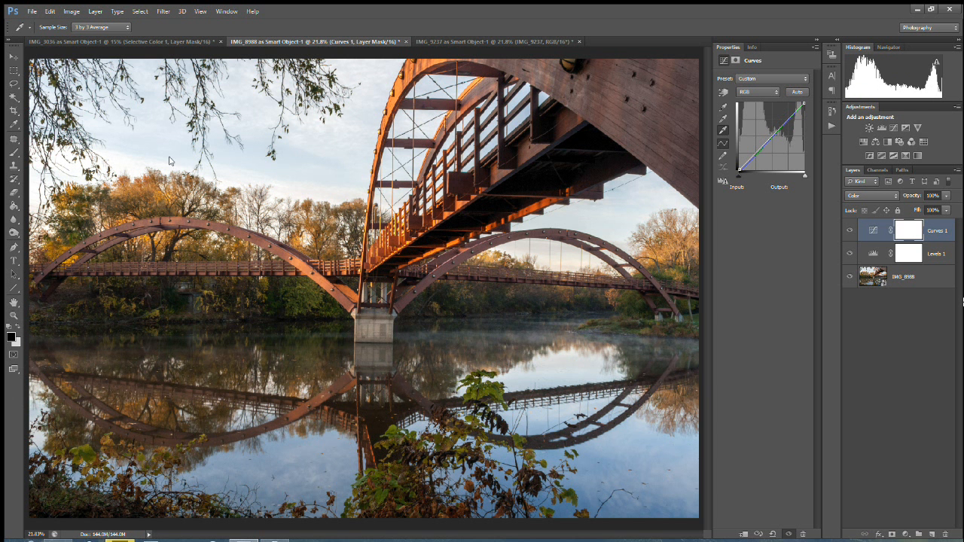
mouse_move(349, 196)
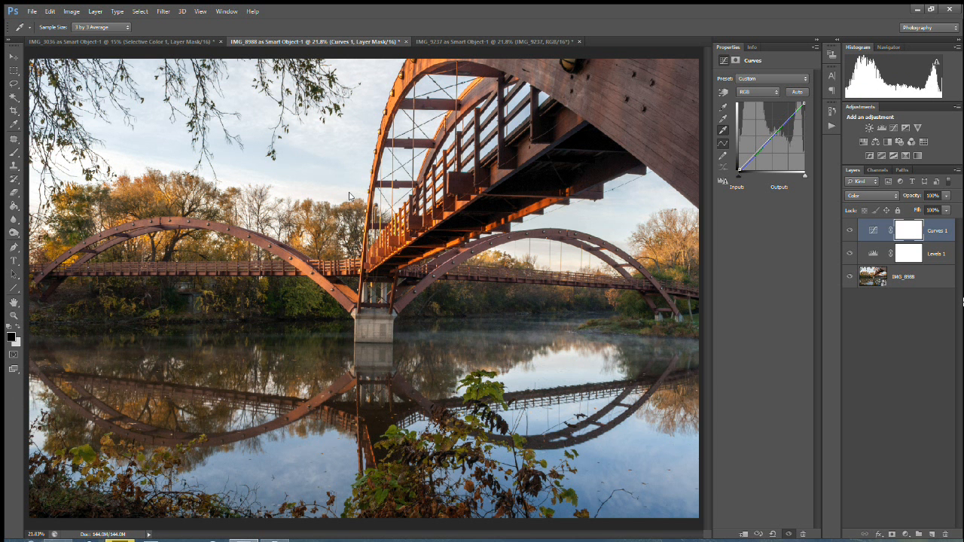
mouse_move(335, 189)
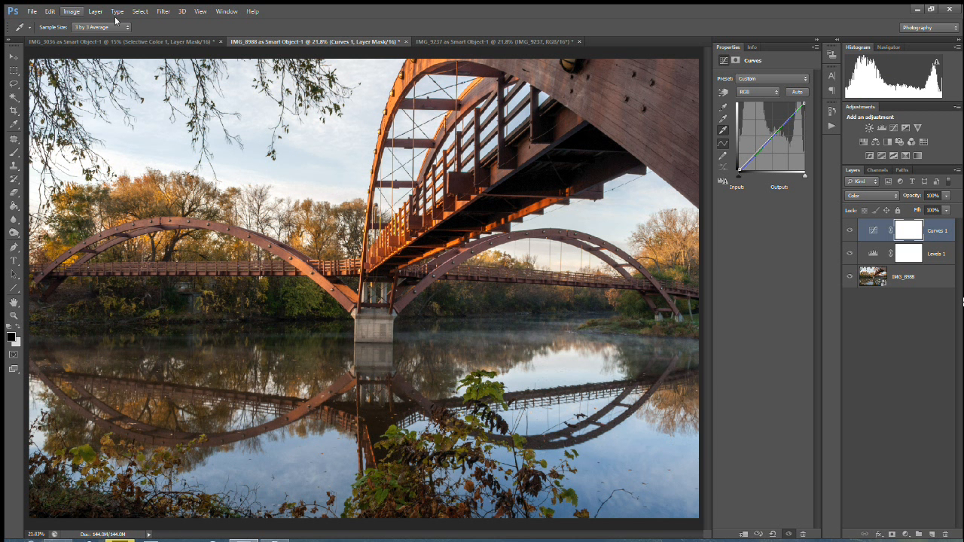
left_click(94, 10)
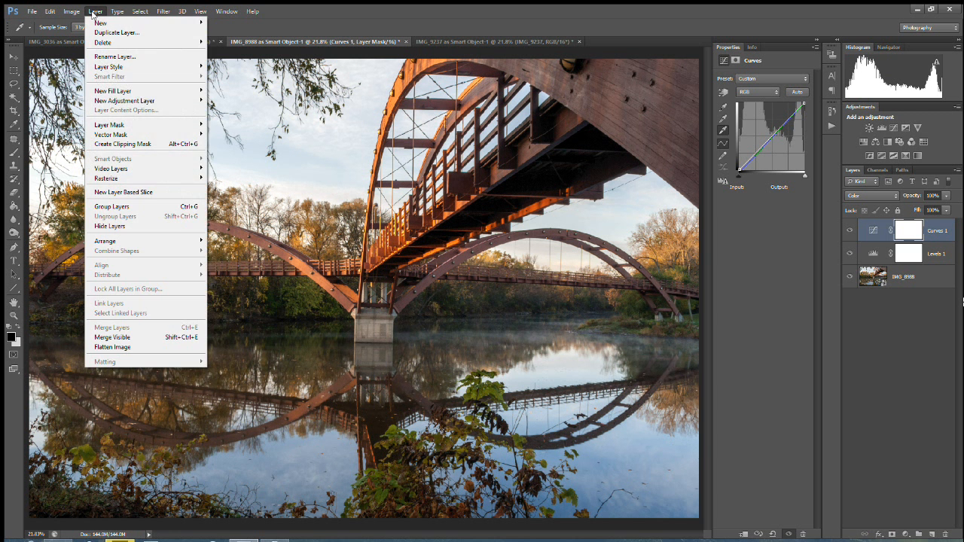
mouse_move(123, 100)
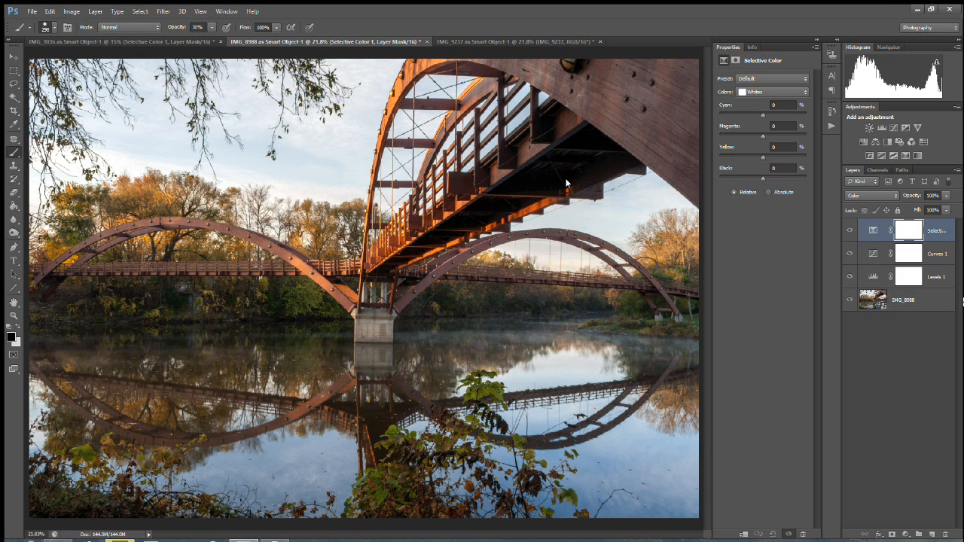
mouse_move(766, 115)
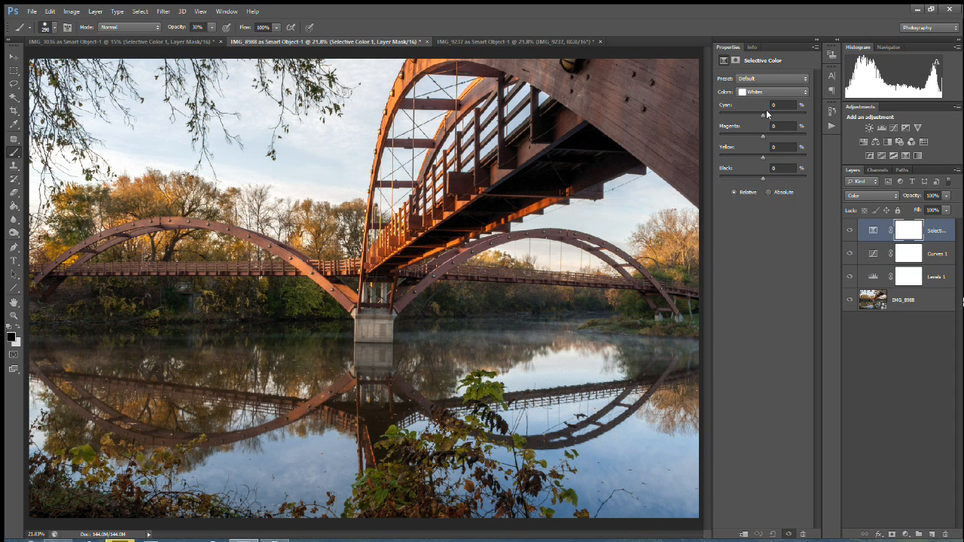
left_click_drag(762, 177, 789, 178)
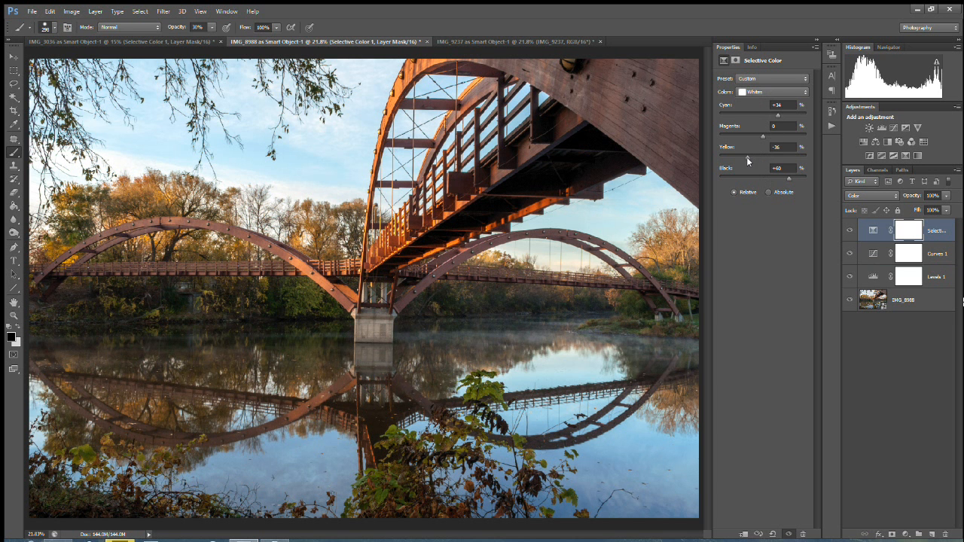
left_click_drag(762, 155, 722, 155)
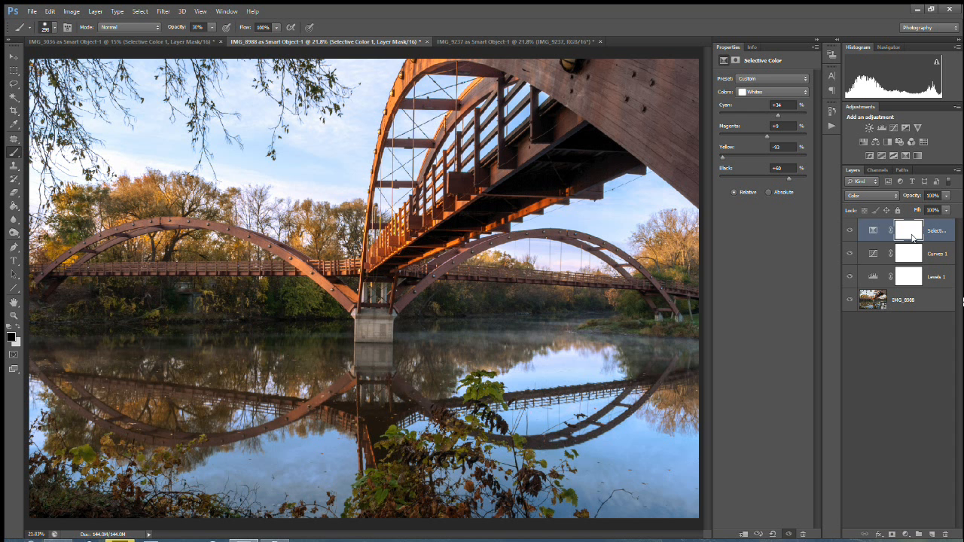
mouse_move(907, 231)
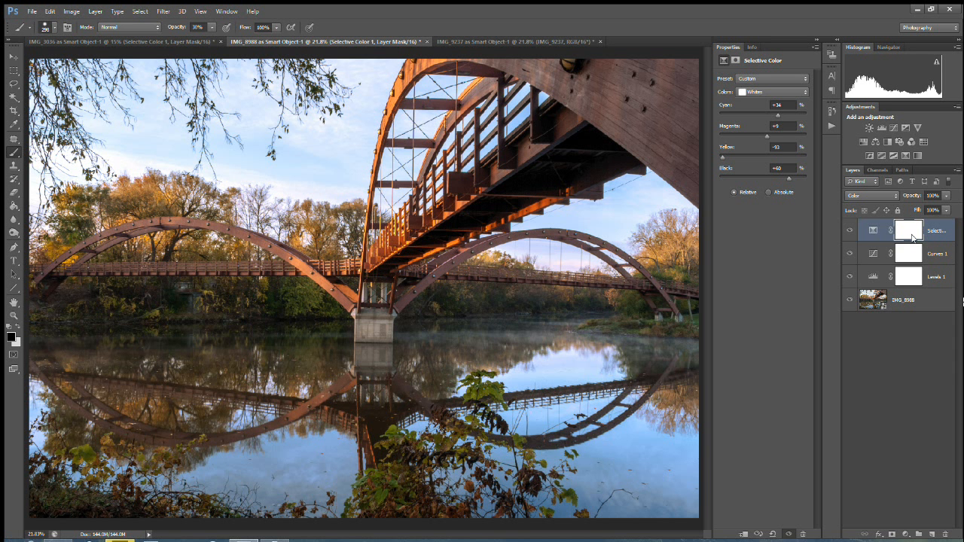
mouse_move(907, 265)
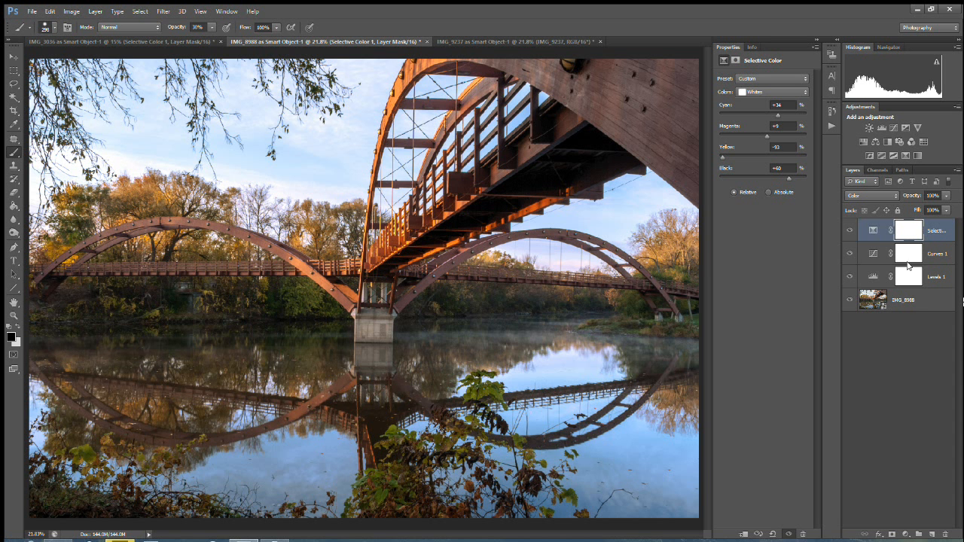
mouse_move(909, 284)
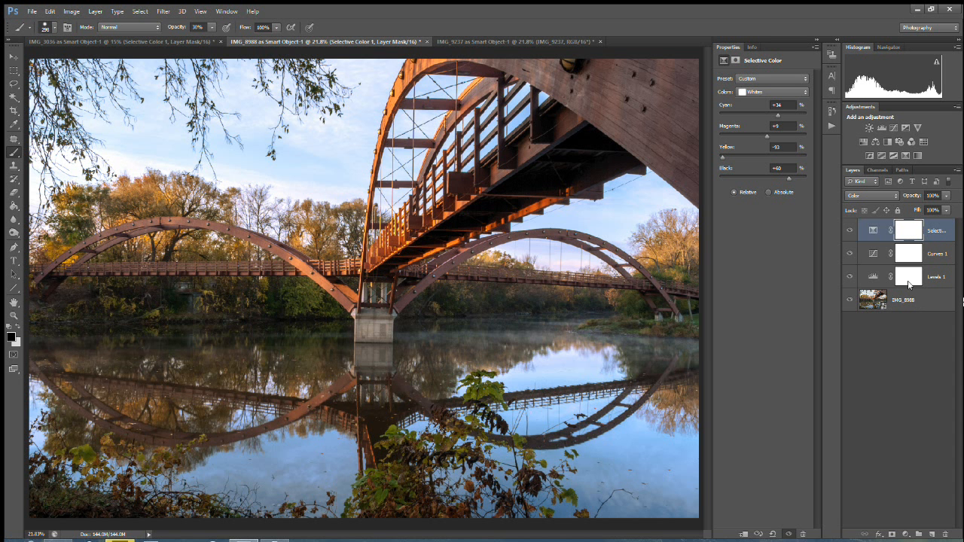
- Create a Hue/Saturation adjustment layer on top and nudge one of its sliders
left_click(95, 10)
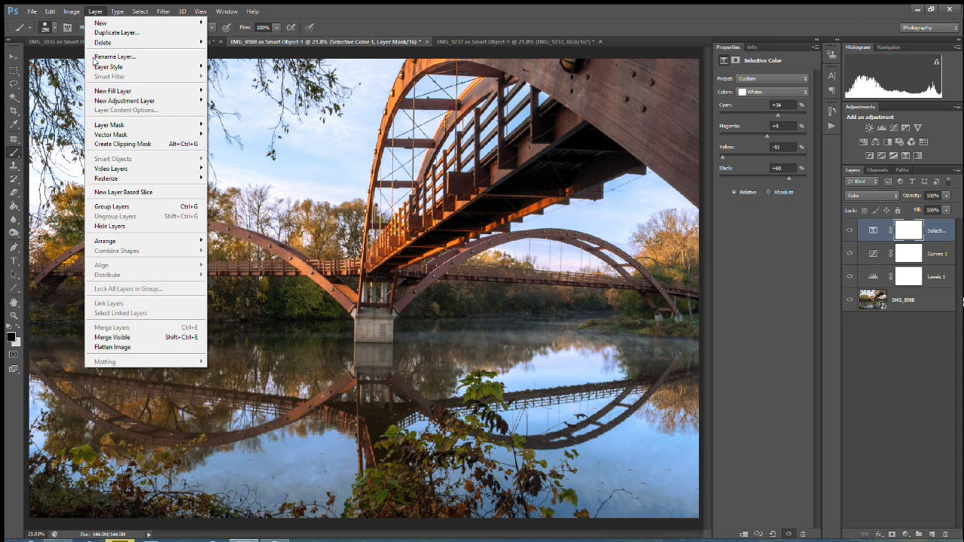
mouse_move(124, 100)
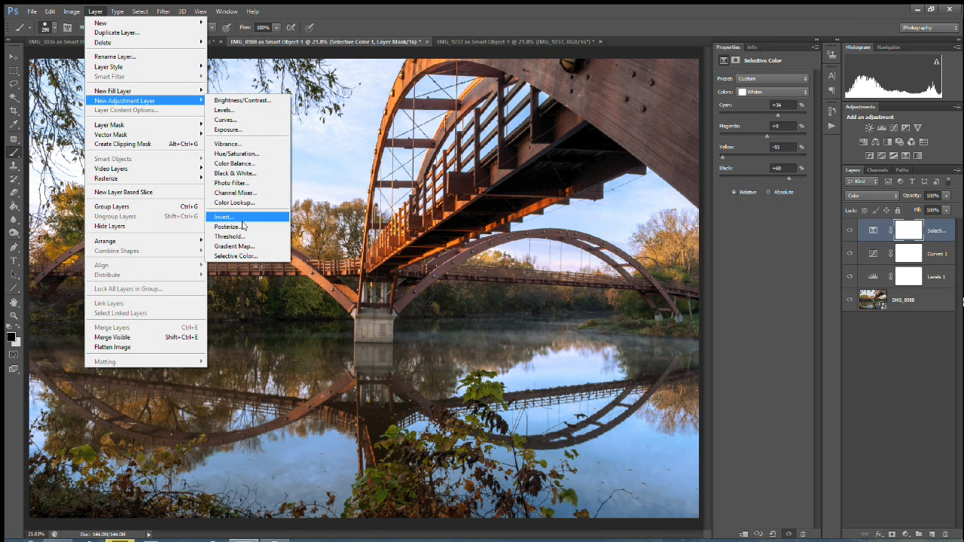
mouse_move(235, 154)
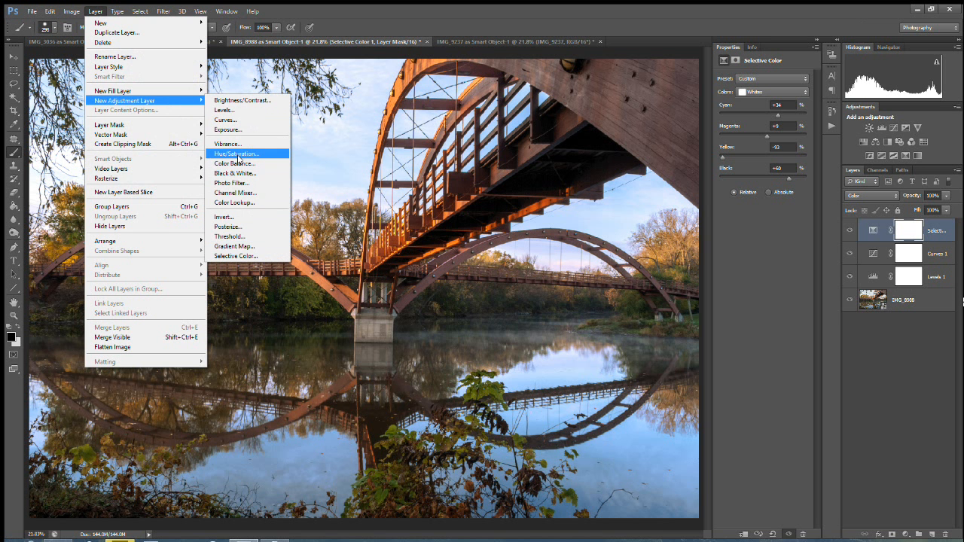
left_click(236, 154)
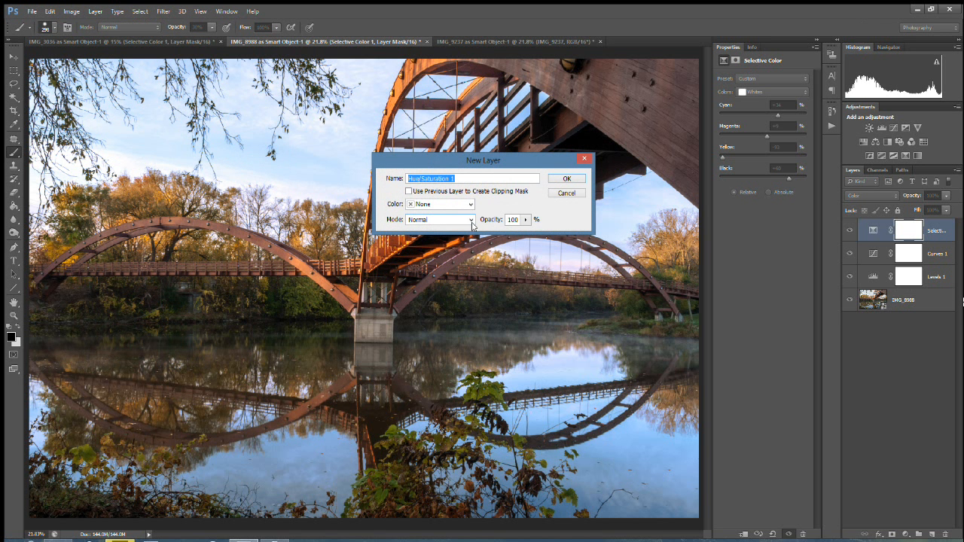
left_click(566, 177)
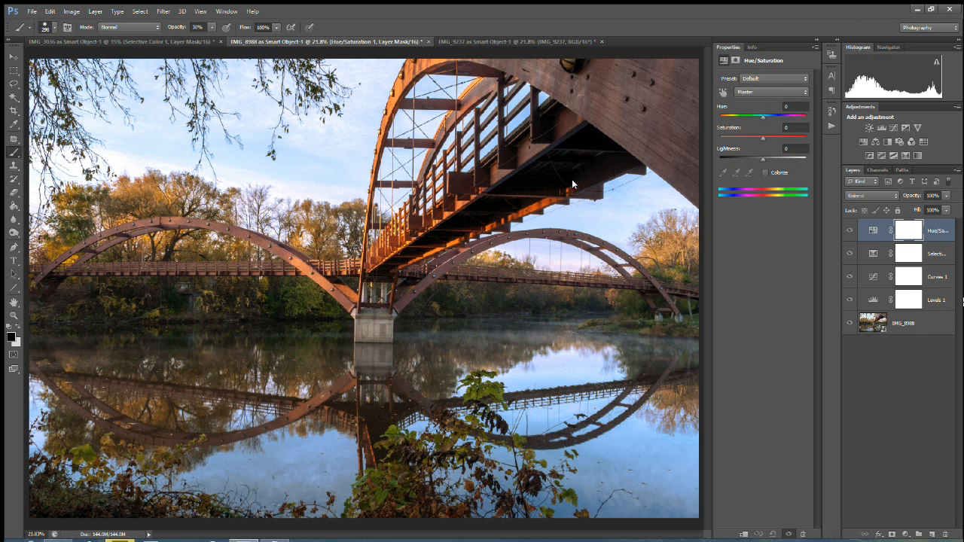
left_click_drag(762, 138, 787, 139)
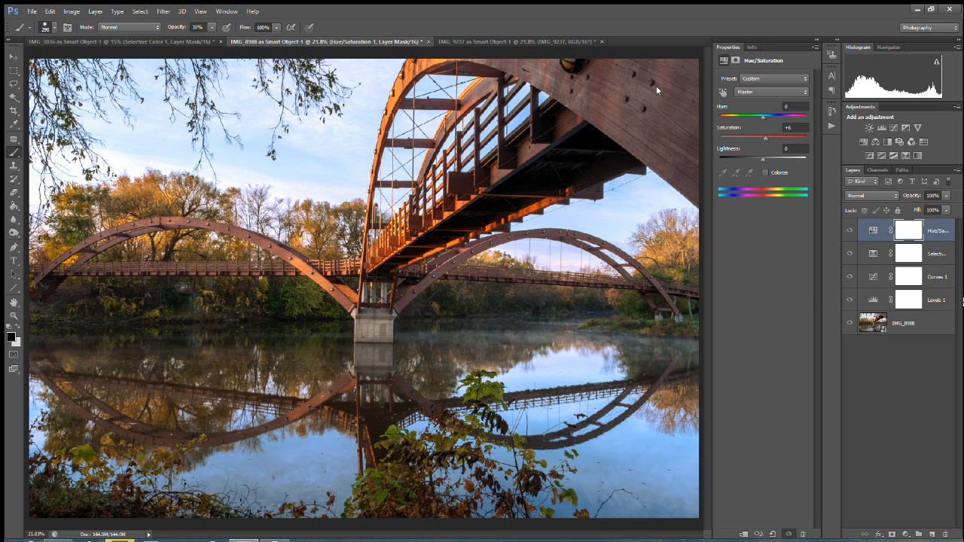
mouse_move(313, 289)
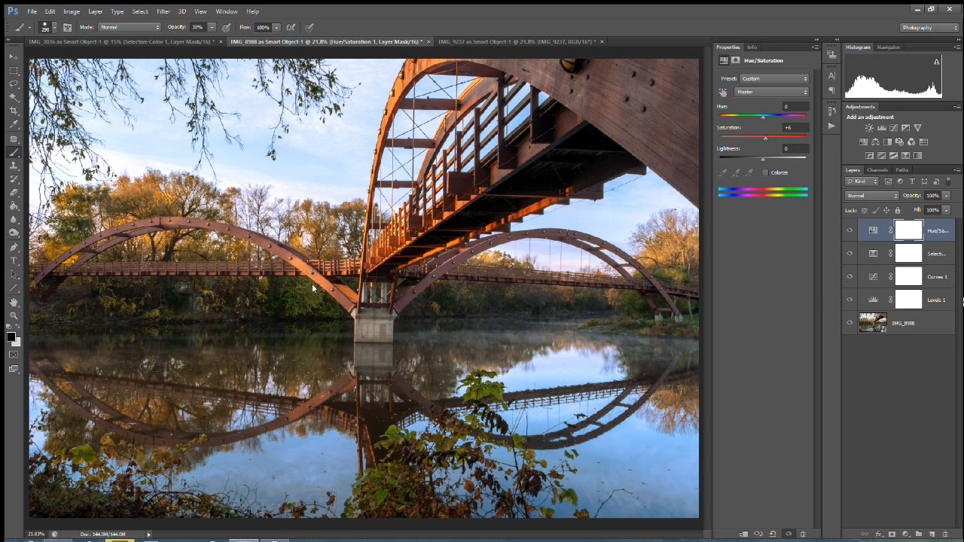
mouse_move(771, 306)
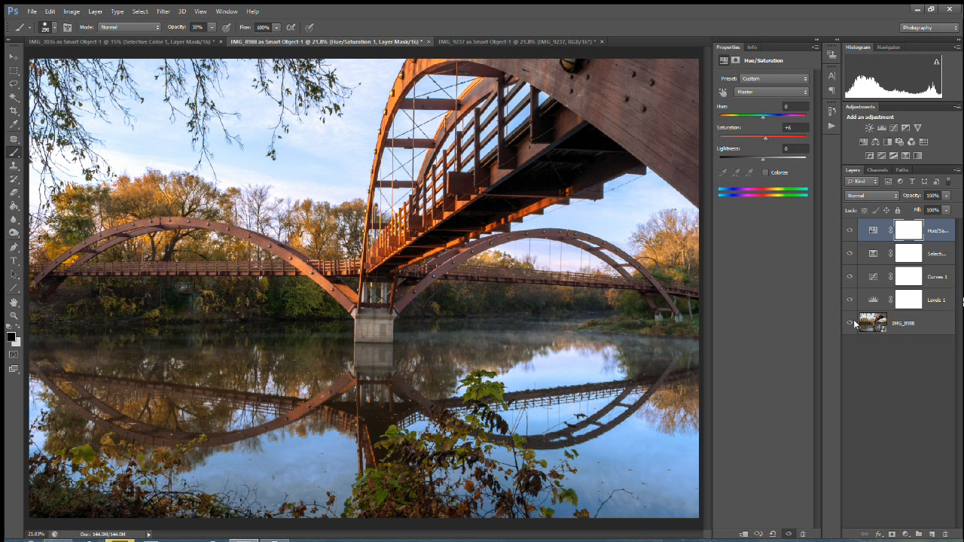
- Bring the night park bridge photo document to the front
left_click(850, 322)
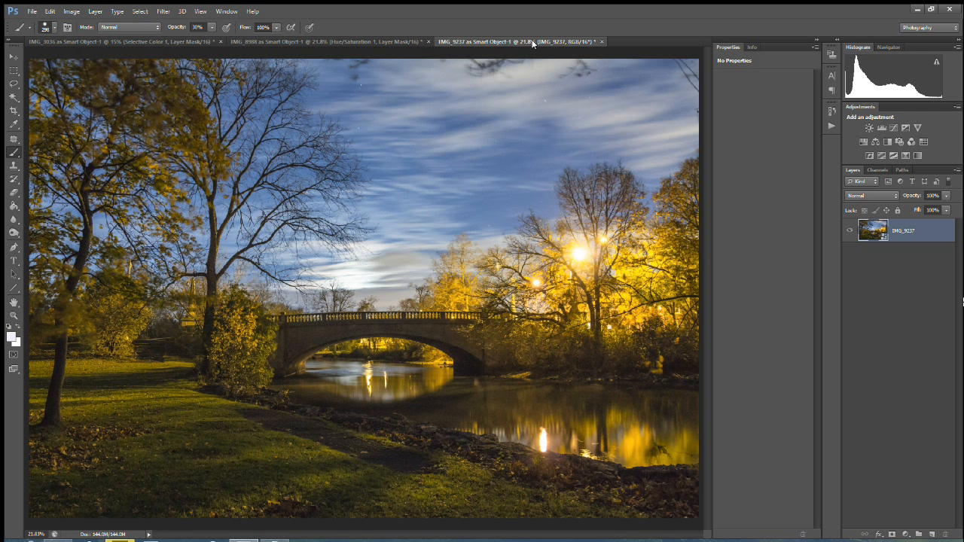
mouse_move(732, 97)
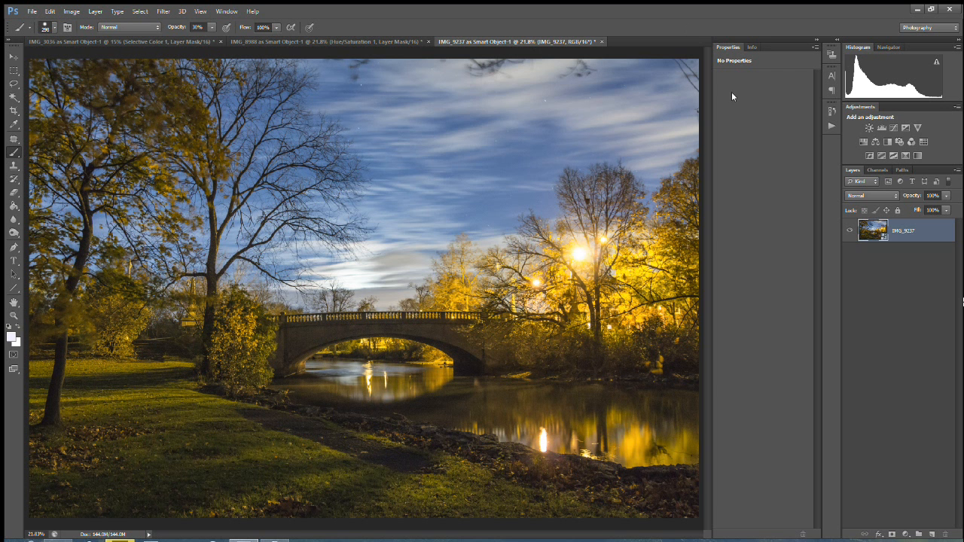
mouse_move(579, 262)
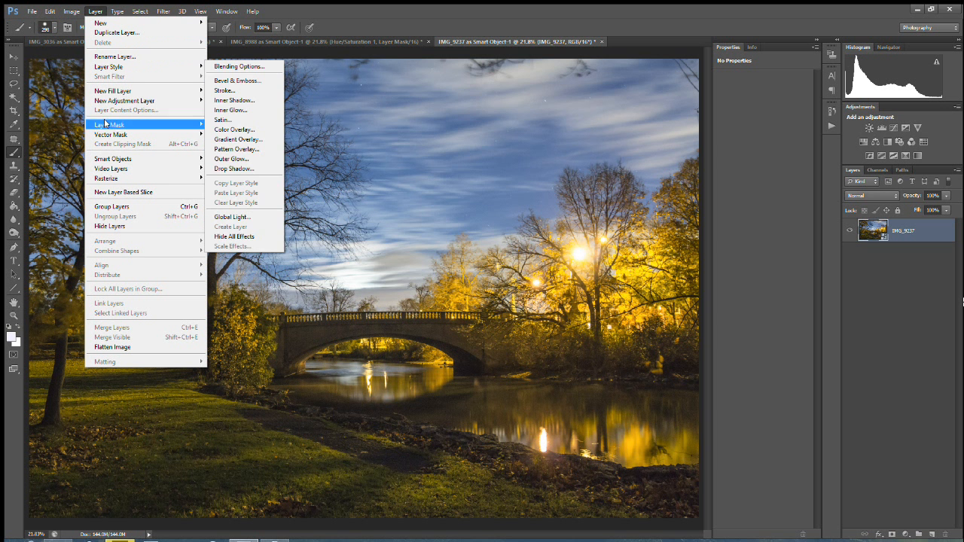
mouse_move(124, 99)
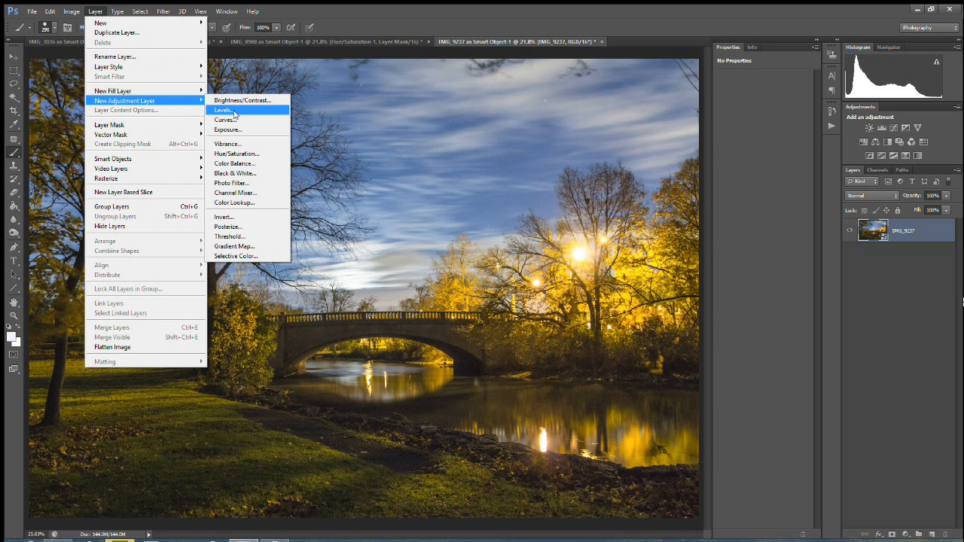
- Add a Levels adjustment layer in Luminosity blend mode and adjust its tonal sliders
left_click(223, 109)
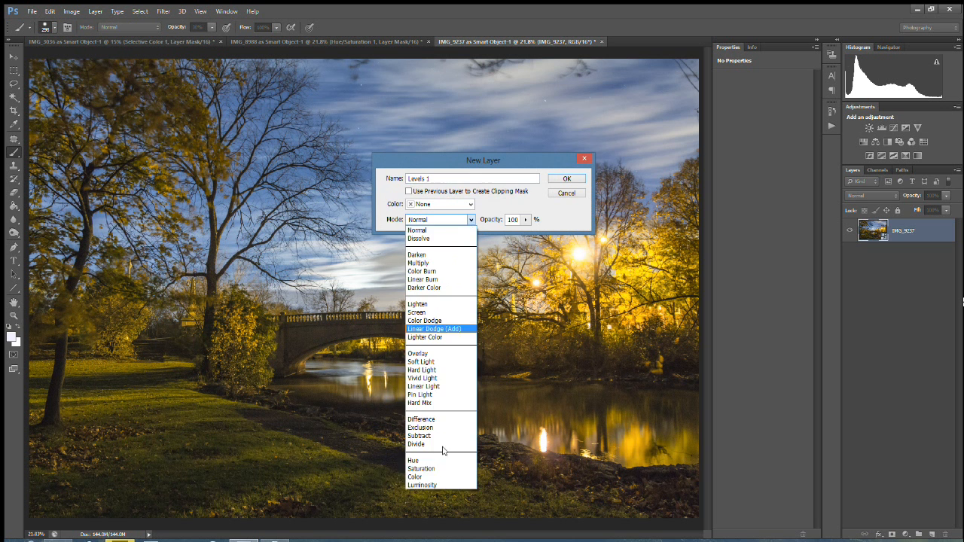
left_click(421, 485)
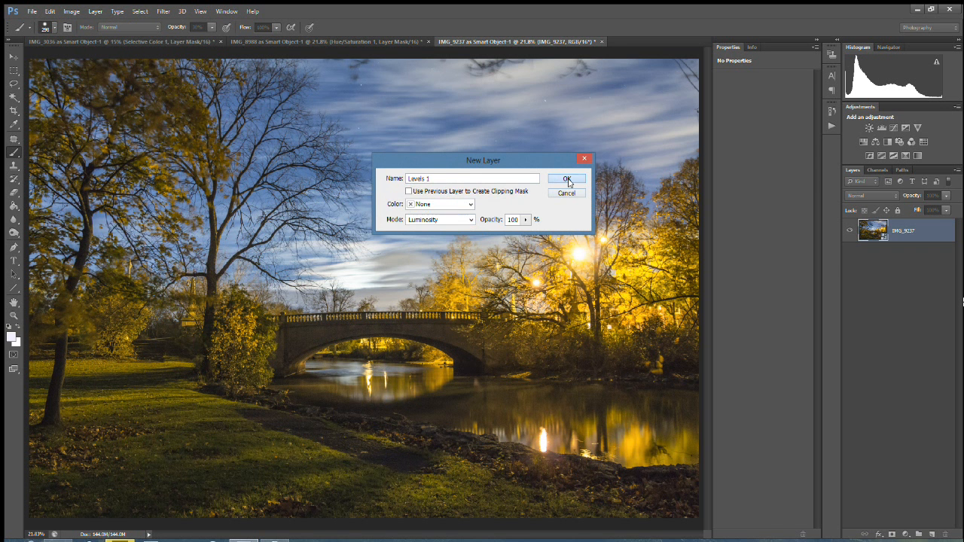
left_click(567, 179)
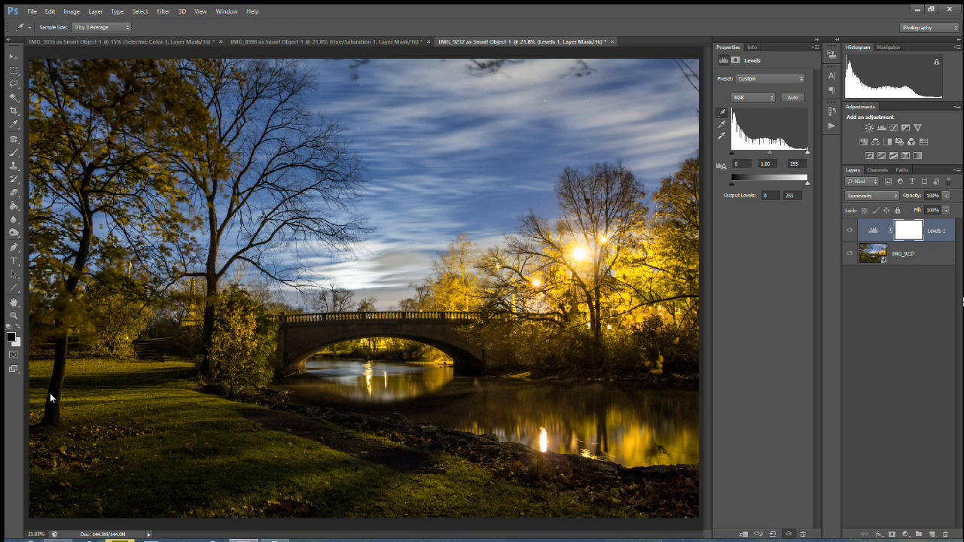
mouse_move(721, 136)
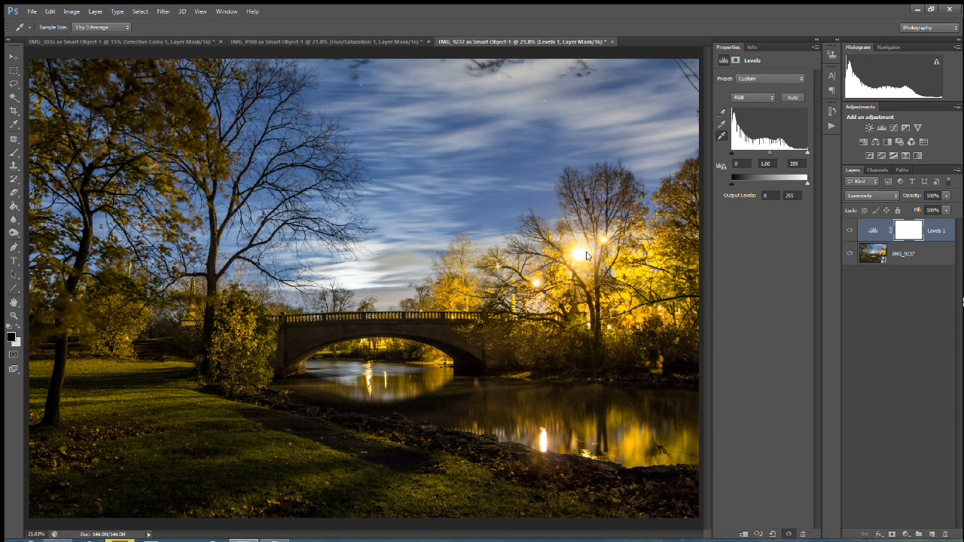
mouse_move(580, 259)
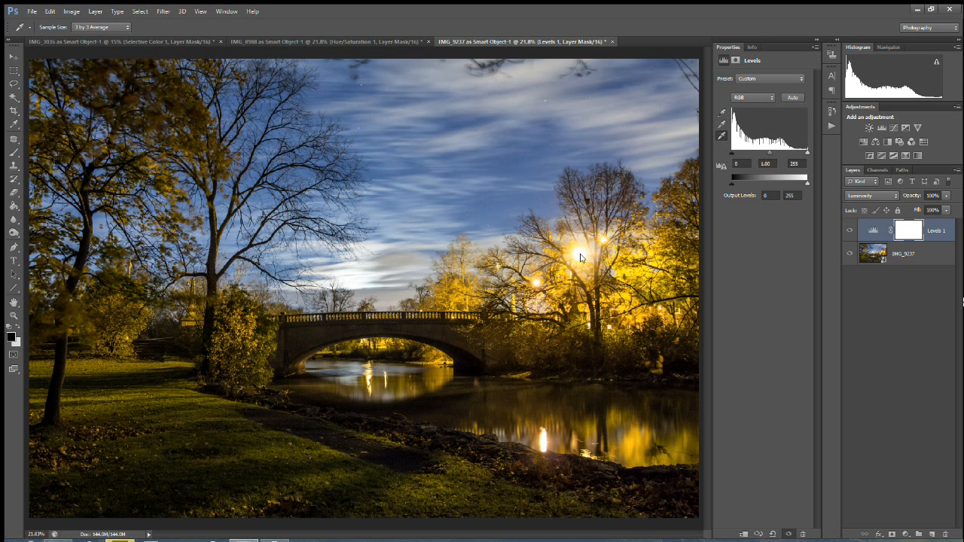
mouse_move(653, 253)
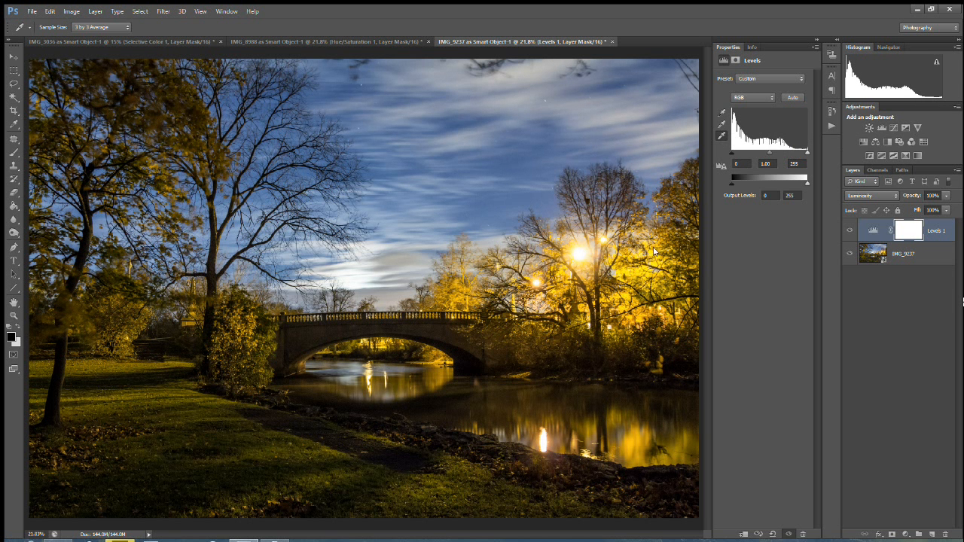
mouse_move(732, 188)
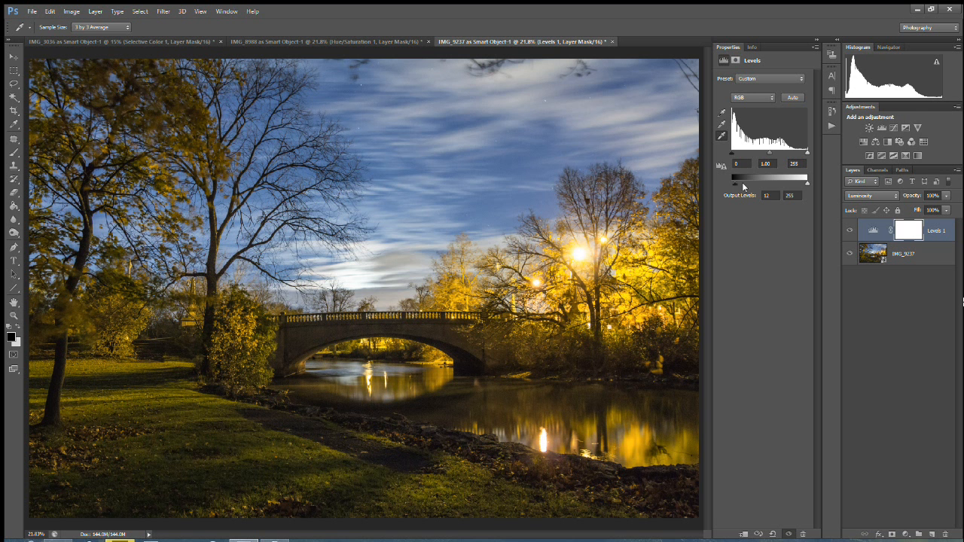
mouse_move(740, 189)
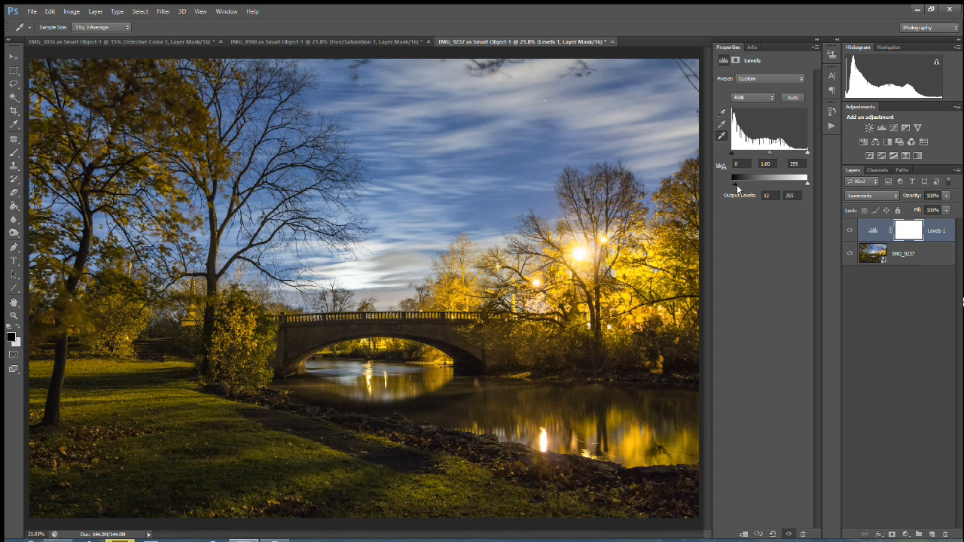
mouse_move(747, 190)
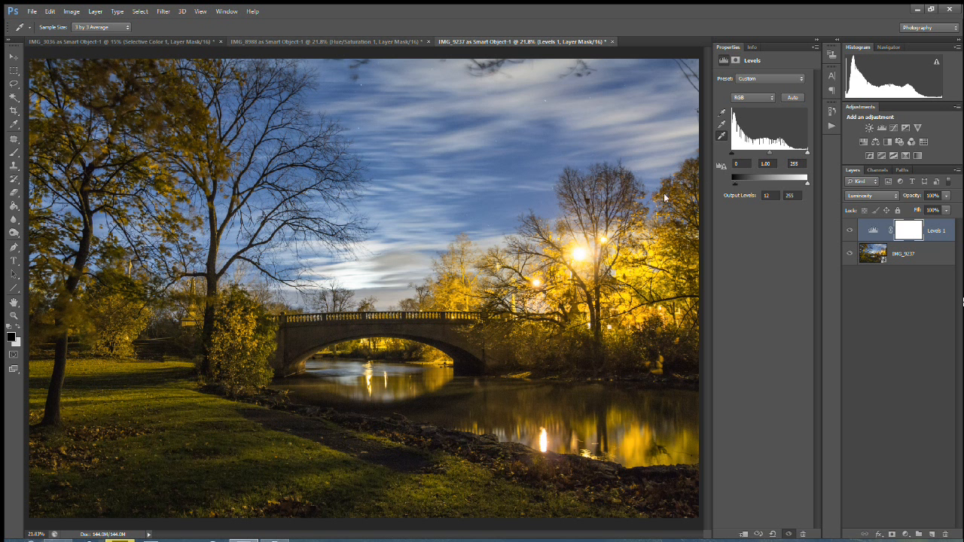
left_click(849, 230)
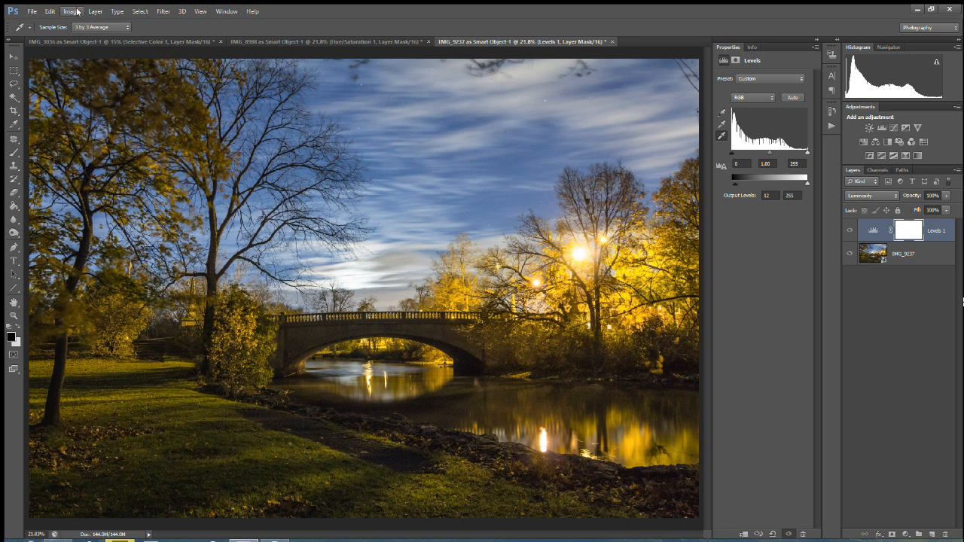
- Add a Curves adjustment layer in Color mode, bend the RGB curve to fix the cast, and compare
left_click(95, 10)
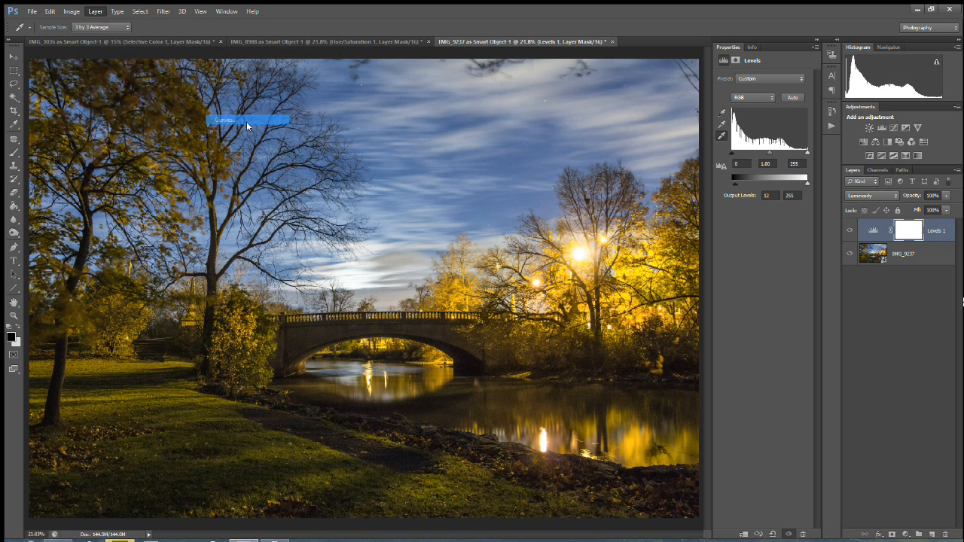
left_click(226, 120)
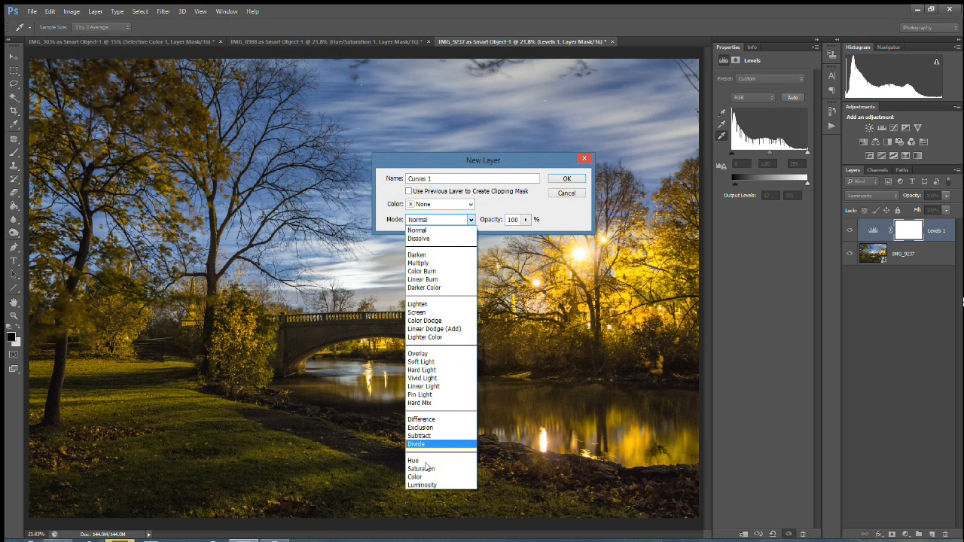
left_click(416, 476)
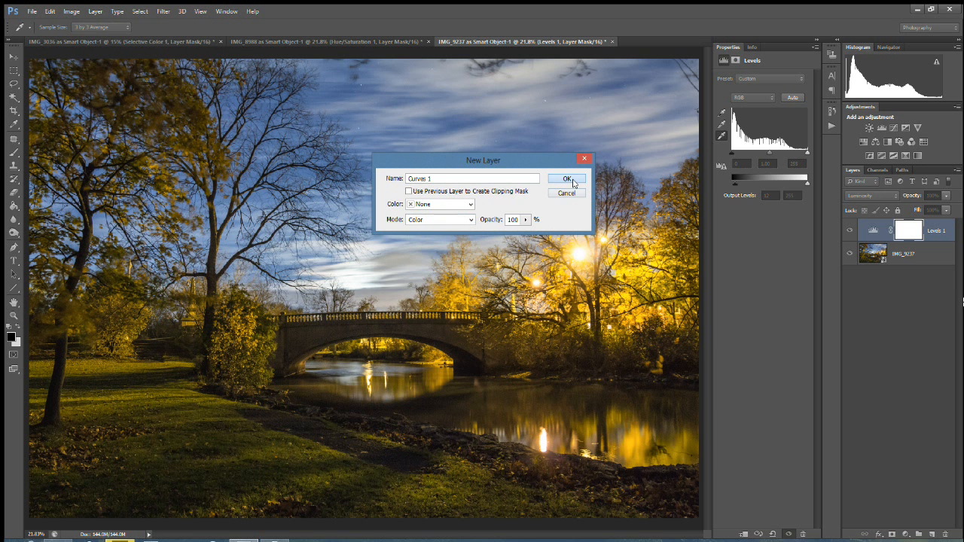
left_click(567, 177)
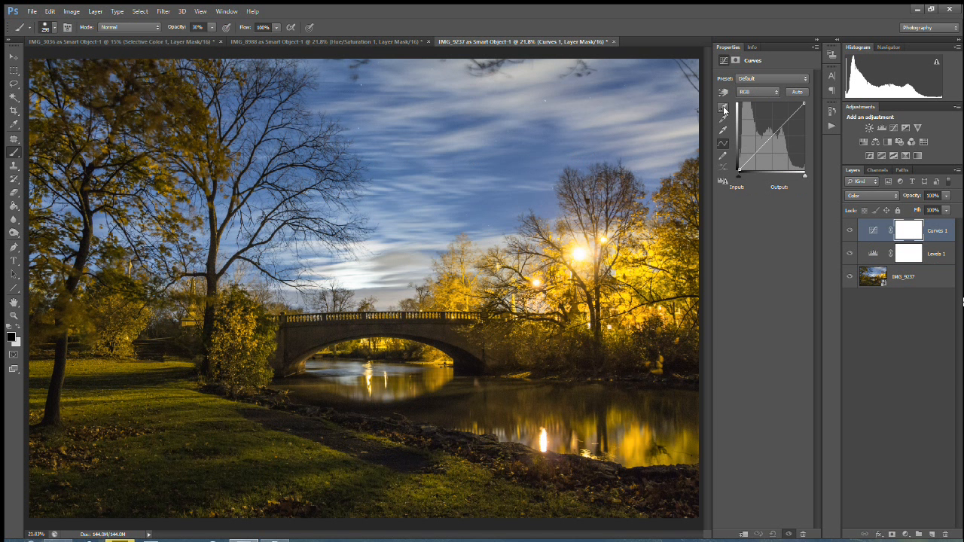
left_click(722, 108)
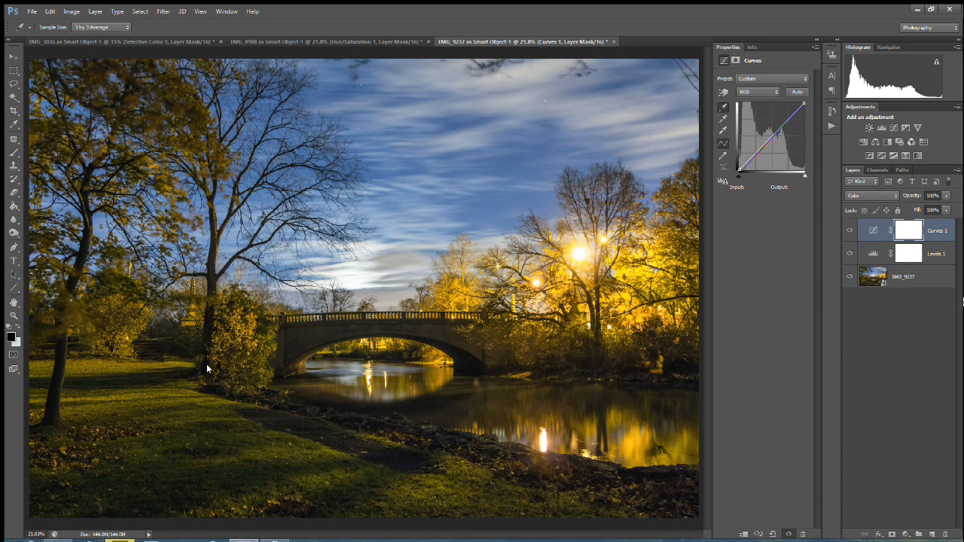
mouse_move(721, 134)
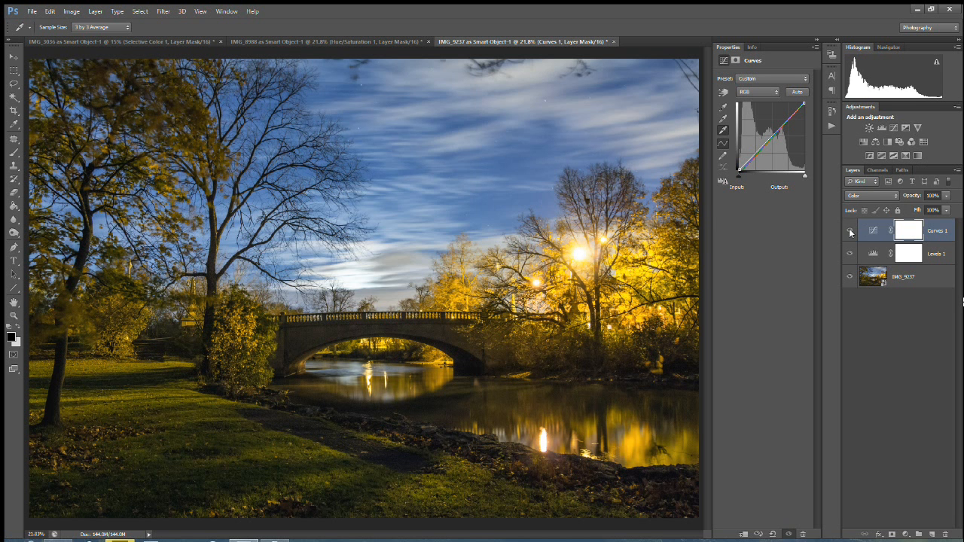
mouse_move(849, 230)
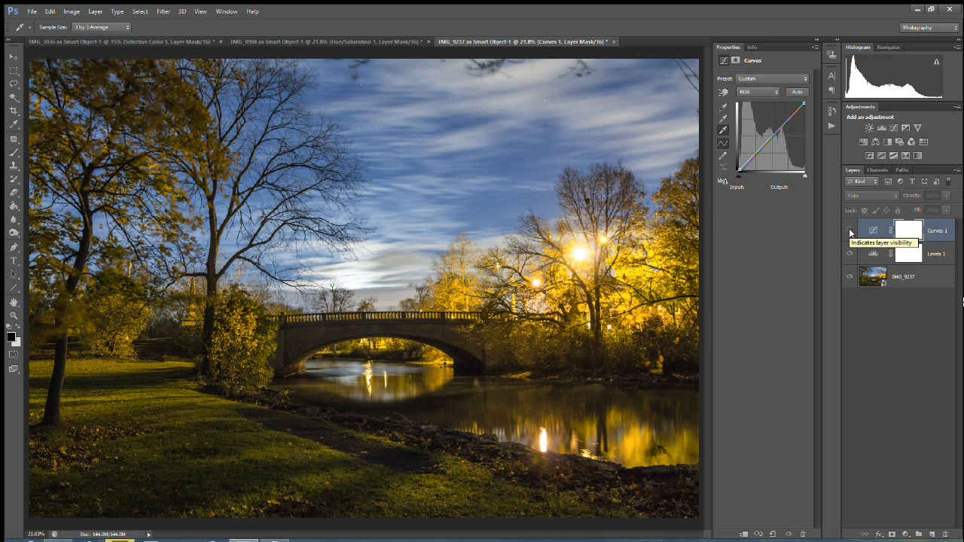
left_click(849, 230)
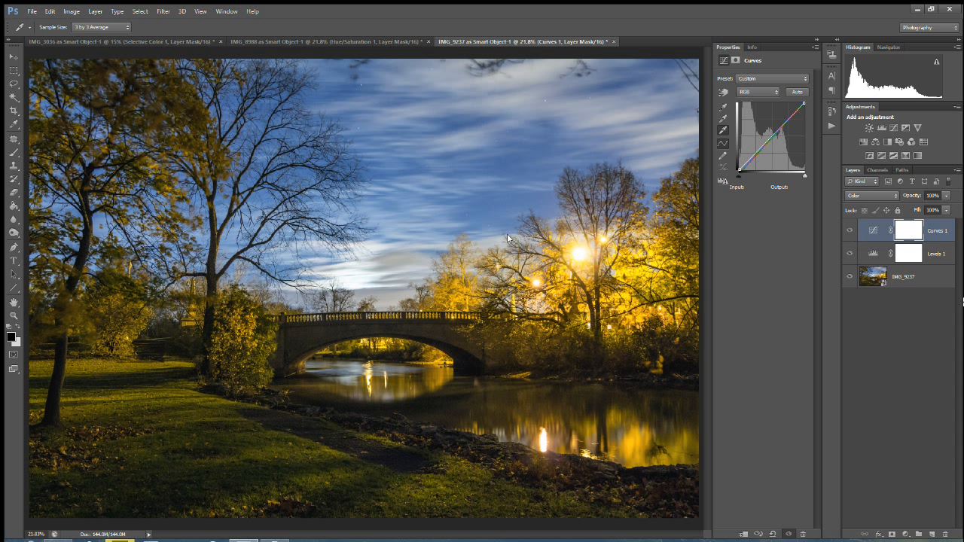
mouse_move(256, 78)
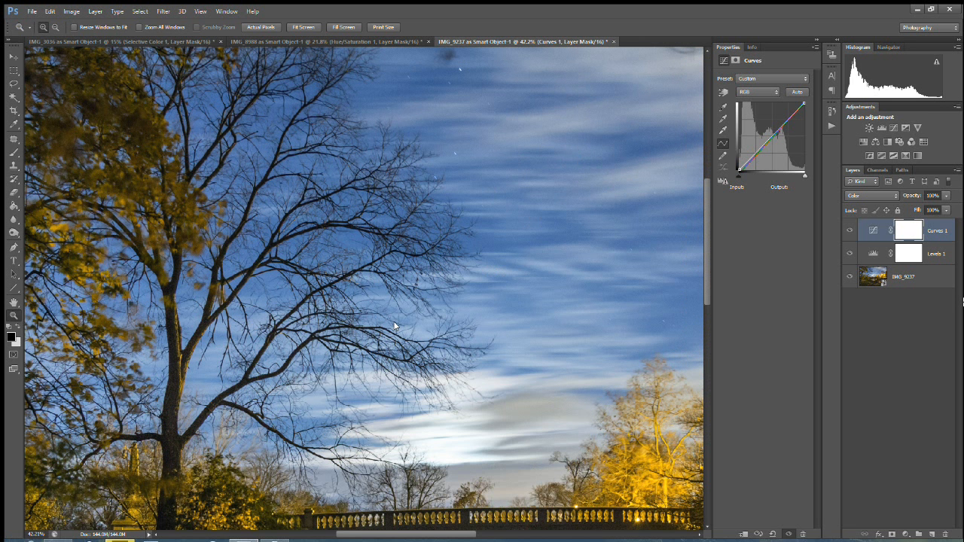
mouse_move(159, 277)
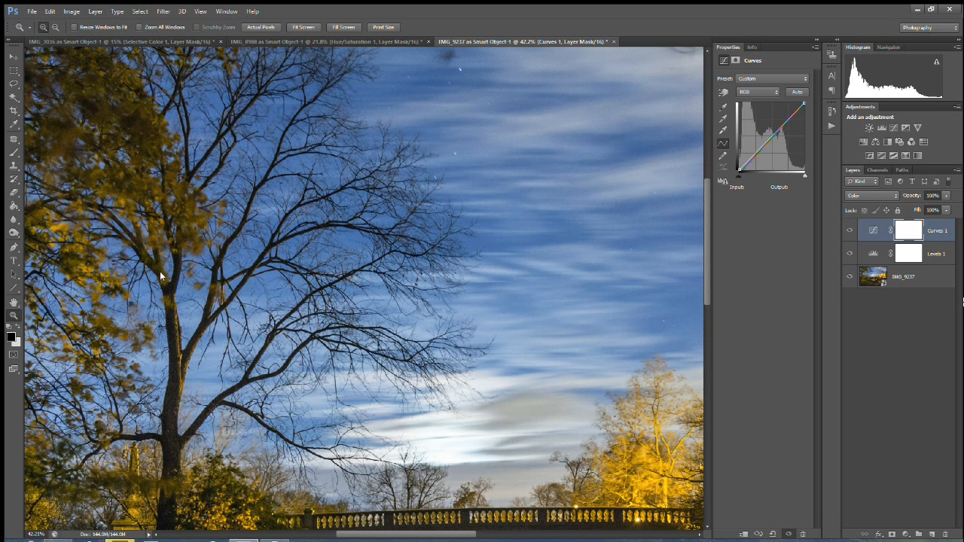
mouse_move(169, 253)
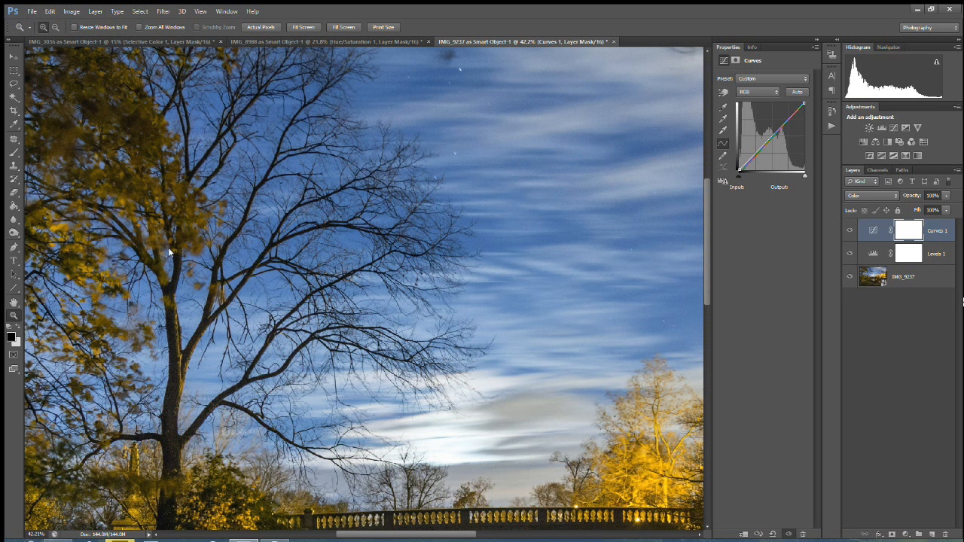
mouse_move(153, 319)
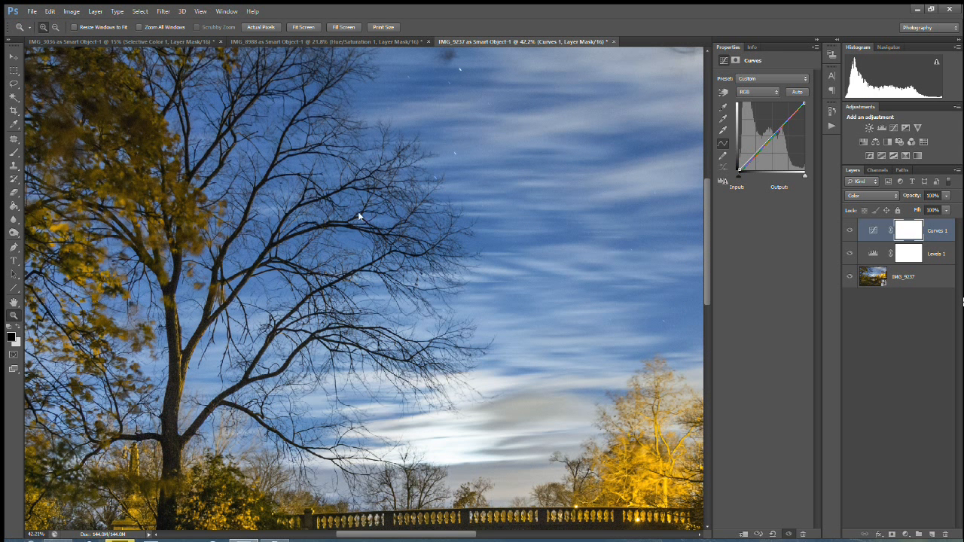
mouse_move(354, 211)
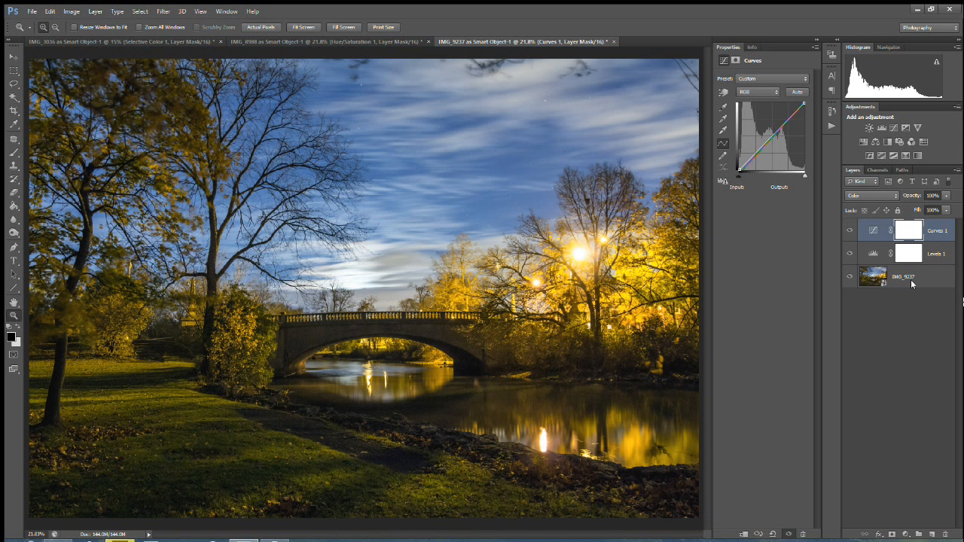
- Duplicate the photo layer as a New Smart Object via Copy above the original
right_click(900, 277)
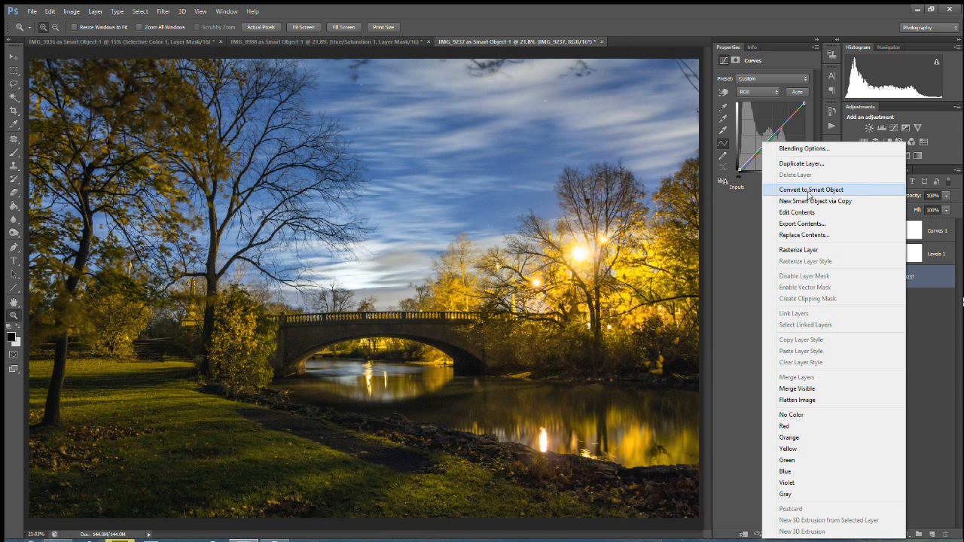
left_click(801, 162)
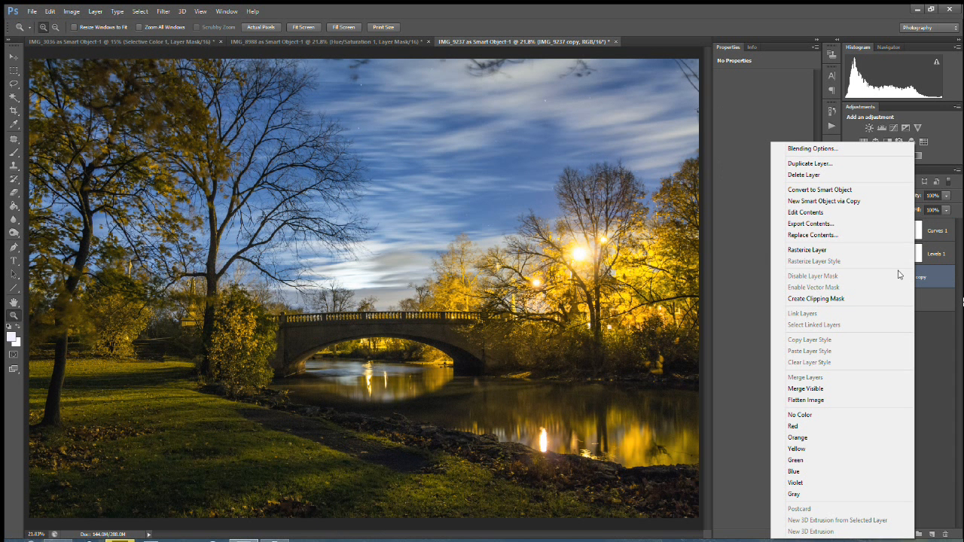
mouse_move(800, 250)
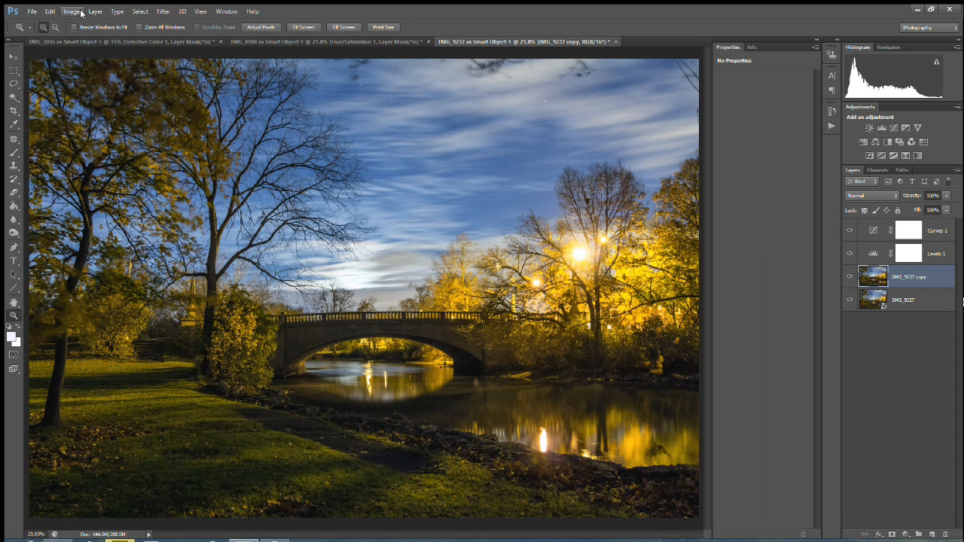
- Apply Filter > Other > High Pass at about 1 pixel radius to the copied layer
left_click(163, 10)
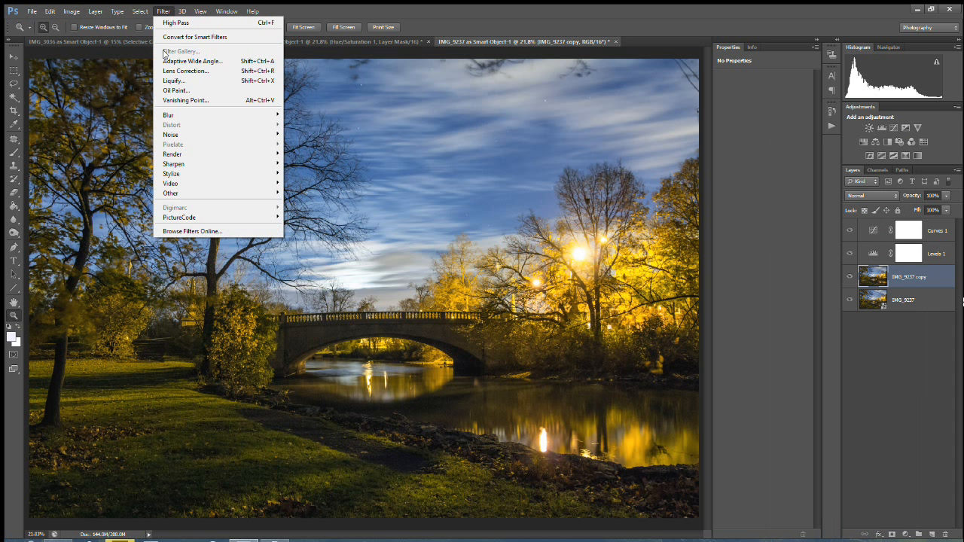
mouse_move(170, 193)
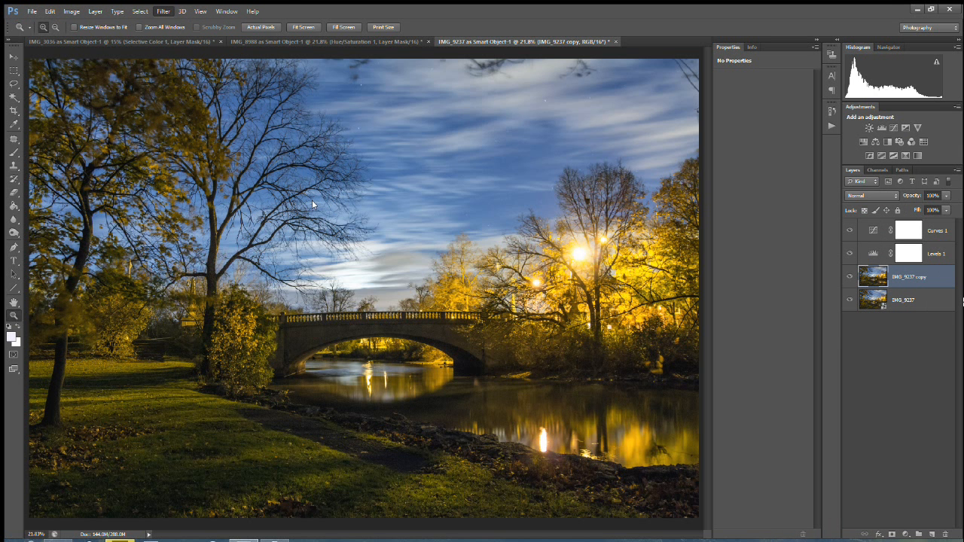
left_click(162, 10)
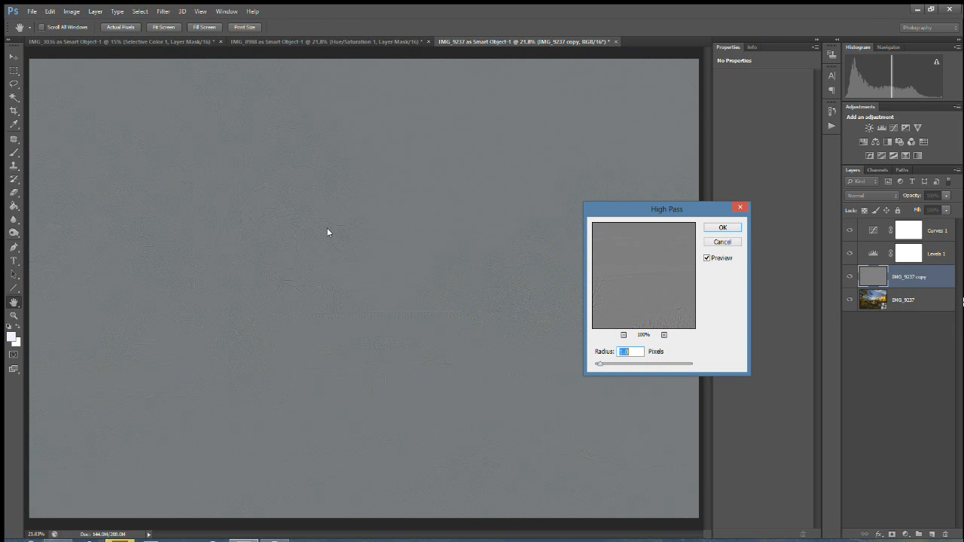
mouse_move(214, 129)
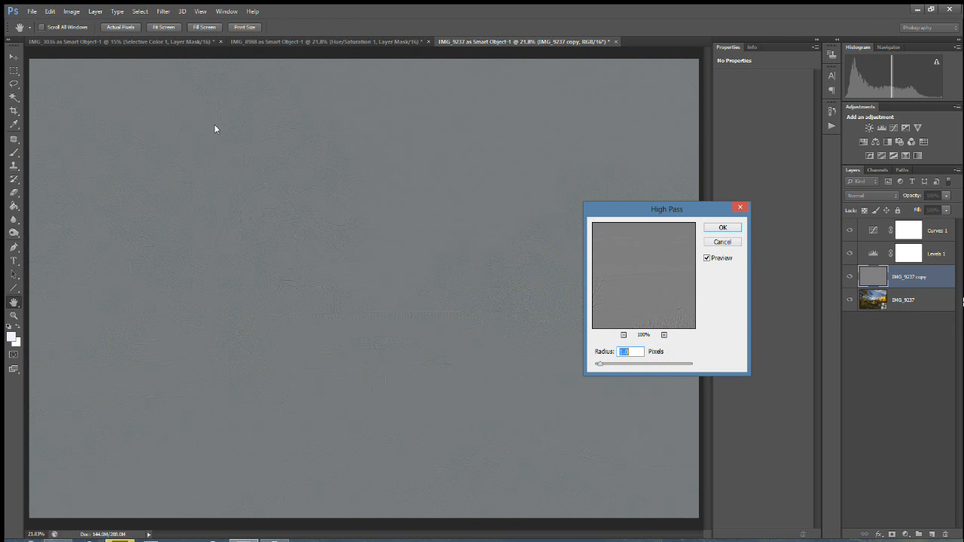
mouse_move(211, 229)
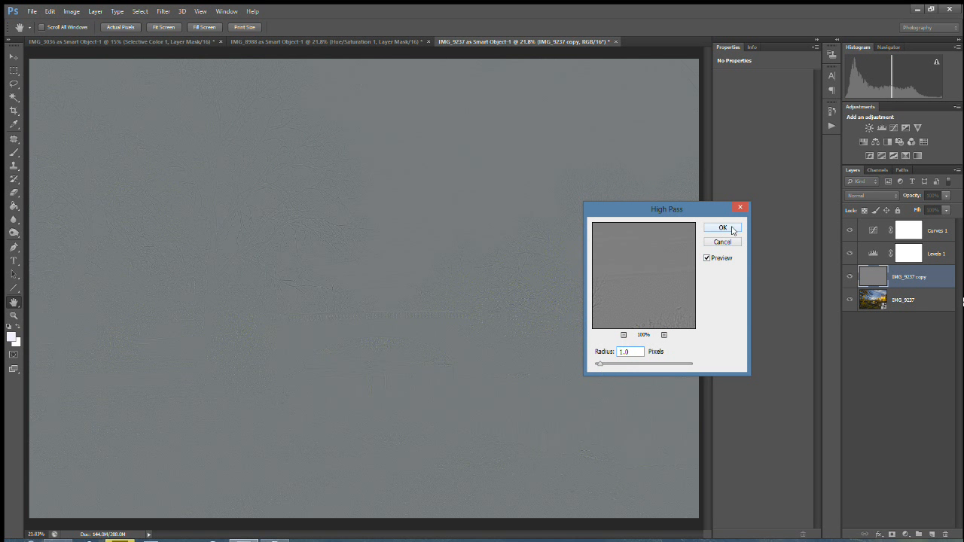
left_click(722, 228)
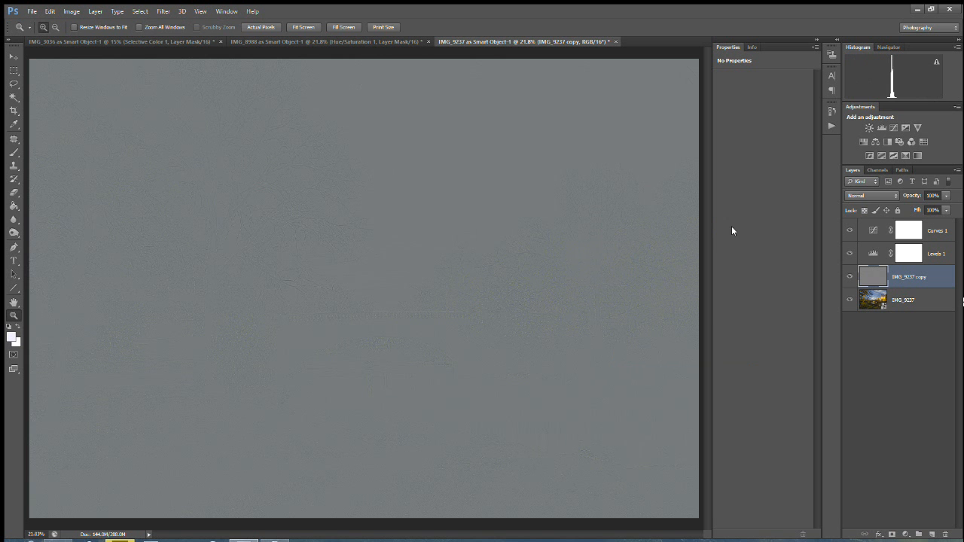
left_click(871, 196)
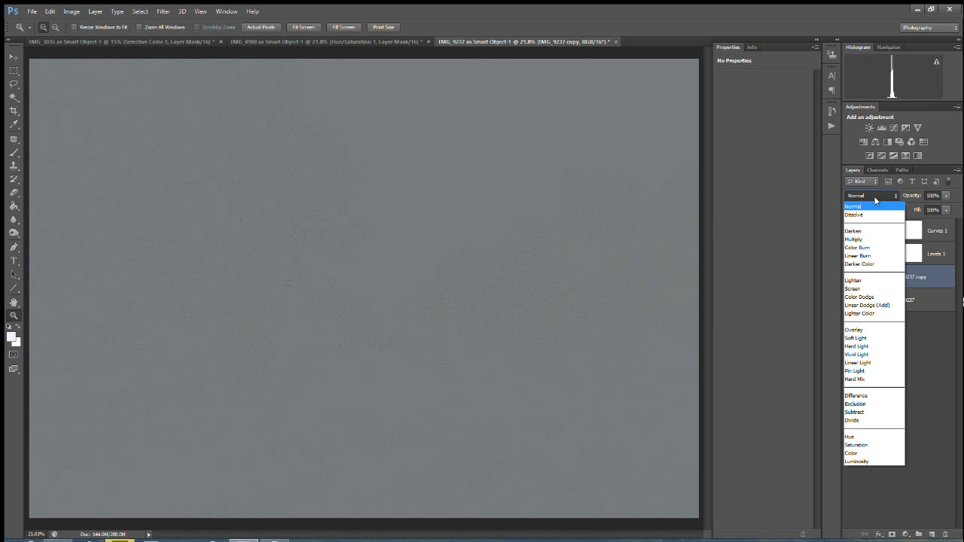
- Set the High Pass layer to Overlay, fit the photo on screen, and toggle it to compare
left_click(852, 330)
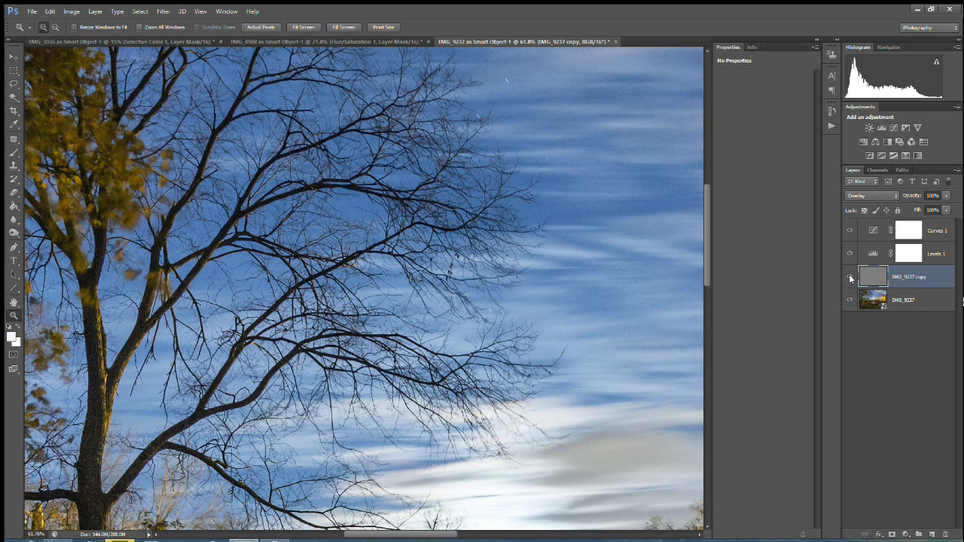
mouse_move(849, 277)
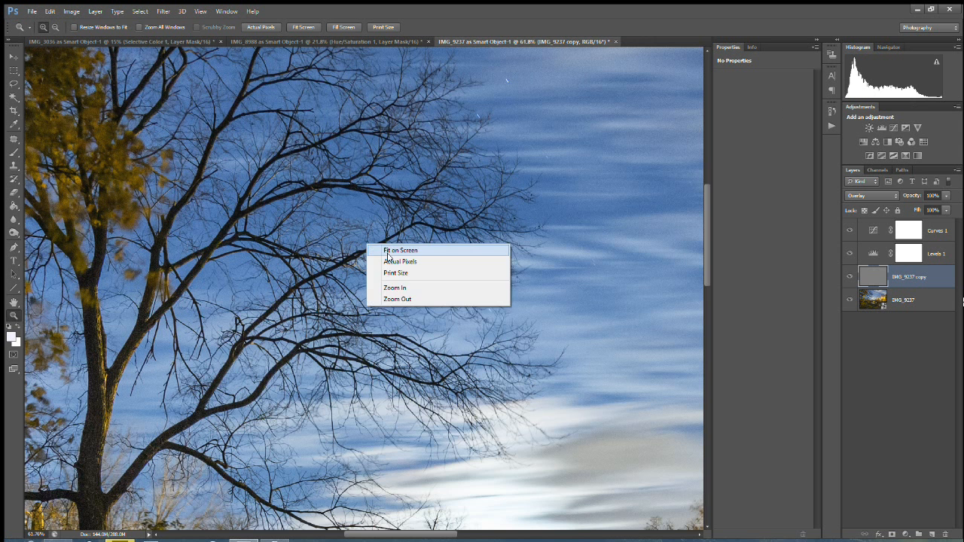
left_click(400, 250)
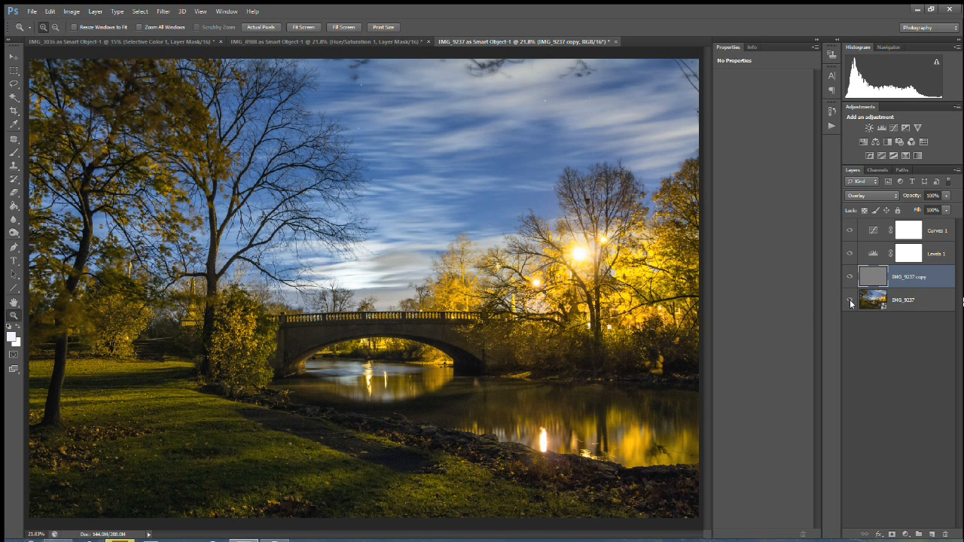
left_click(849, 231)
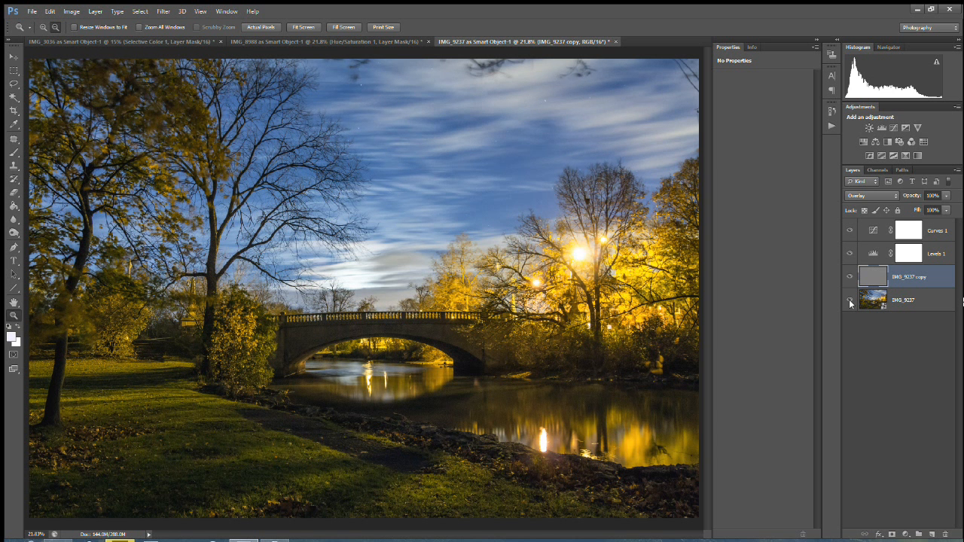
left_click(849, 231)
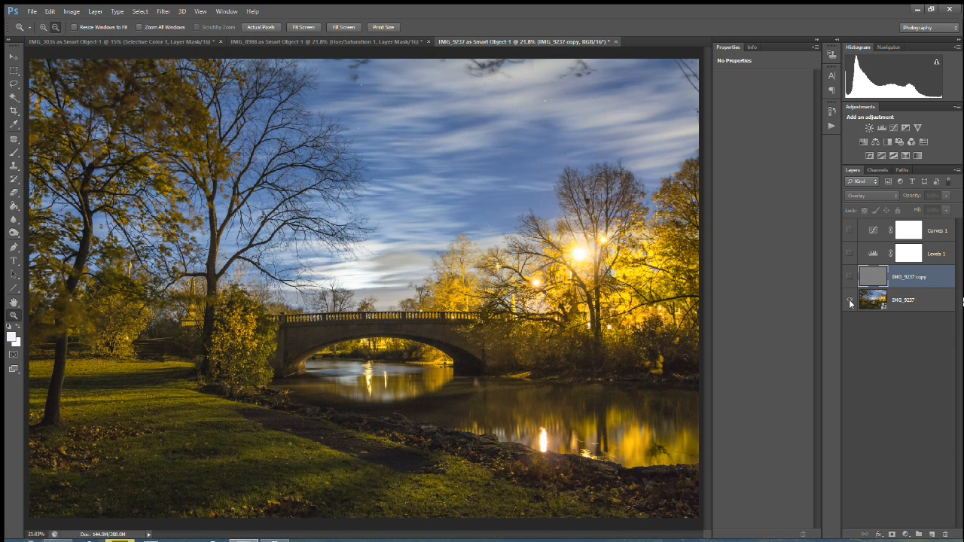